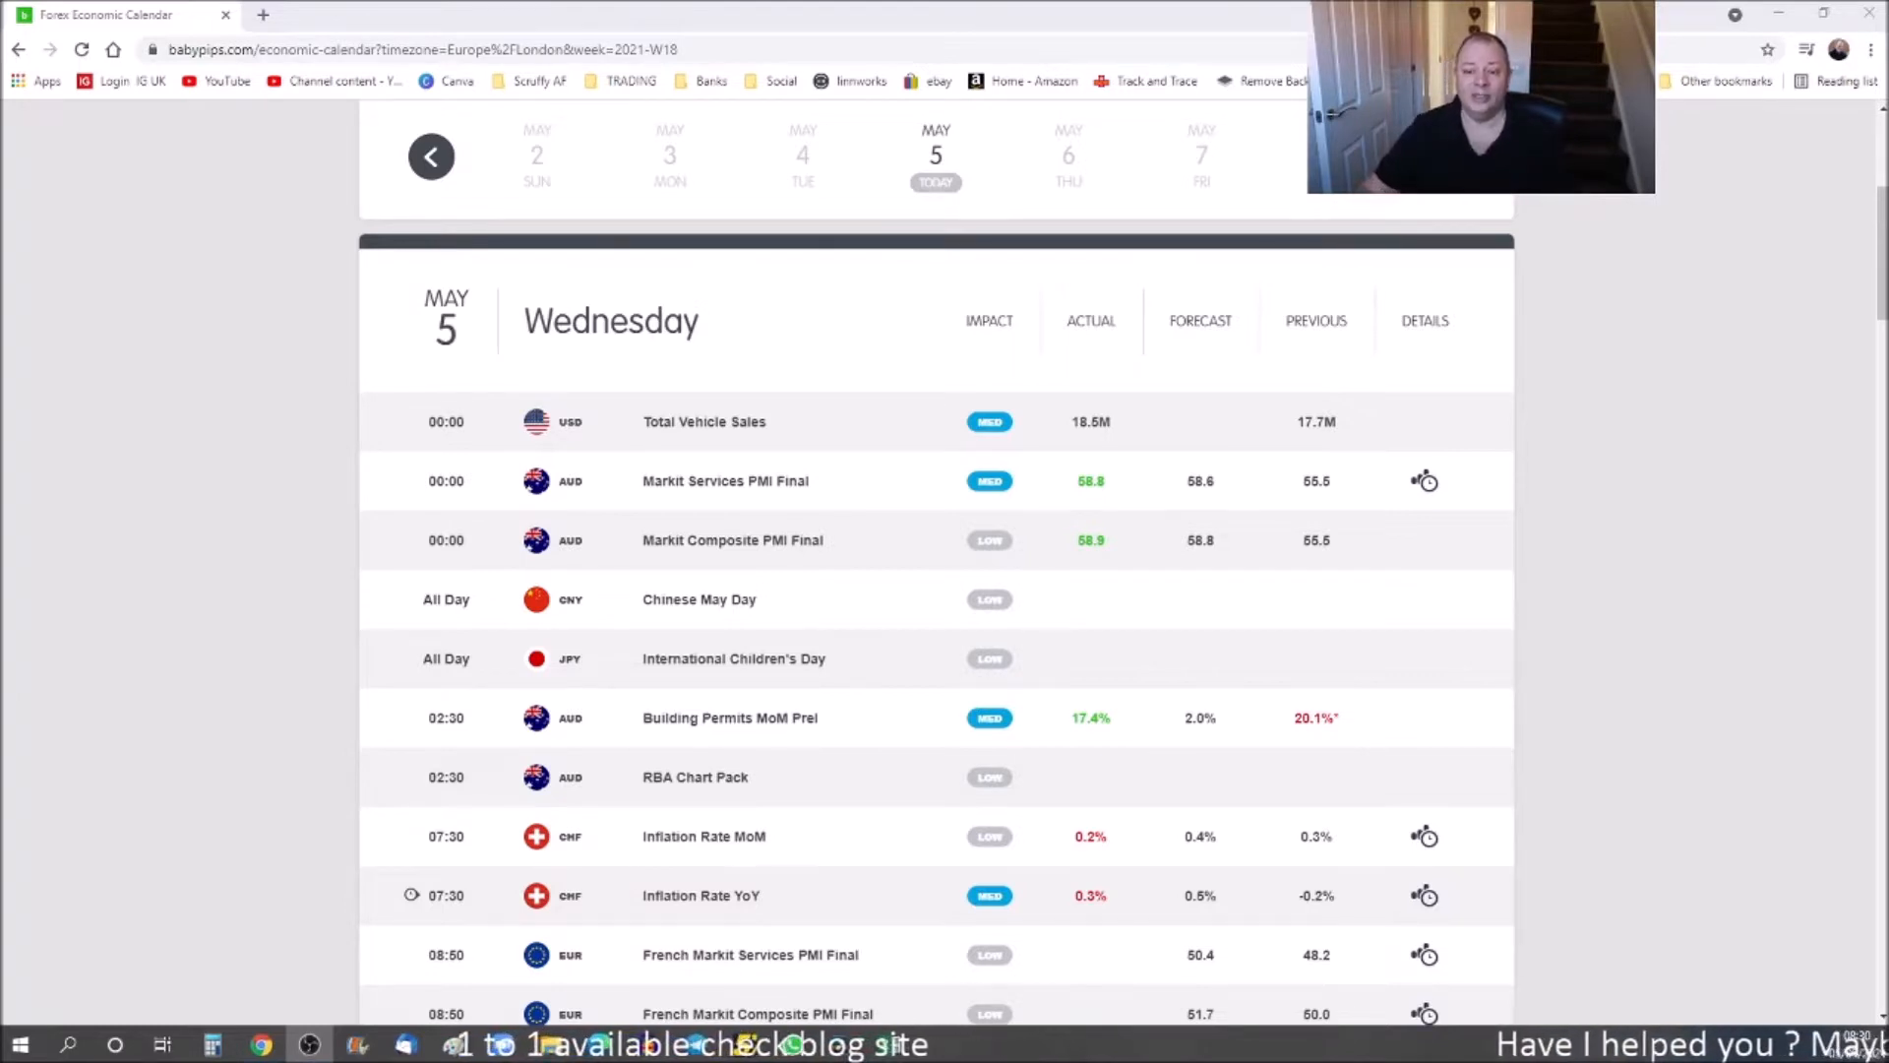
{"action": "mouse_move", "coordinate": [1154, 601]}
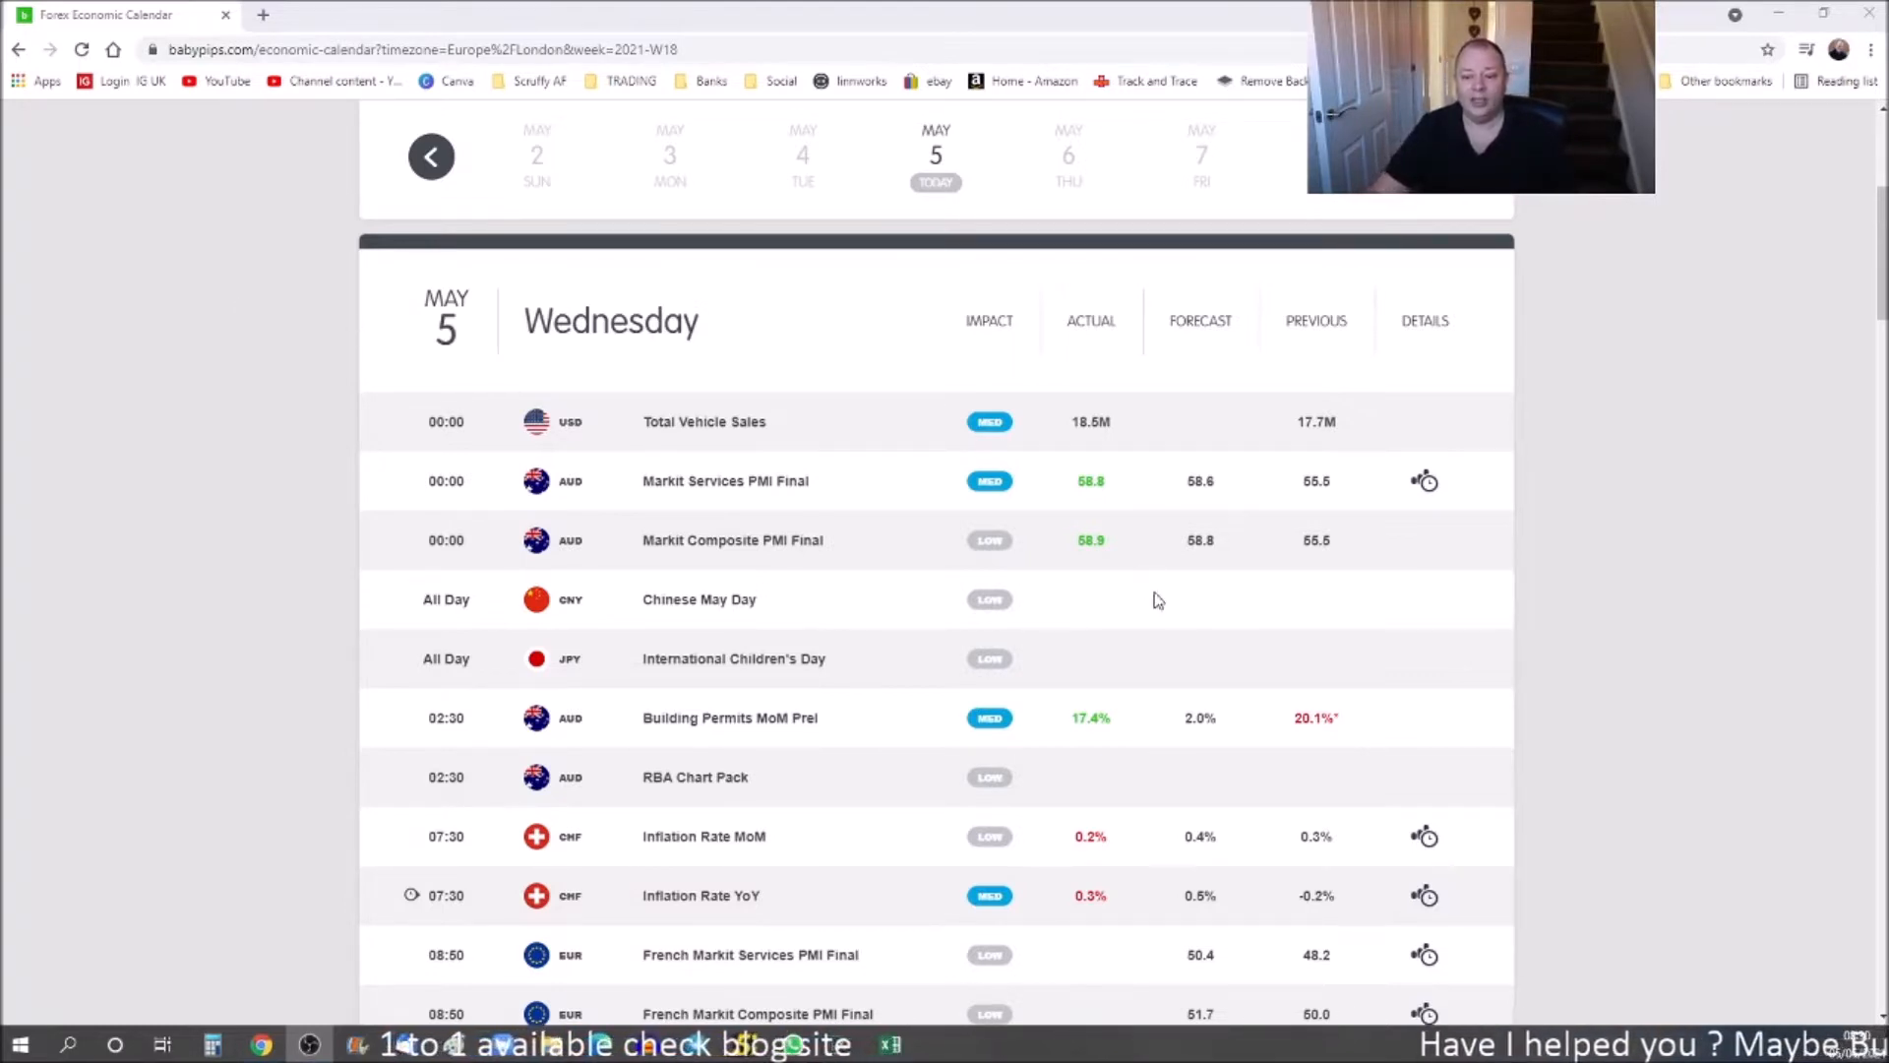
{"action": "scroll", "scroll_direction": "down", "scroll_amount": 3}
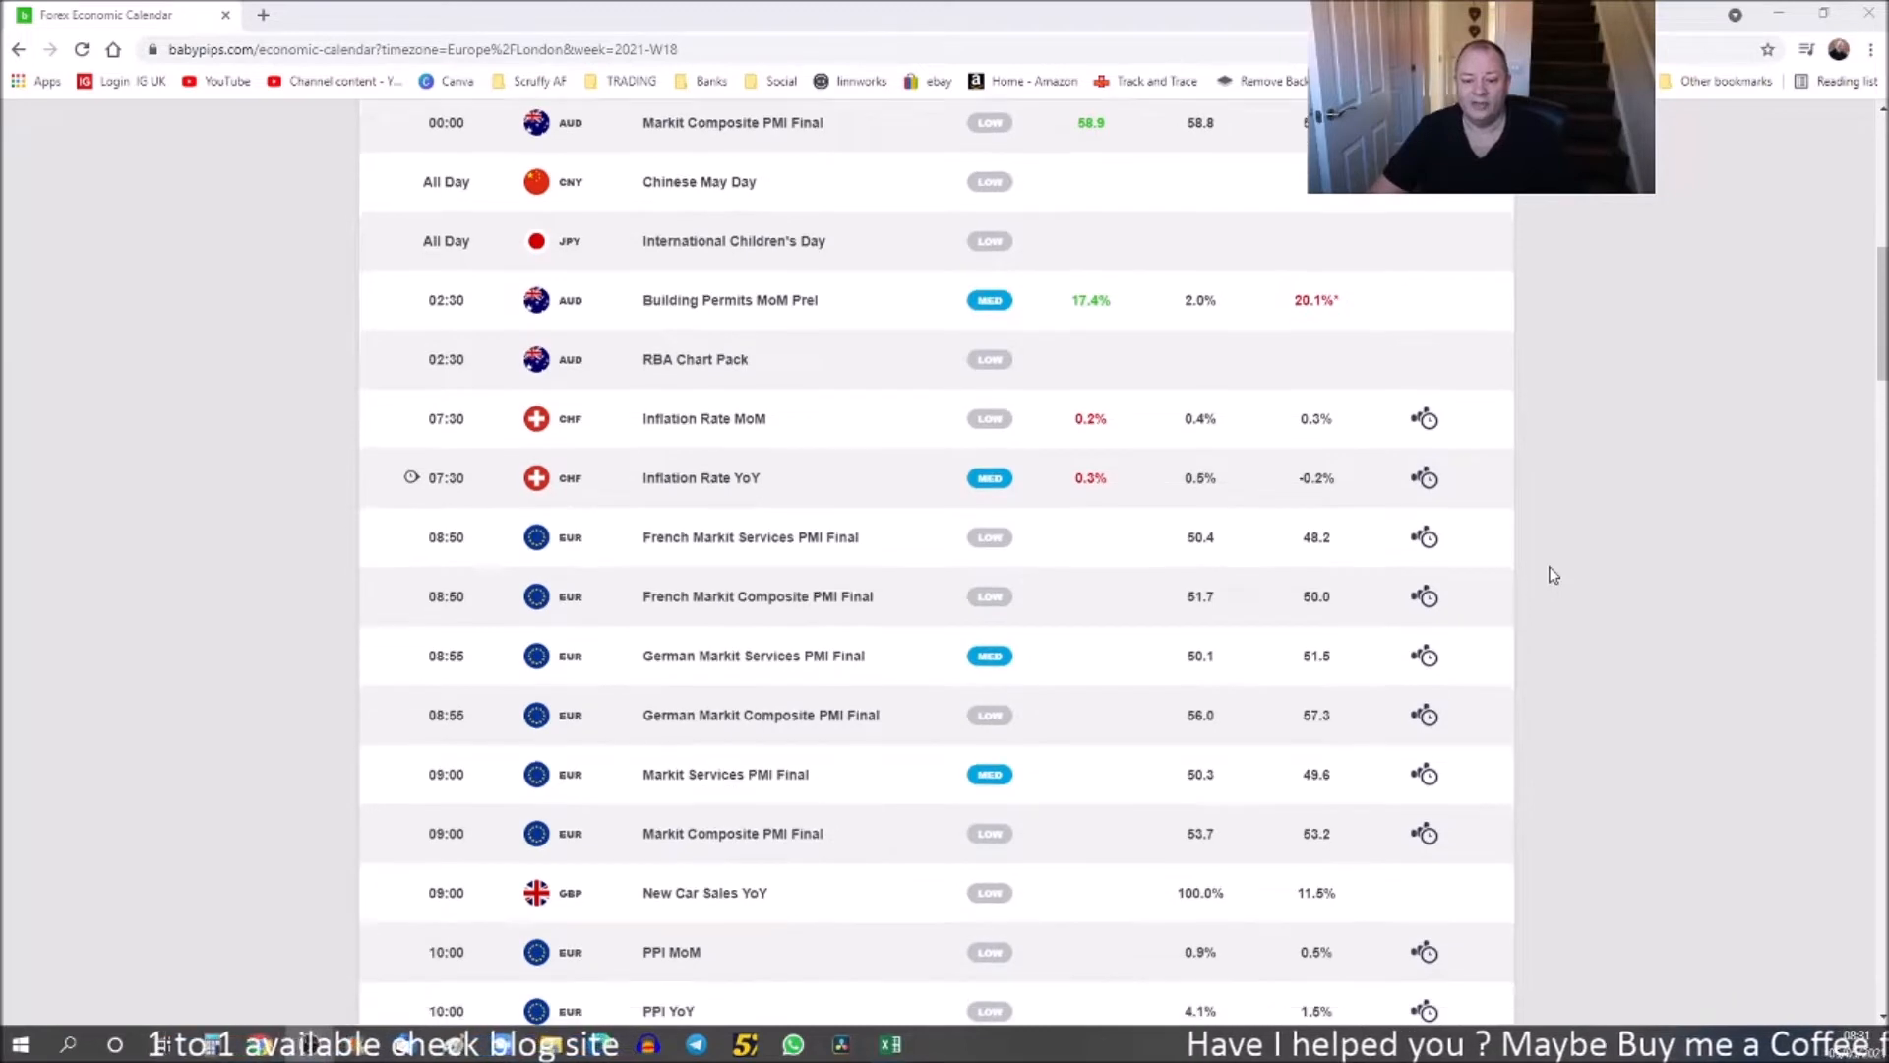
{"action": "scroll", "scroll_direction": "down", "scroll_amount": 3}
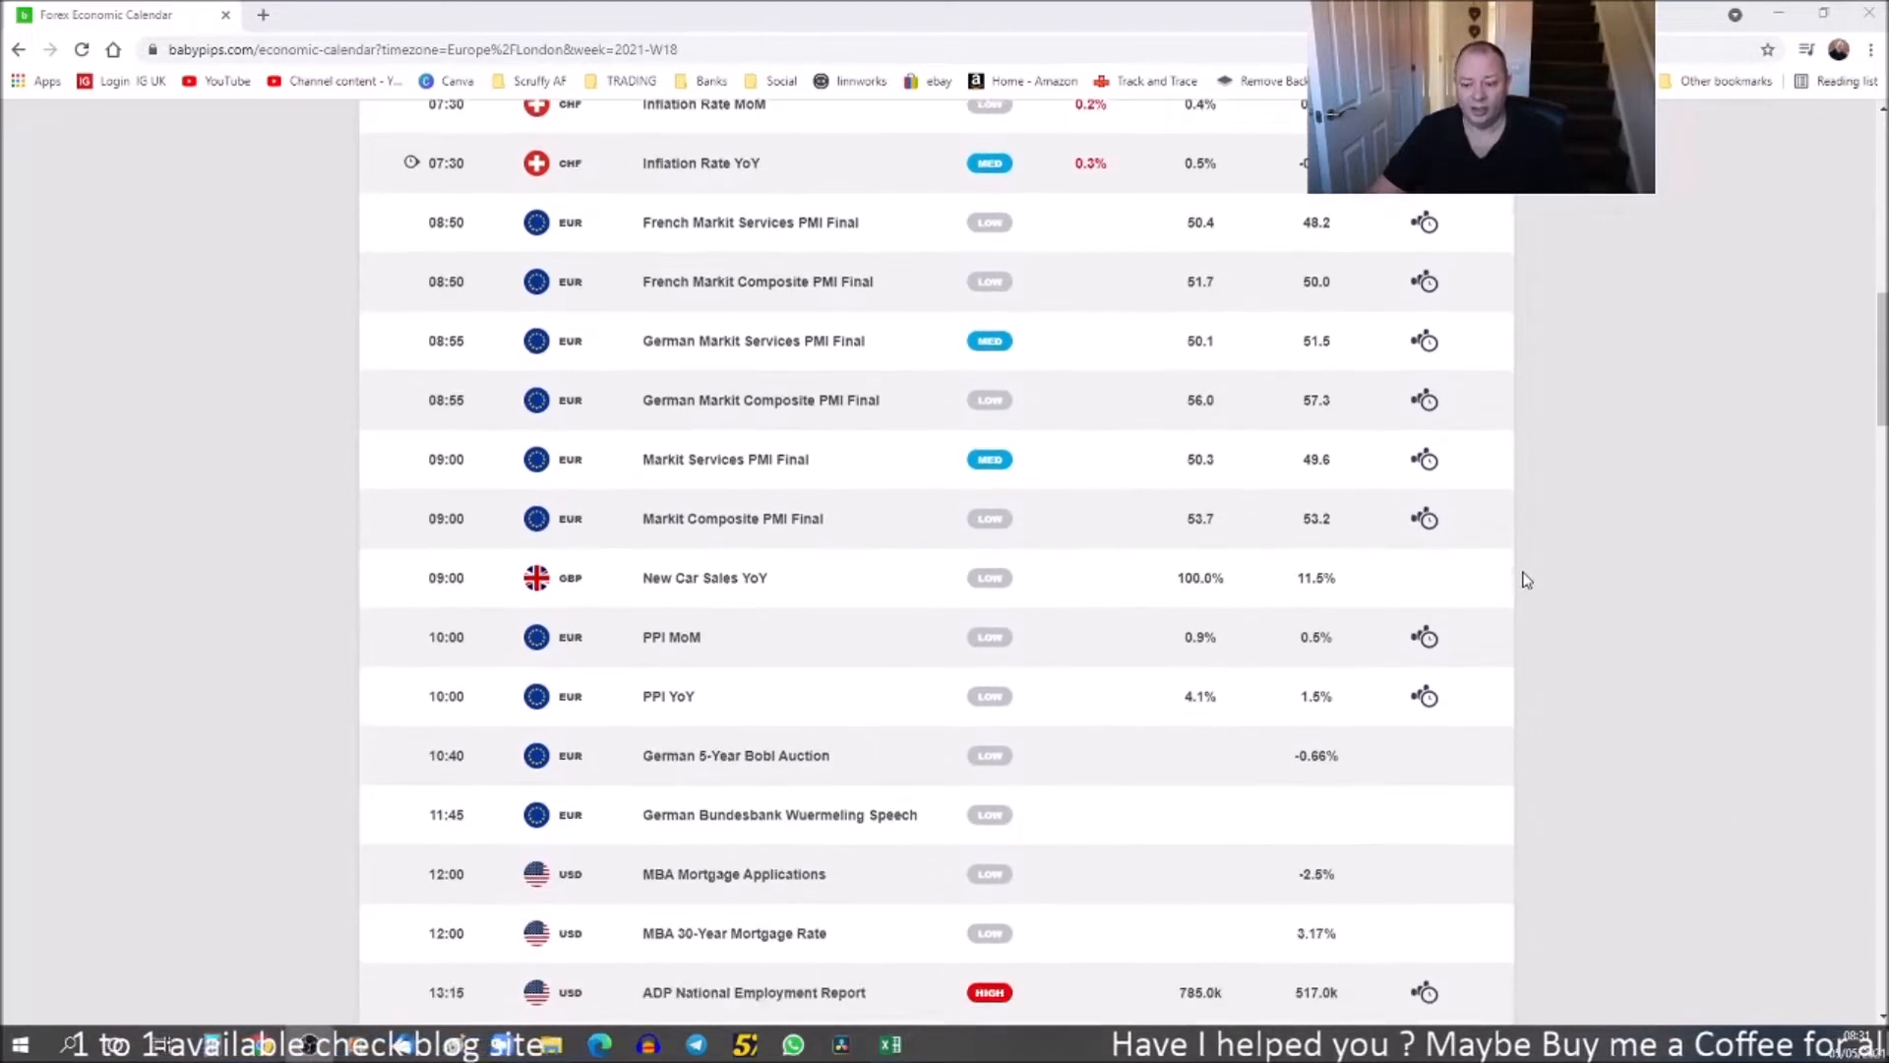
{"action": "scroll", "scroll_direction": "down", "scroll_amount": 3}
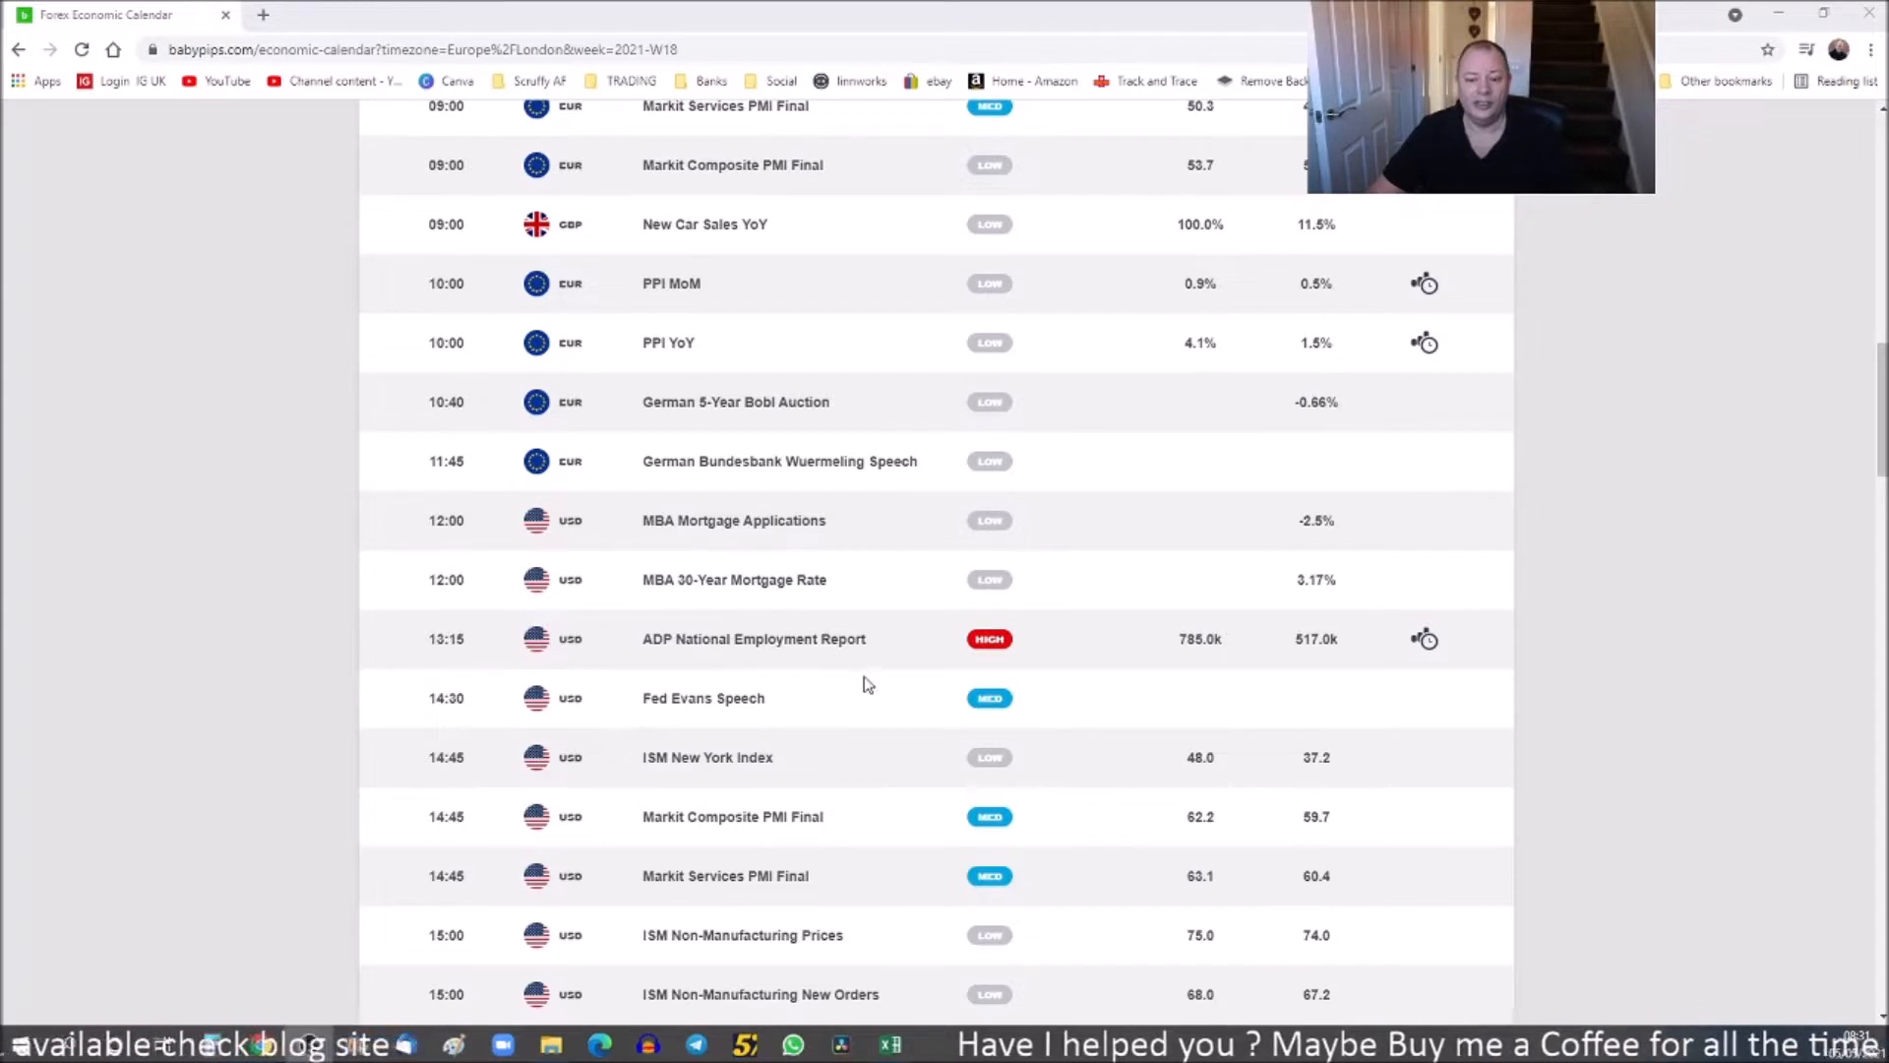
{"action": "scroll", "scroll_direction": "down", "scroll_amount": 3}
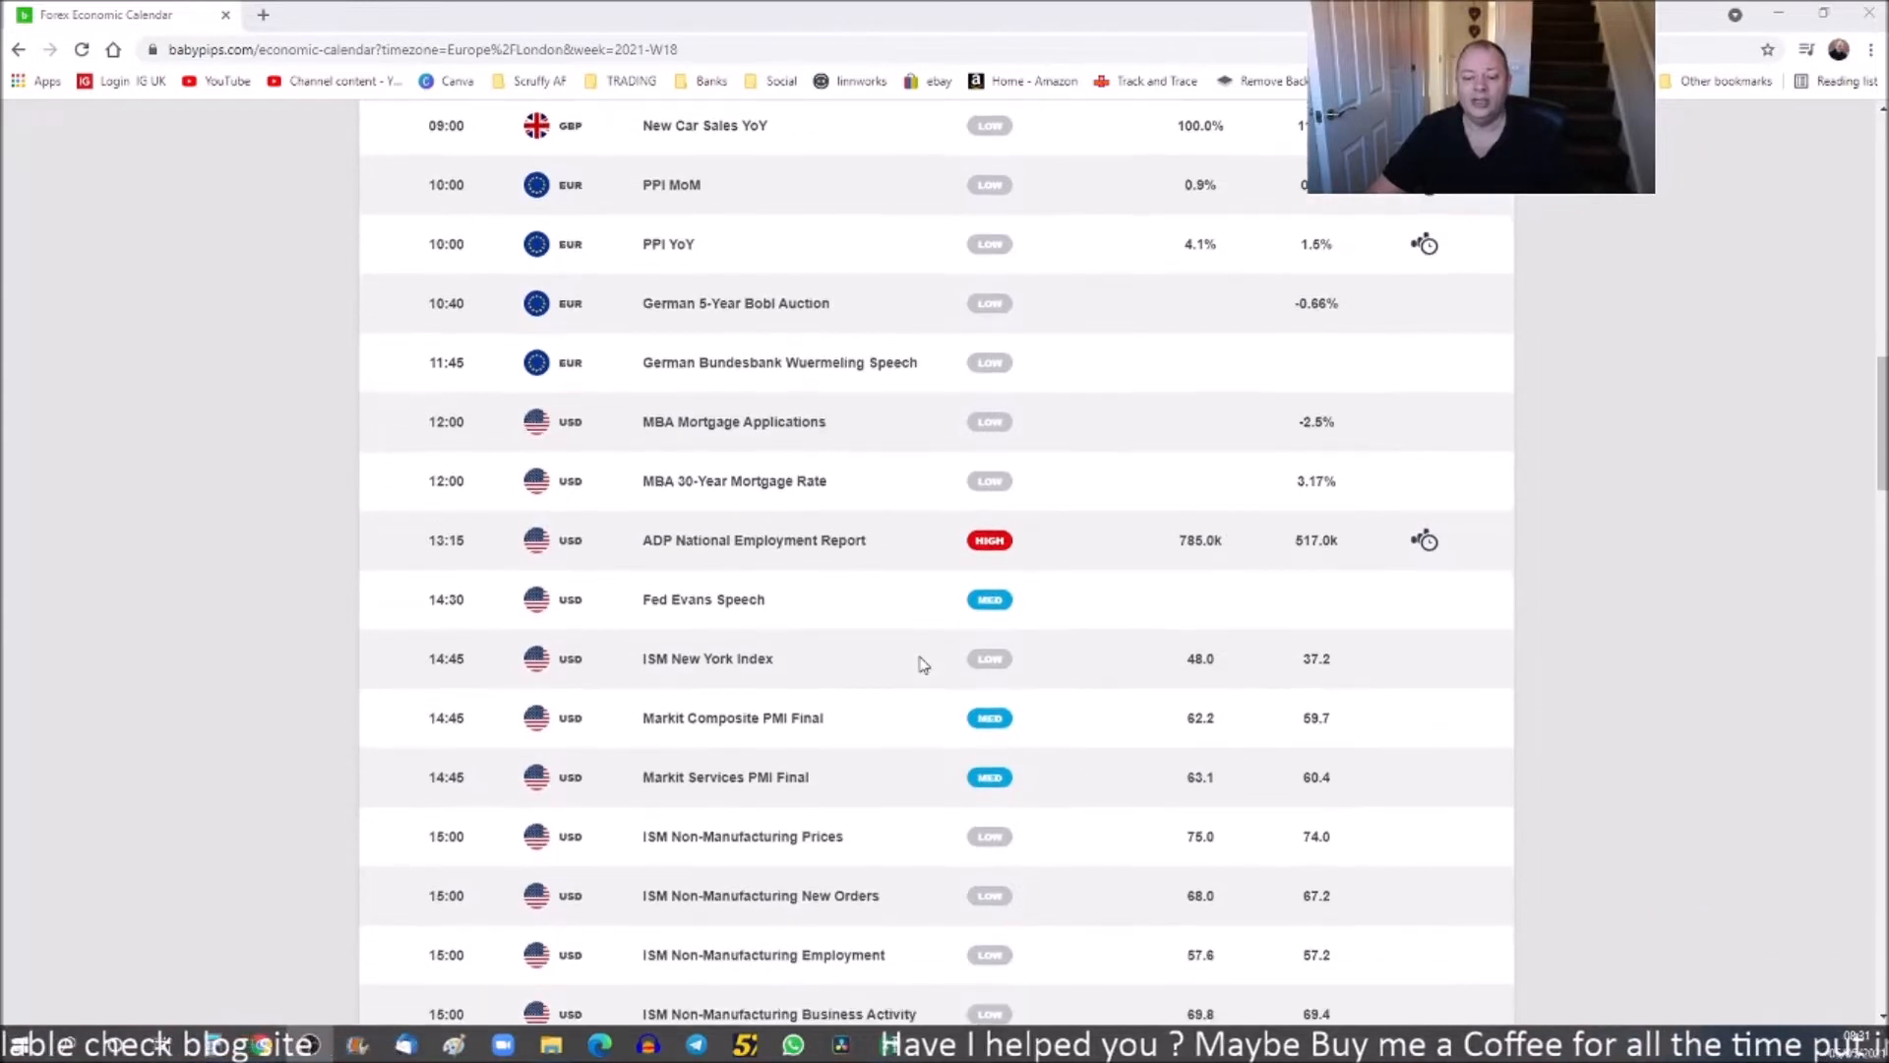
{"action": "scroll", "scroll_direction": "down", "scroll_amount": 3}
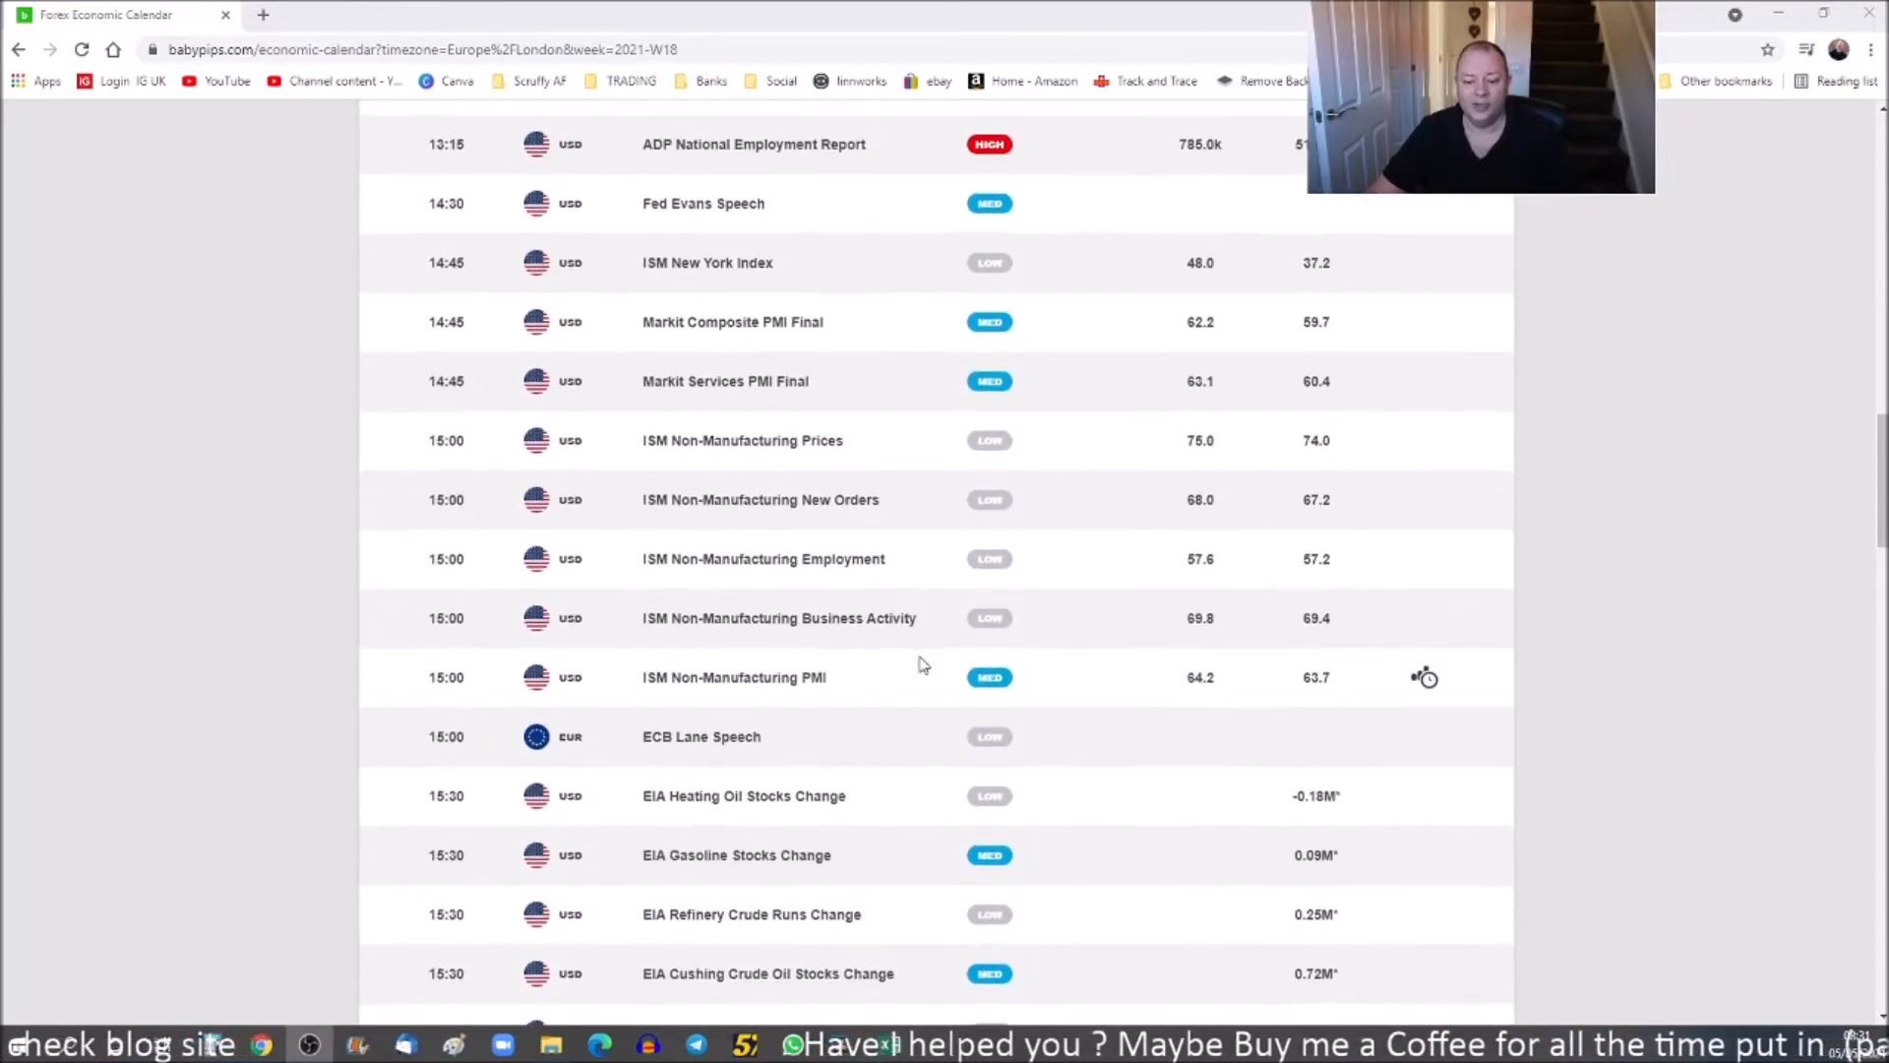
{"action": "scroll", "scroll_direction": "down", "scroll_amount": 3}
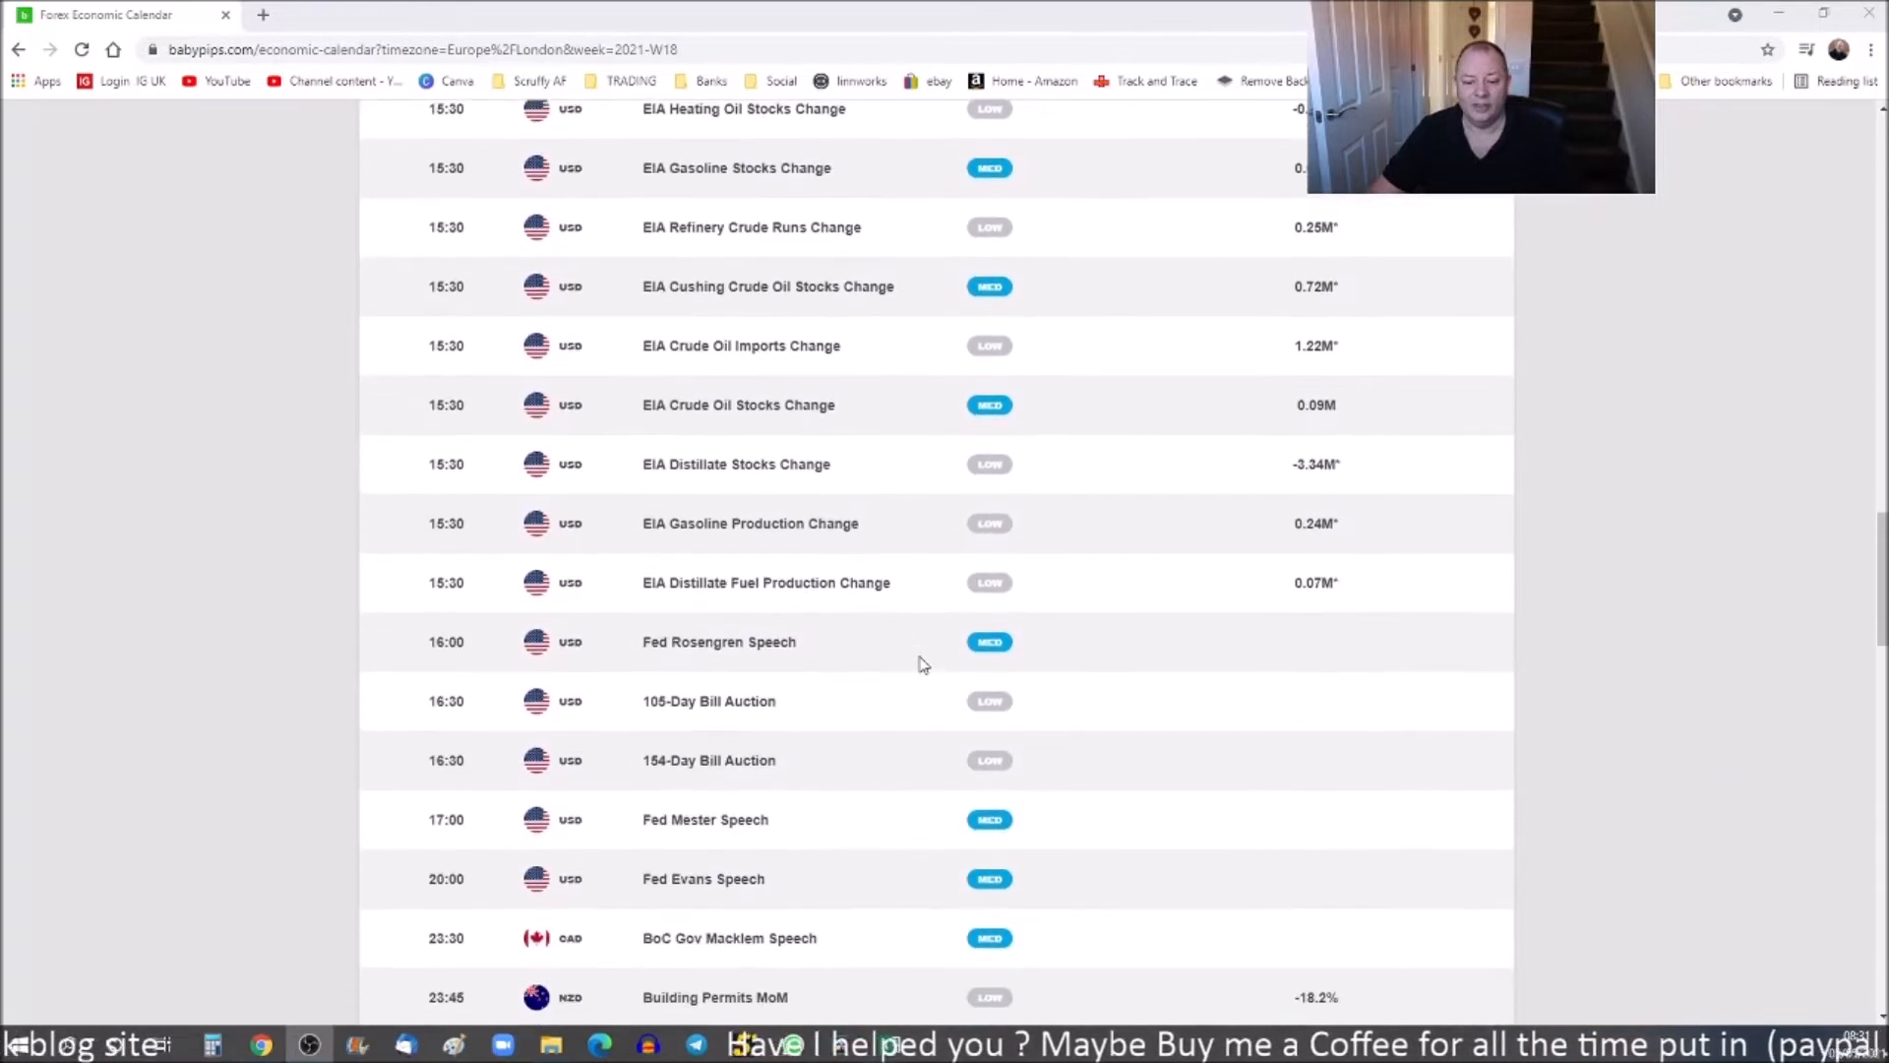
{"action": "scroll", "scroll_direction": "down", "scroll_amount": 3}
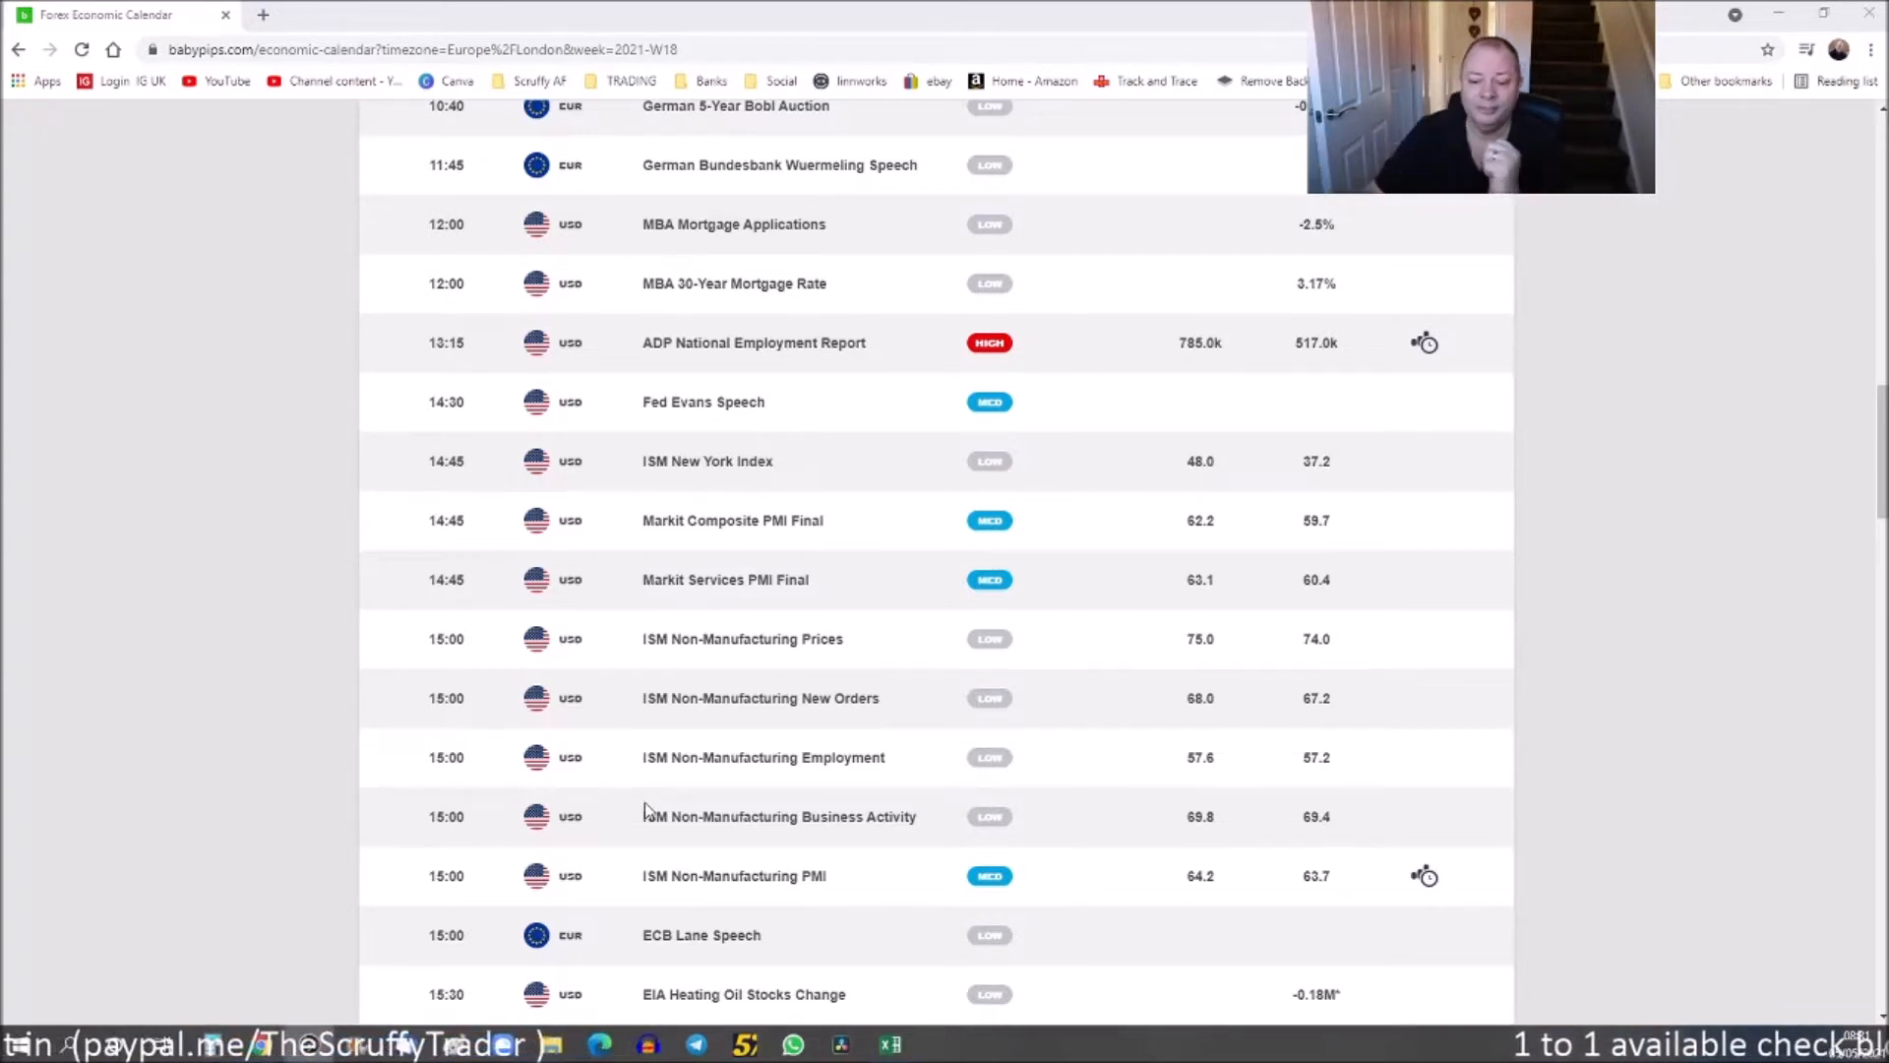
{"action": "mouse_move", "coordinate": [768, 663]}
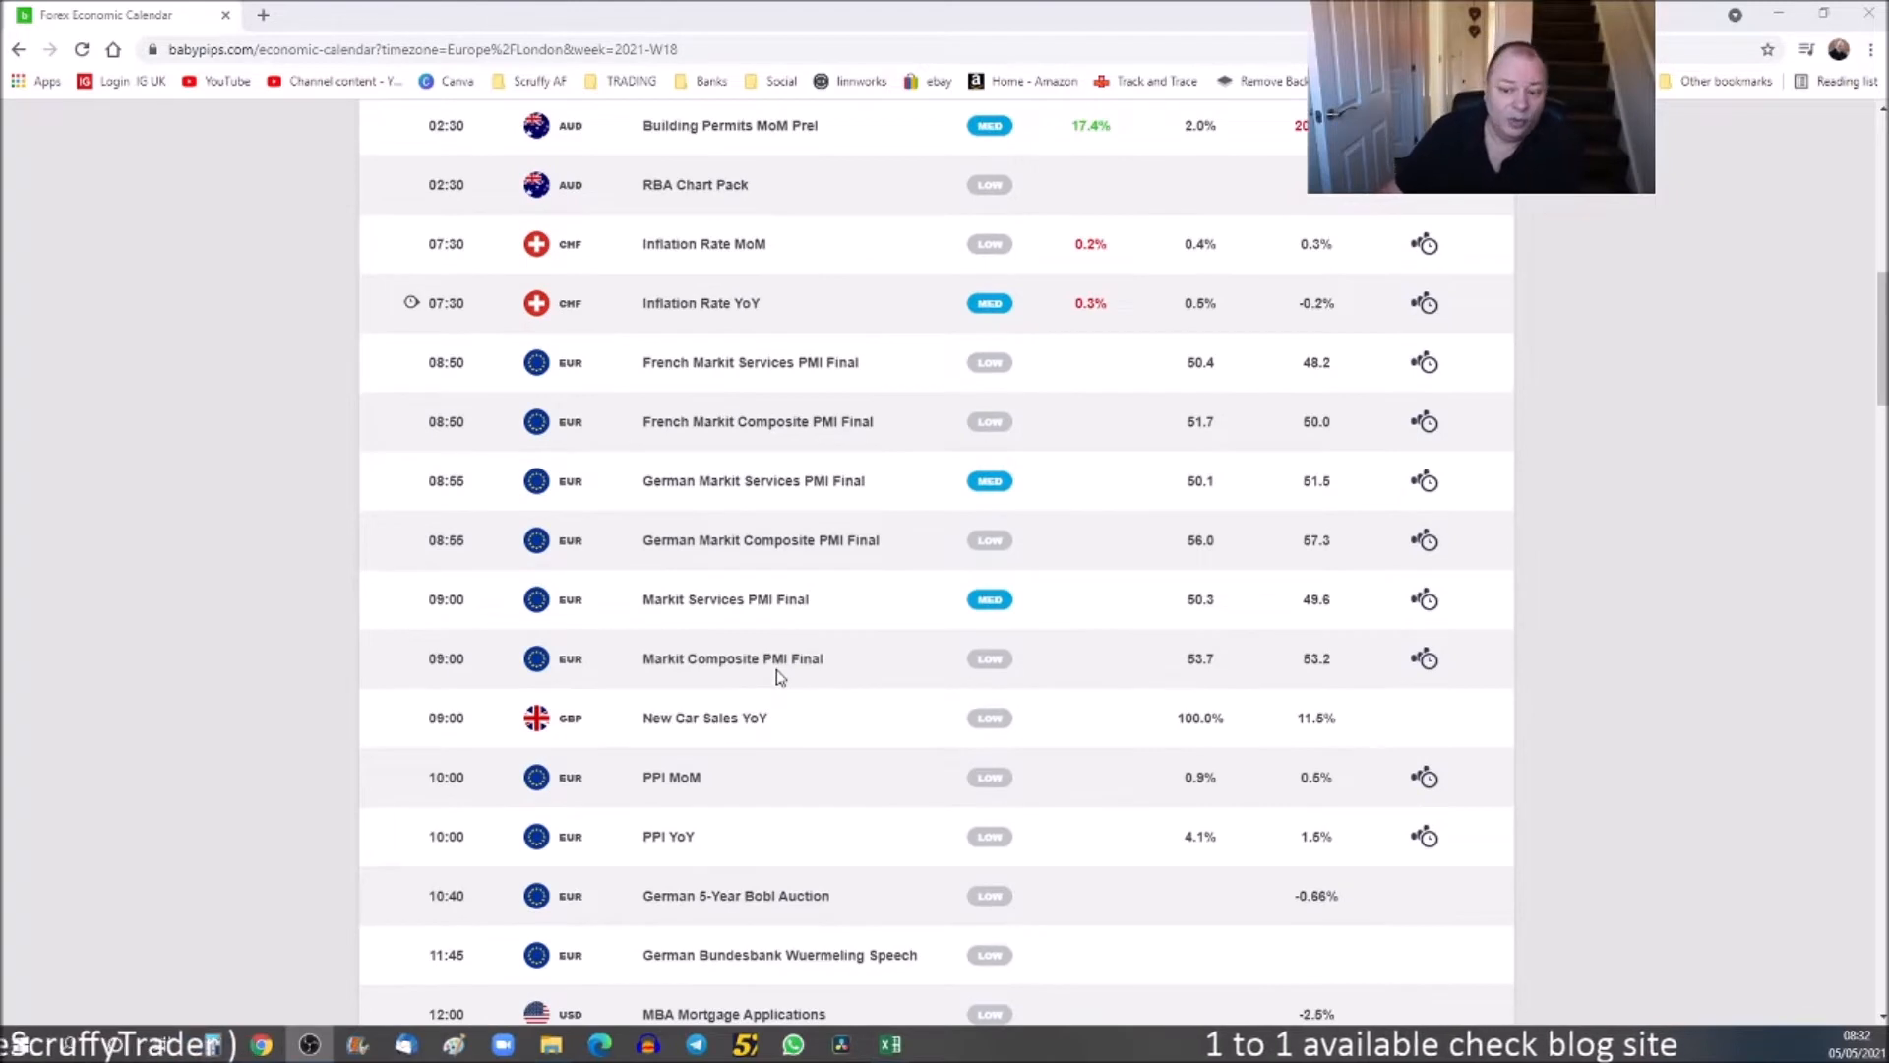
{"action": "mouse_move", "coordinate": [639, 669]}
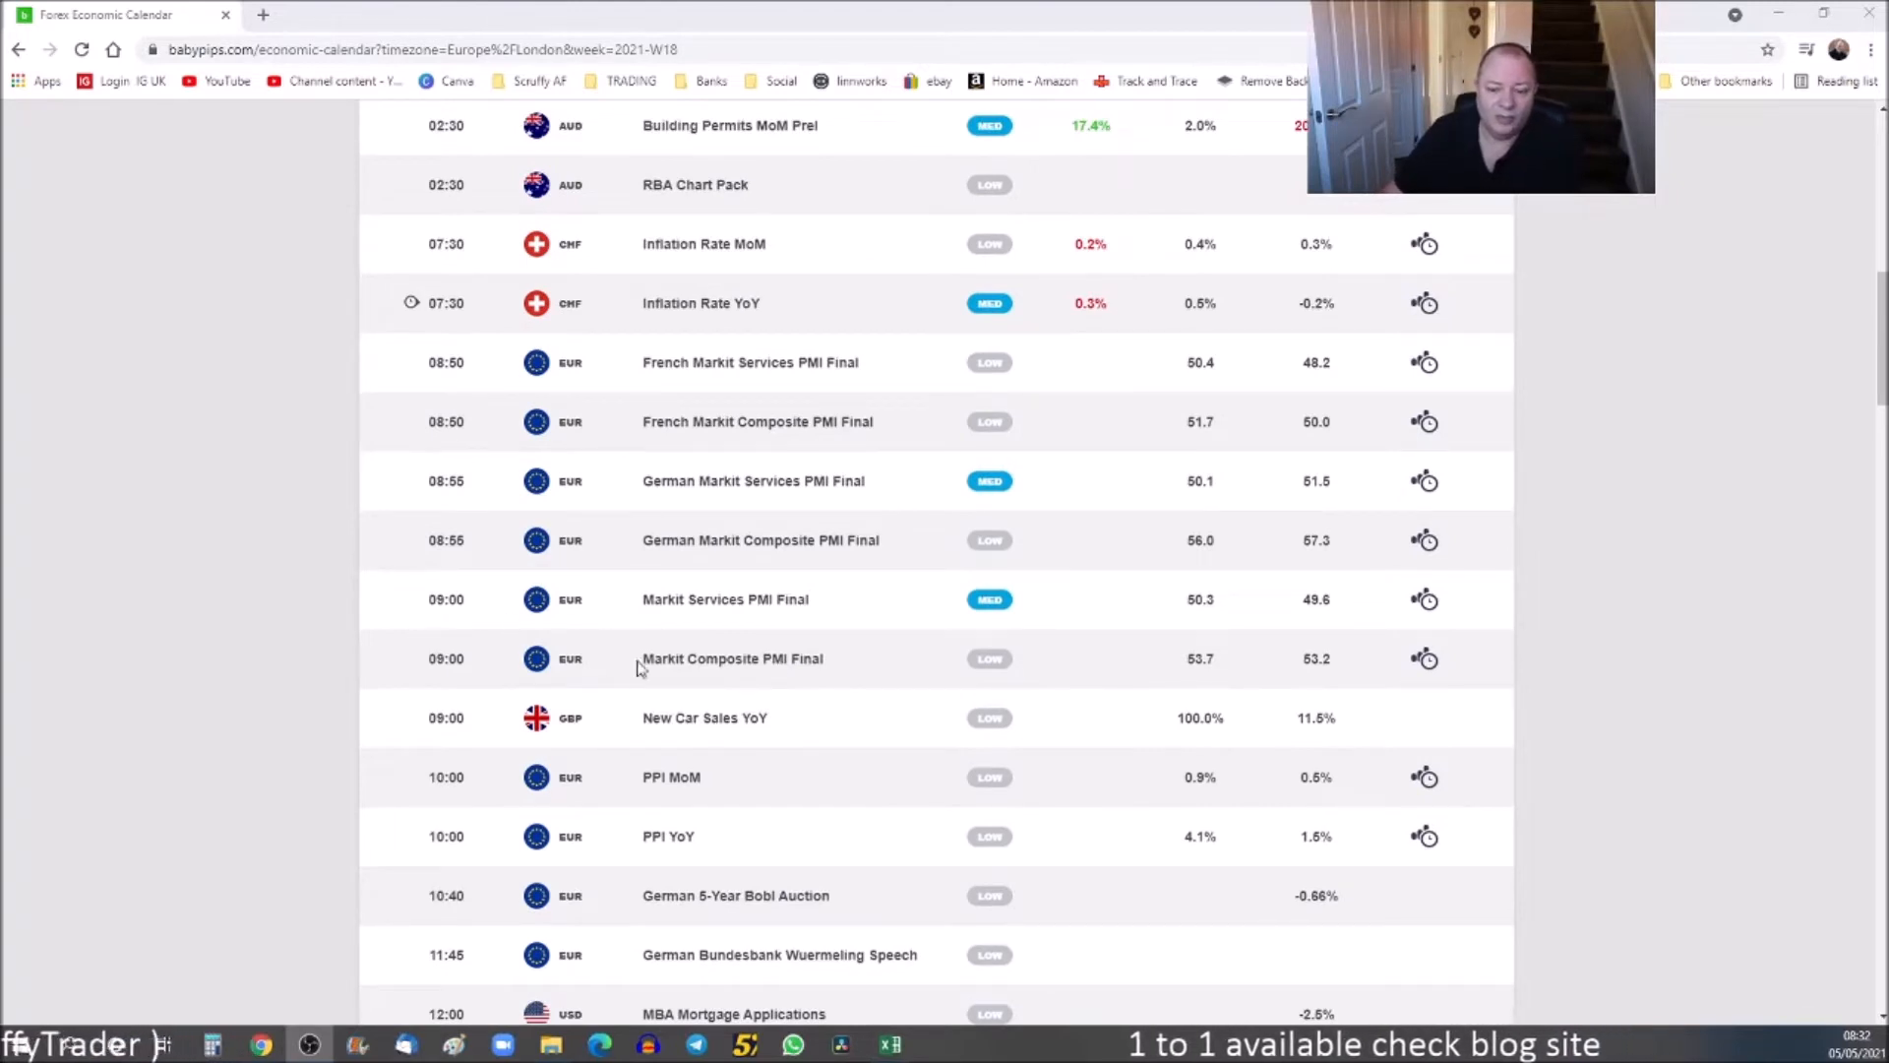
Step: Scroll through the 5 May calendar around the morning CHF inflation and EUR PMI rows
{"action": "scroll", "scroll_direction": "down", "scroll_amount": 3}
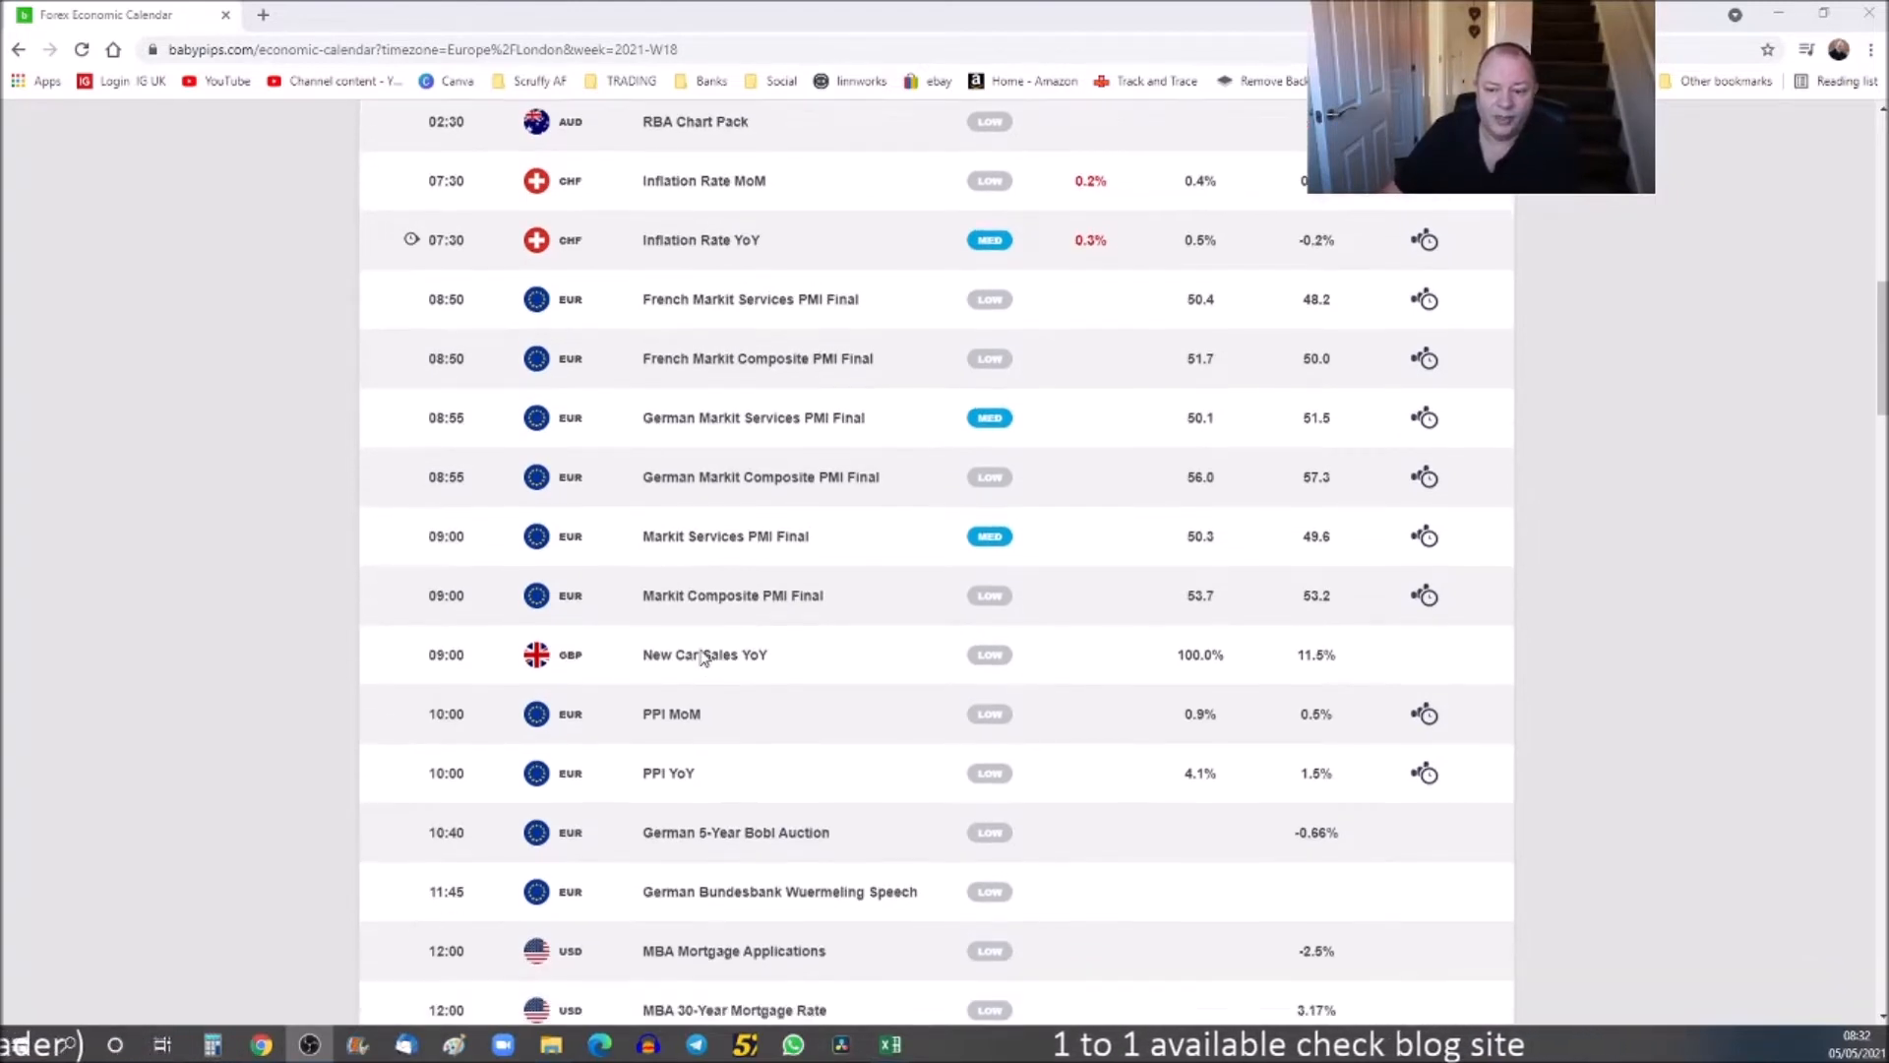
{"action": "scroll", "scroll_direction": "down", "scroll_amount": 3}
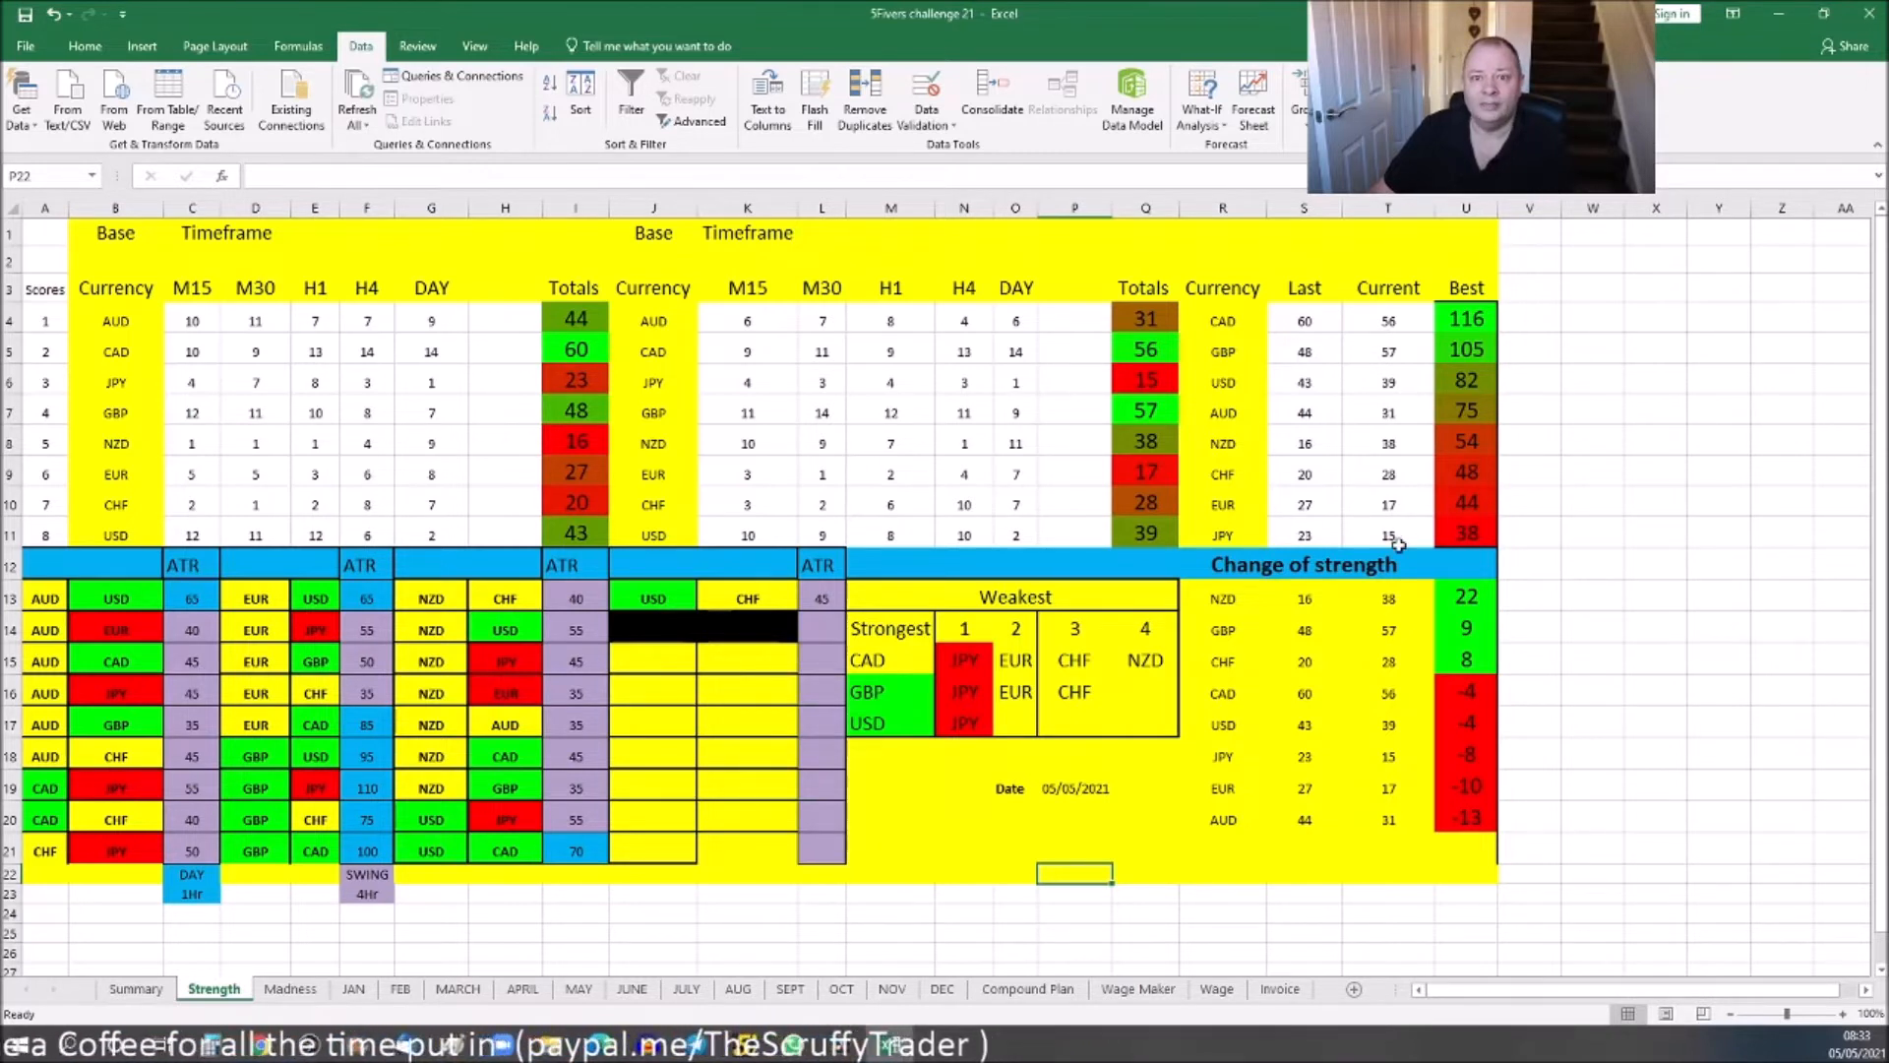
{"action": "mouse_move", "coordinate": [1530, 568]}
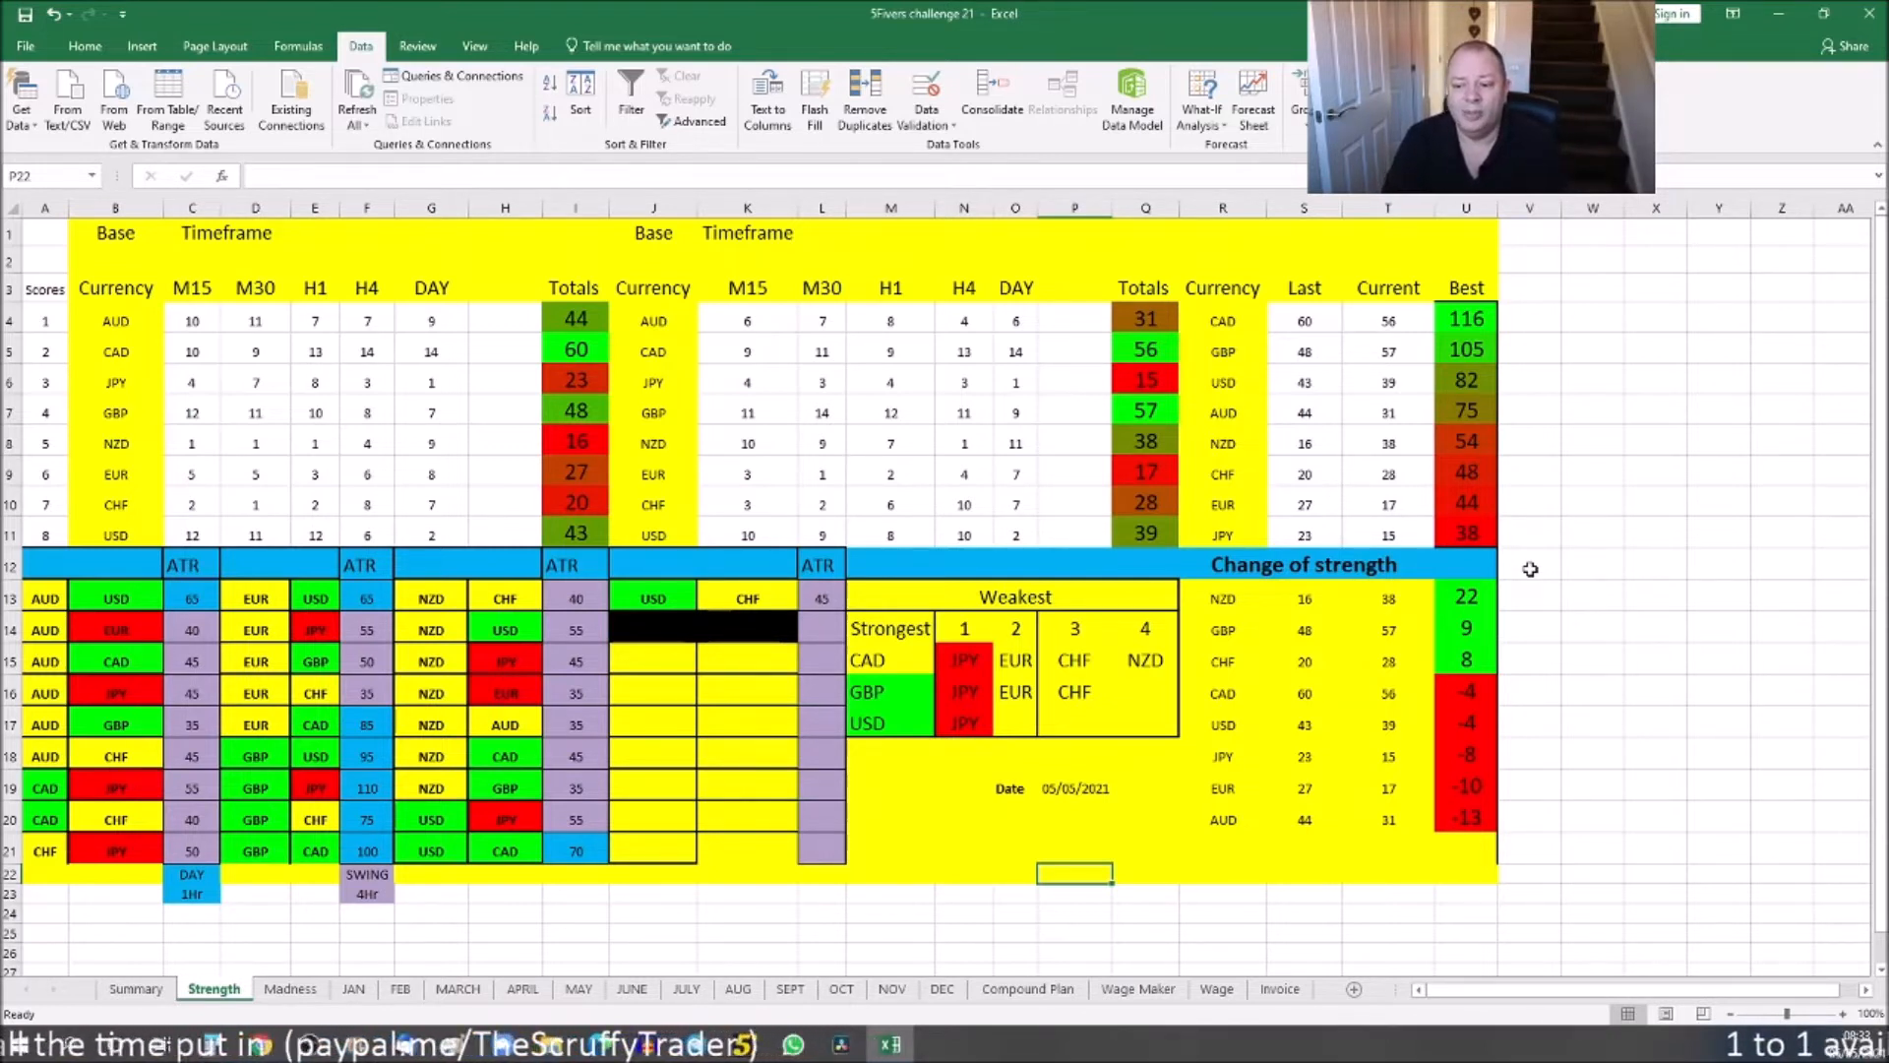
{"action": "mouse_move", "coordinate": [1307, 567]}
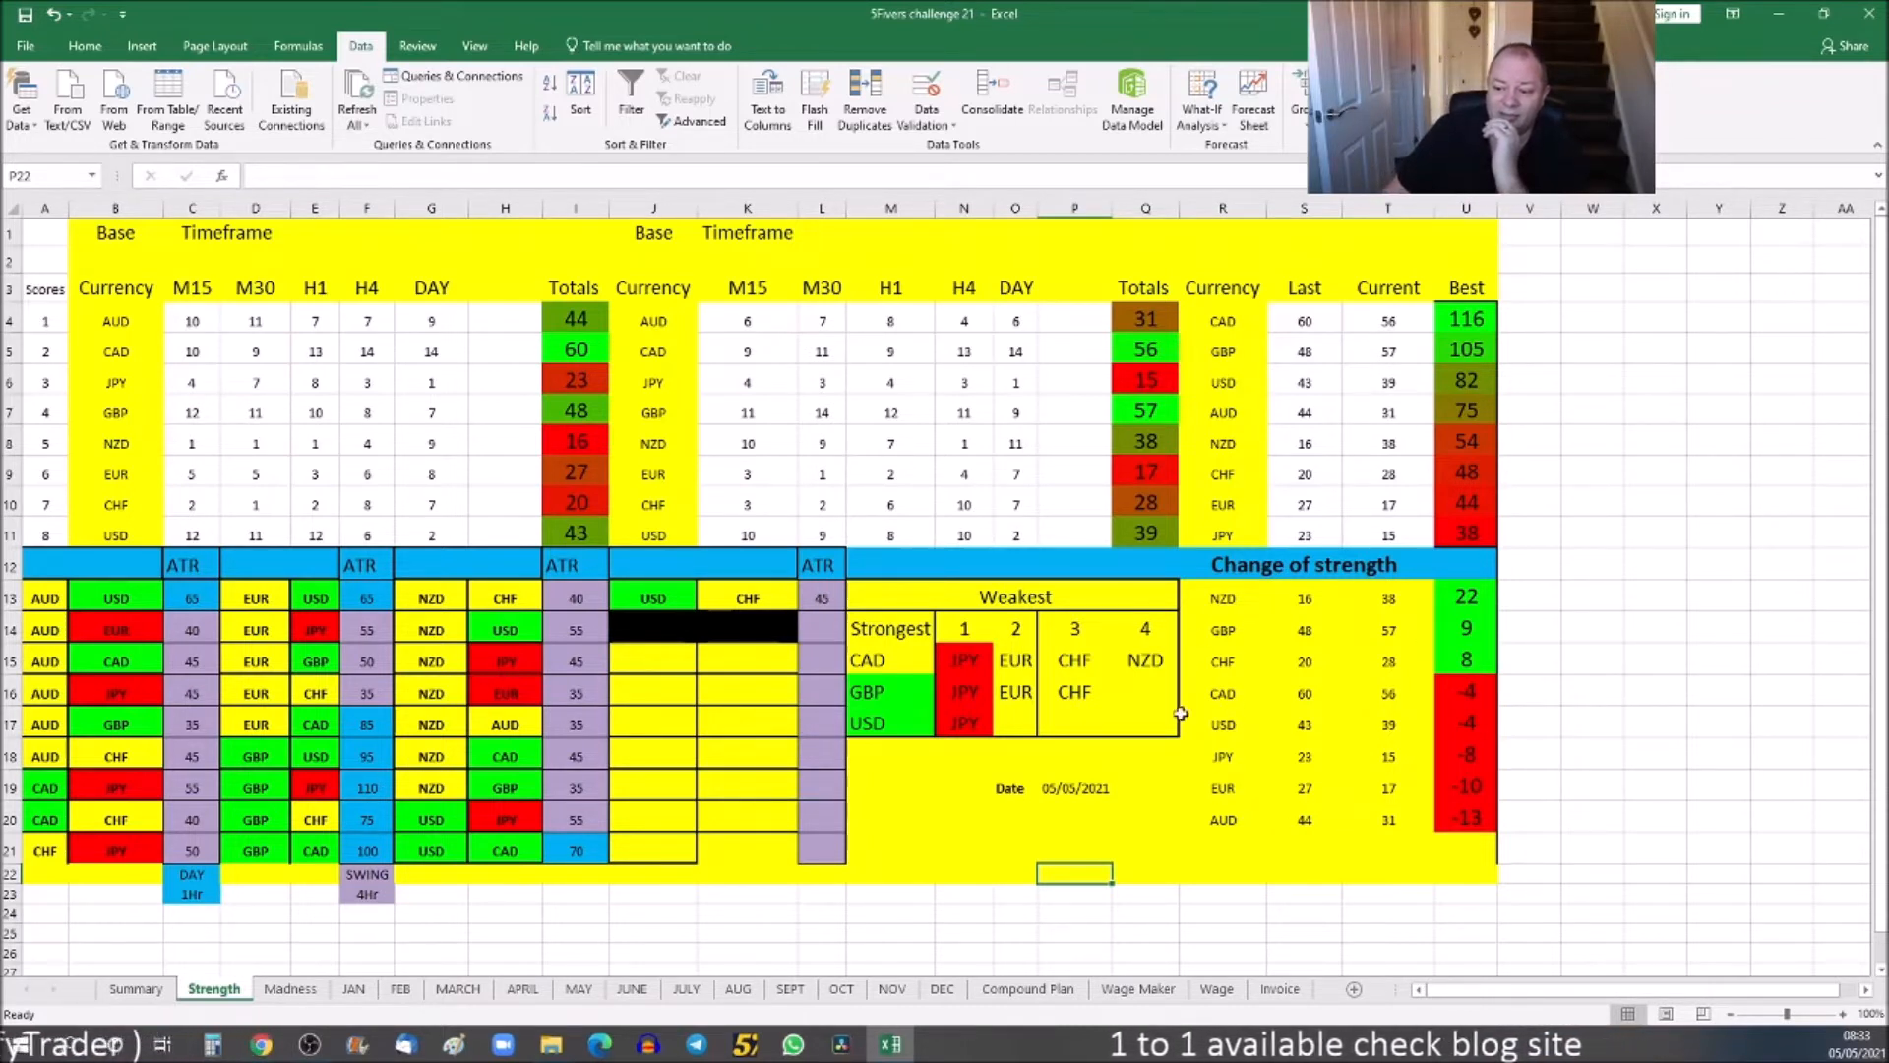
{"action": "mouse_move", "coordinate": [1235, 599]}
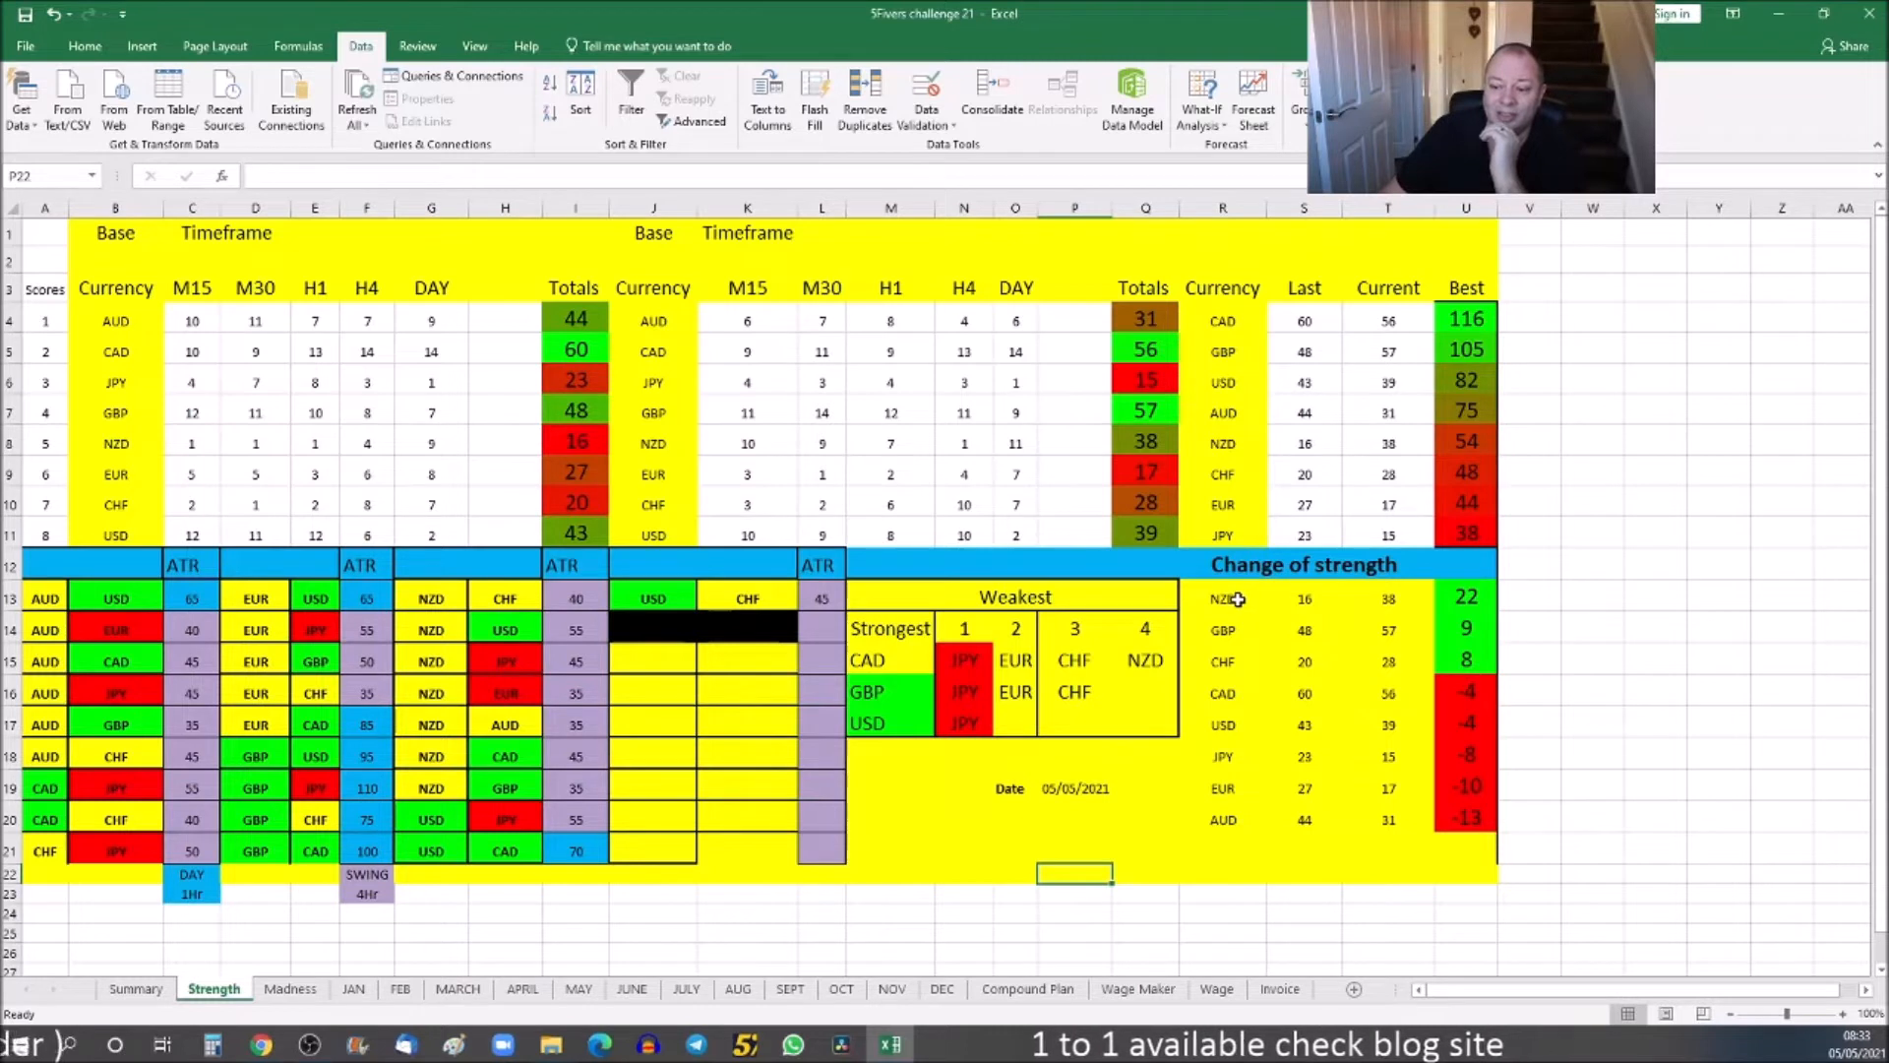
{"action": "mouse_move", "coordinate": [1251, 600]}
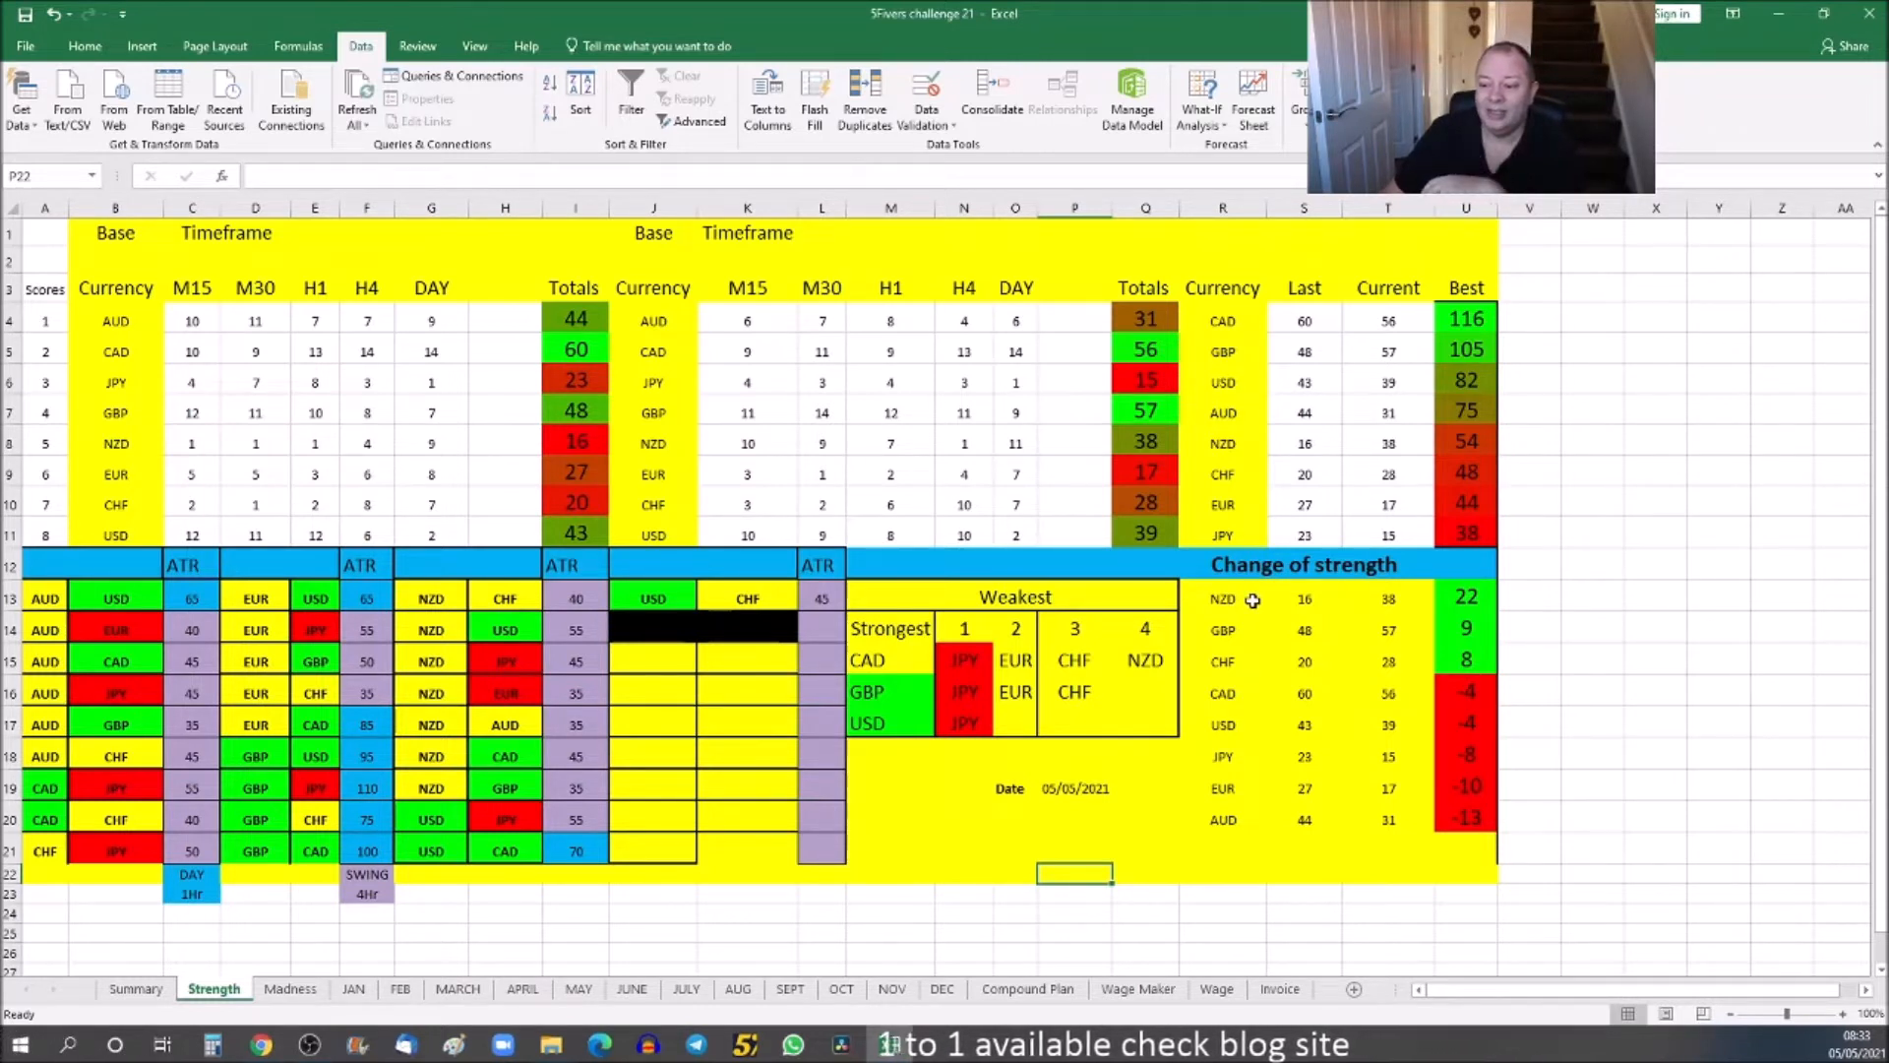
{"action": "mouse_move", "coordinate": [1227, 823]}
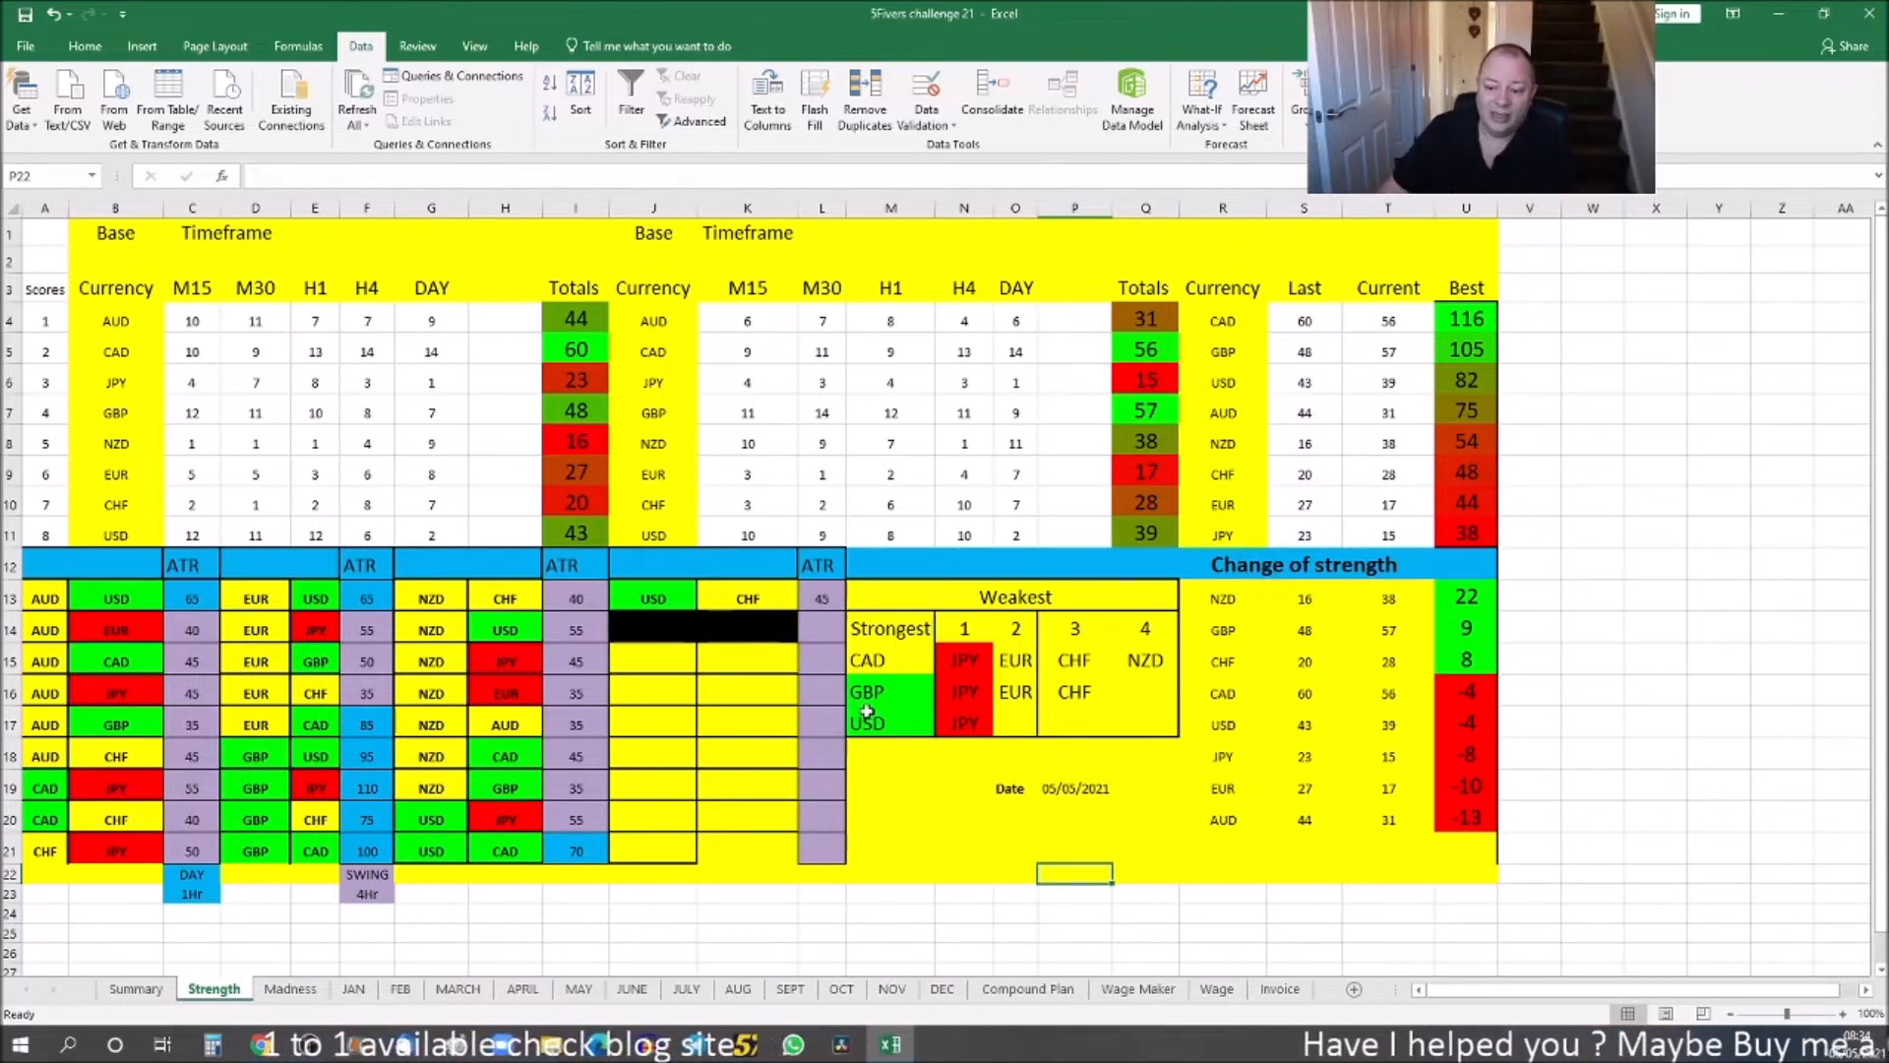
{"action": "mouse_move", "coordinate": [992, 747]}
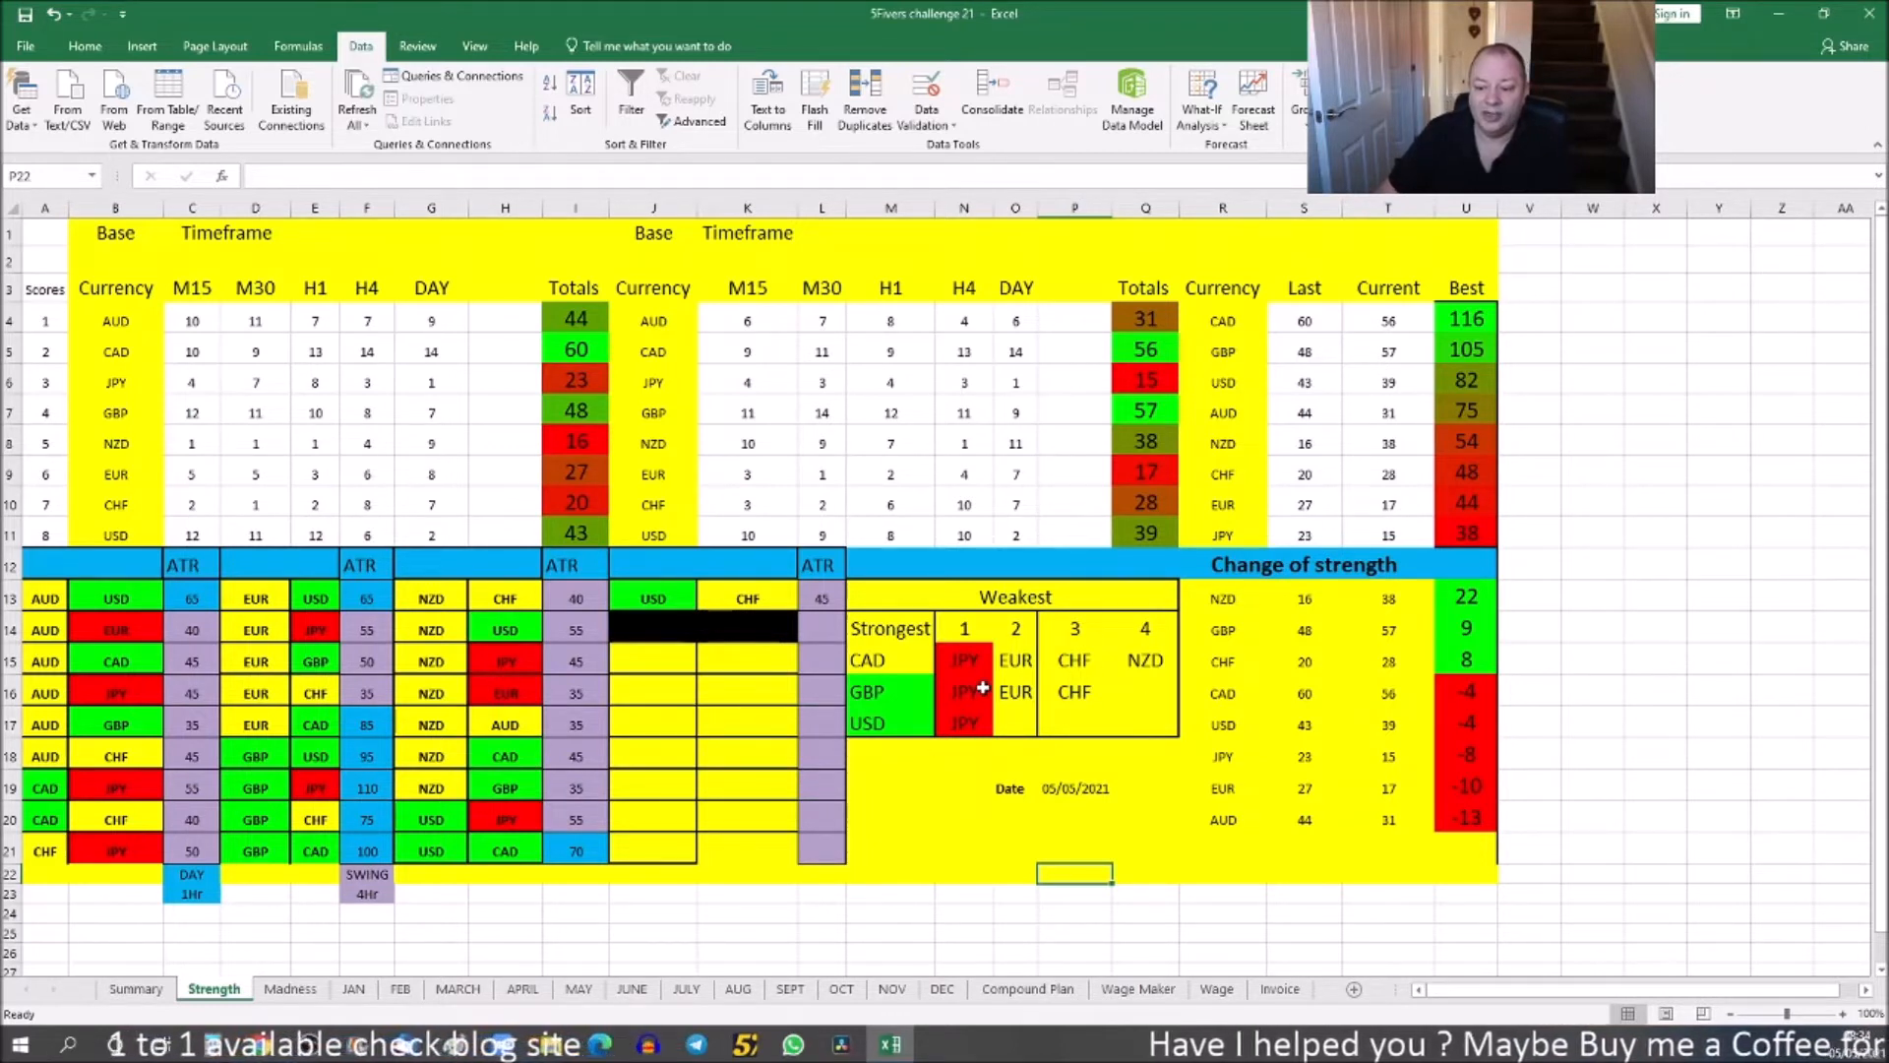
{"action": "mouse_move", "coordinate": [870, 613]}
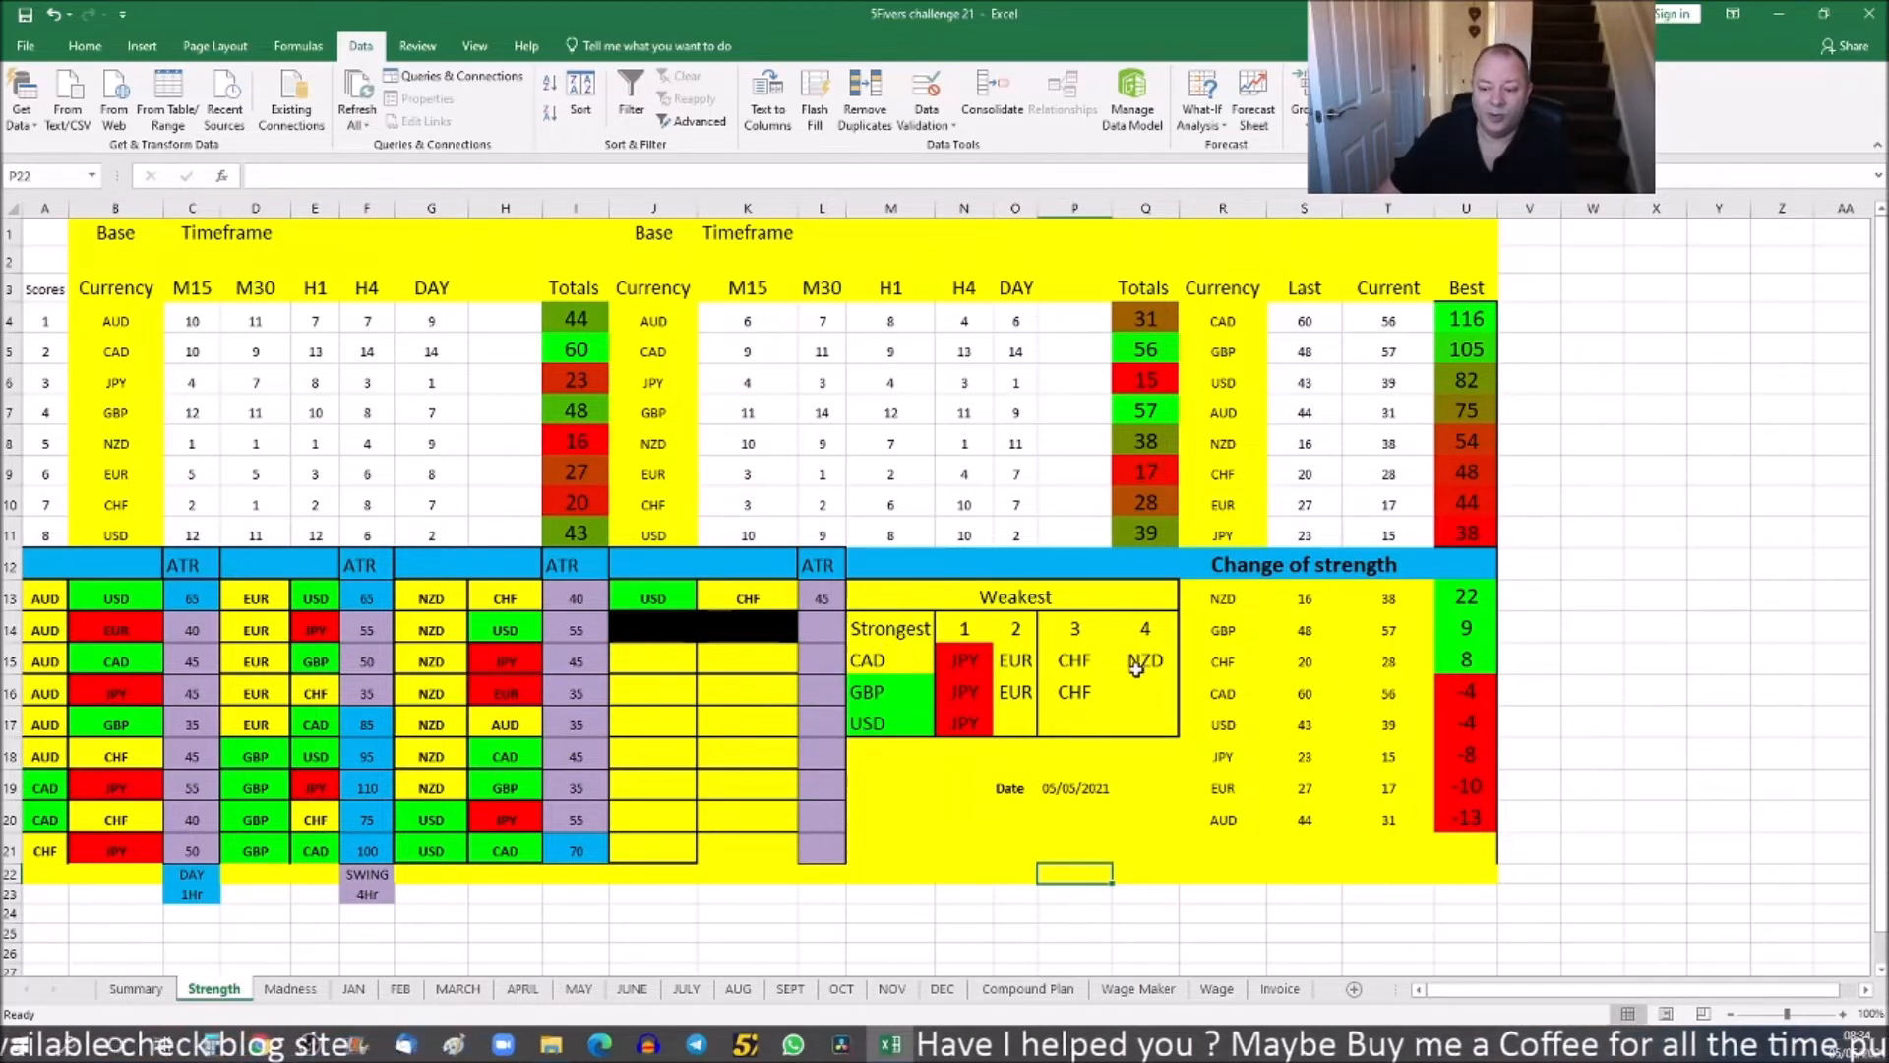
{"action": "mouse_move", "coordinate": [1157, 787]}
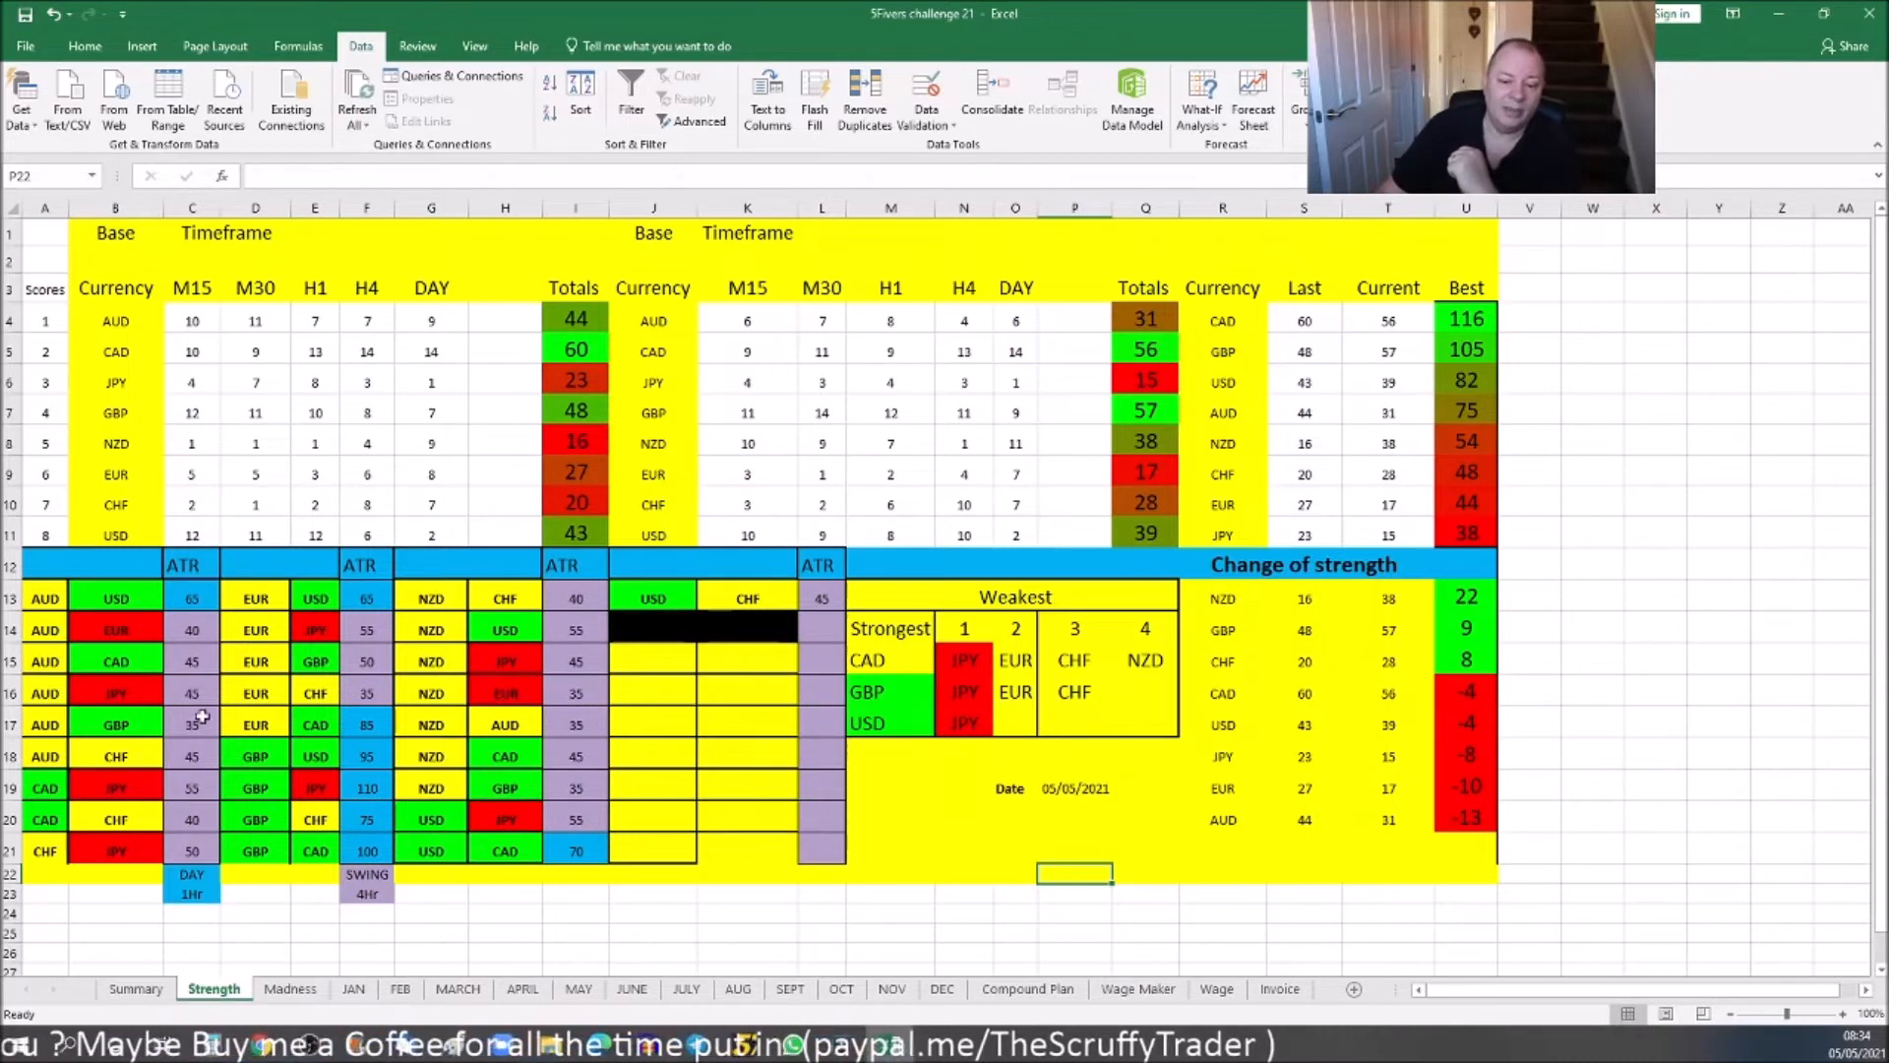
{"action": "mouse_move", "coordinate": [729, 852]}
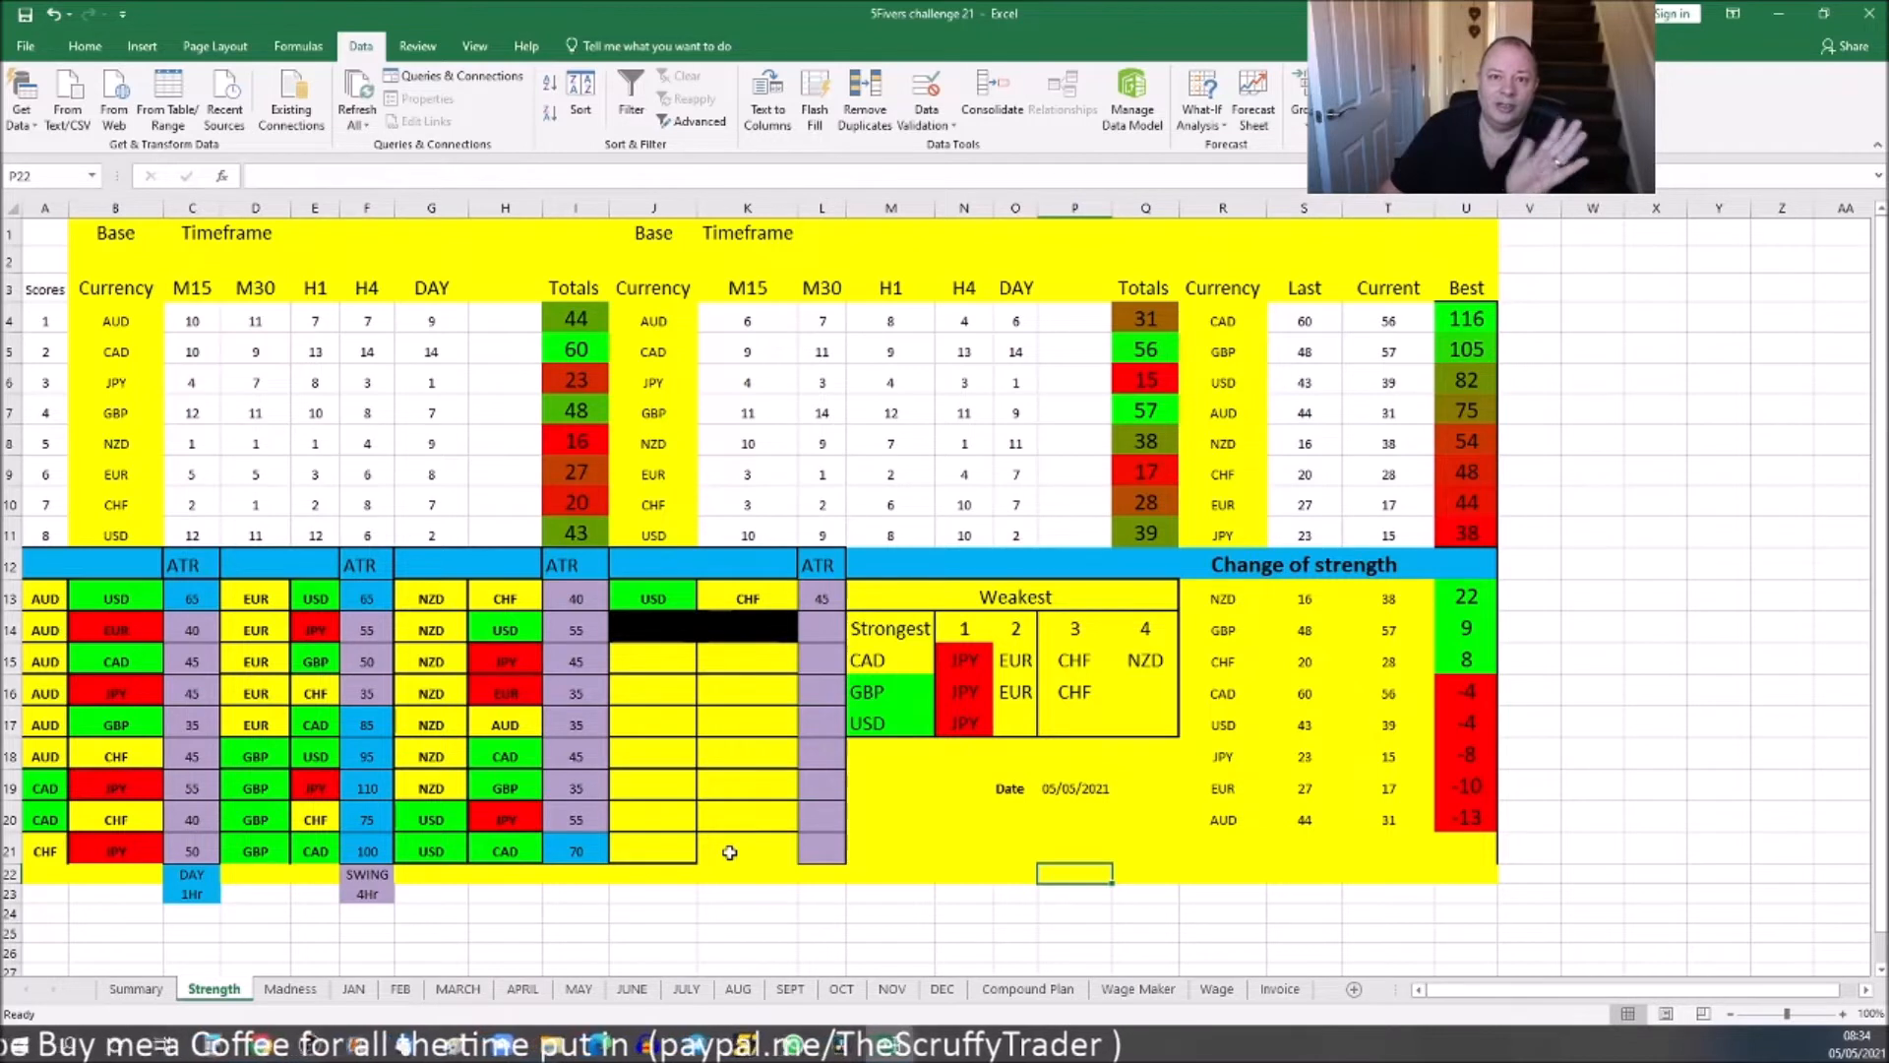
{"action": "mouse_move", "coordinate": [874, 756]}
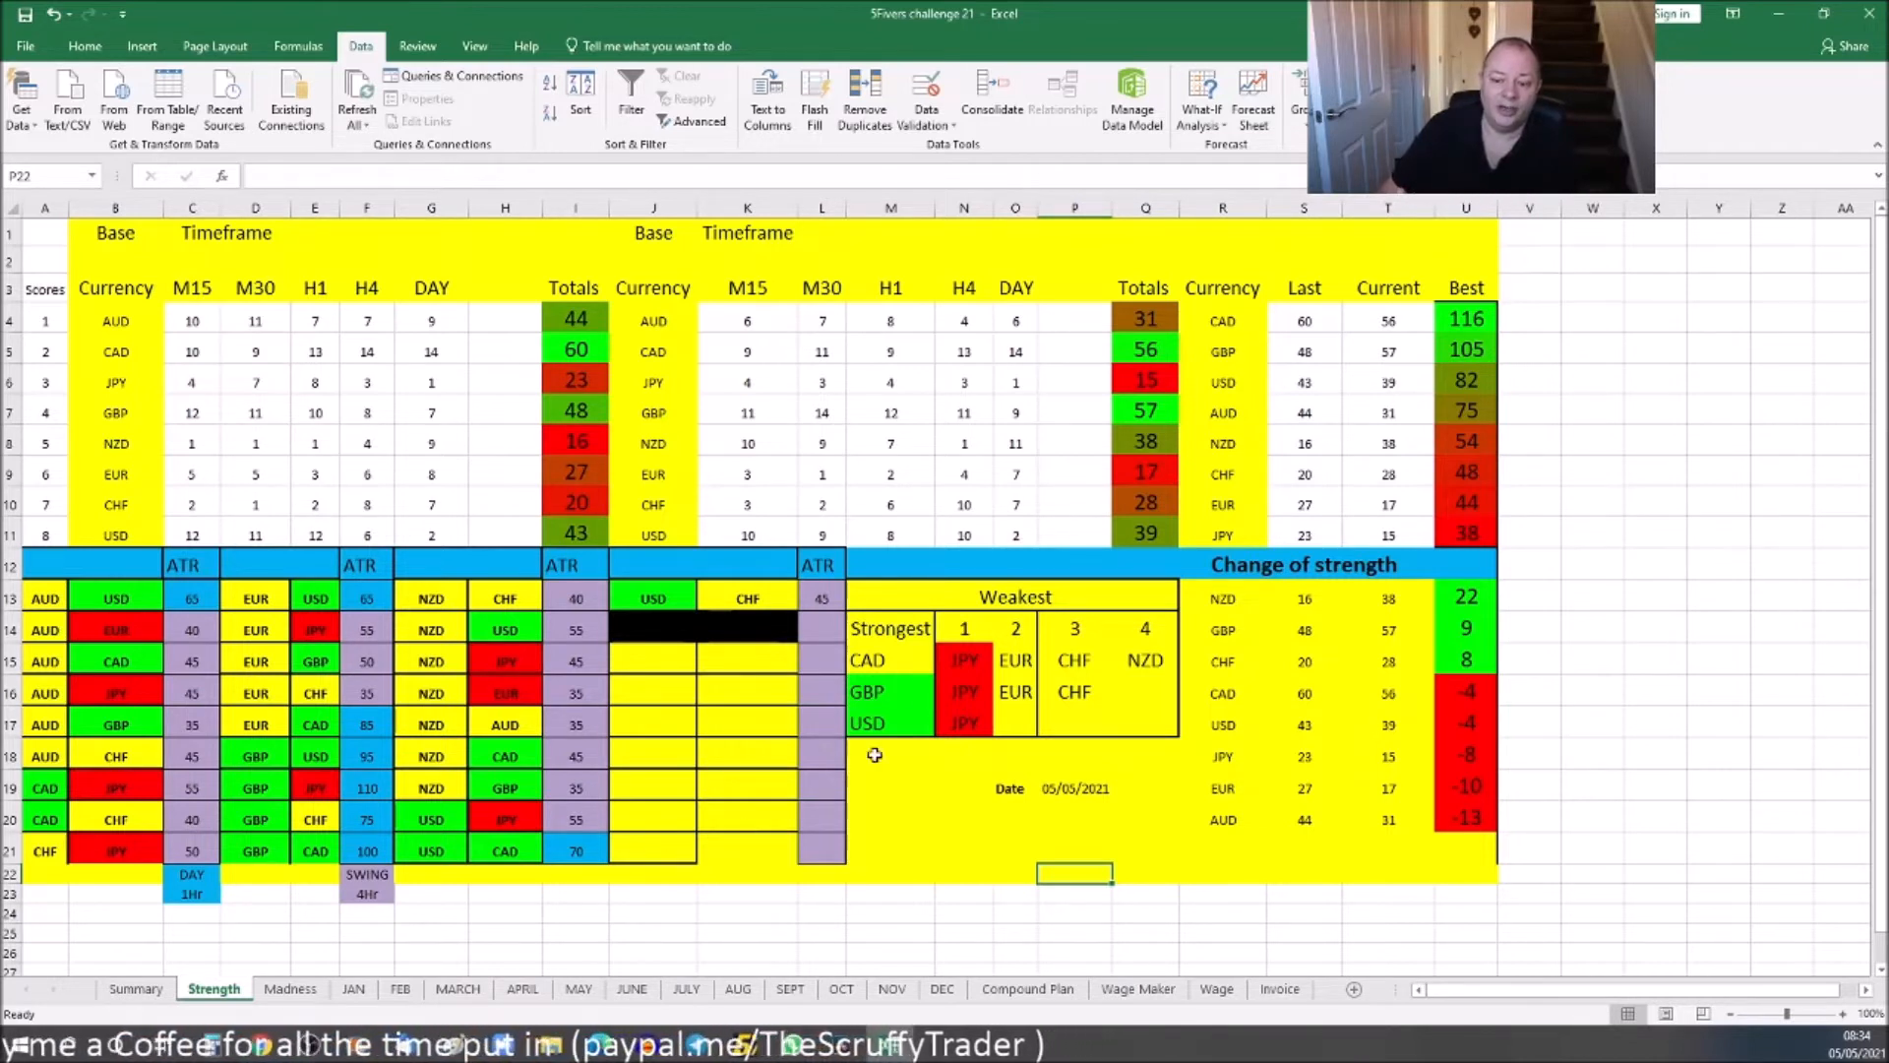
{"action": "mouse_move", "coordinate": [875, 662]}
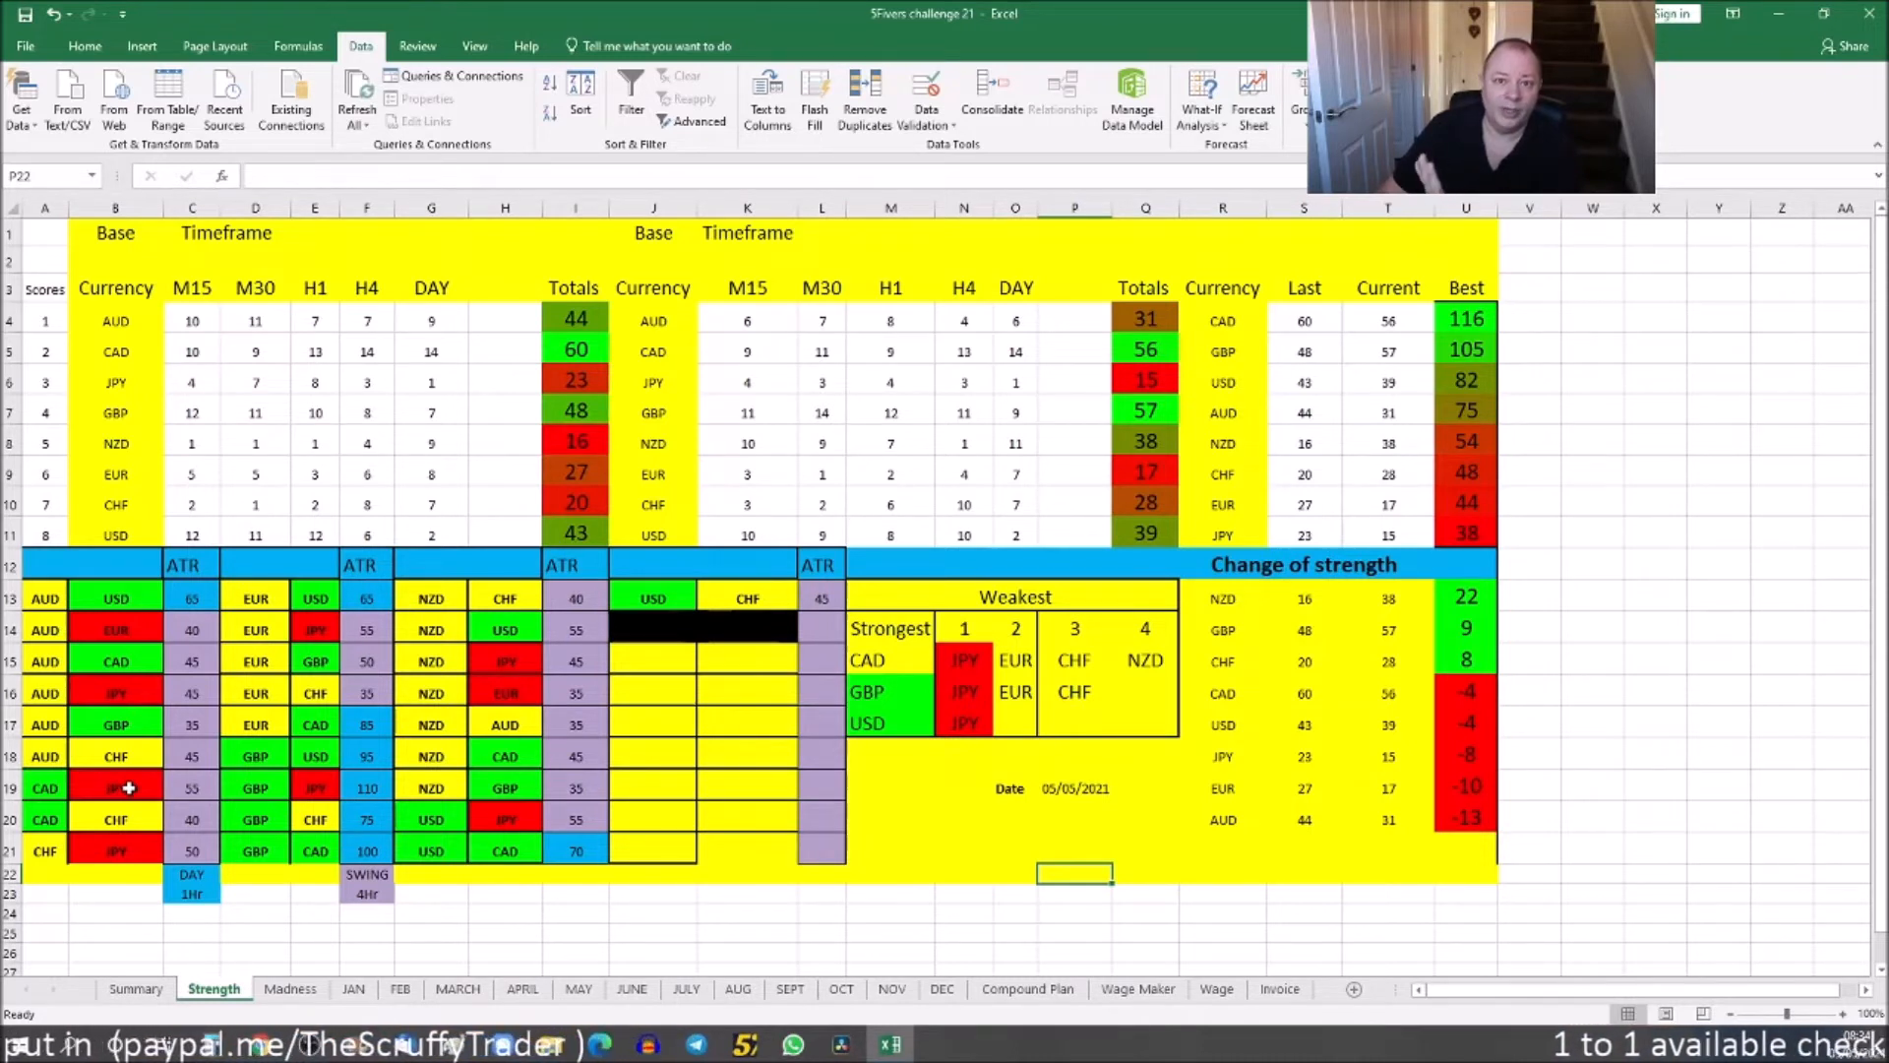
{"action": "left_click", "coordinate": [192, 787]}
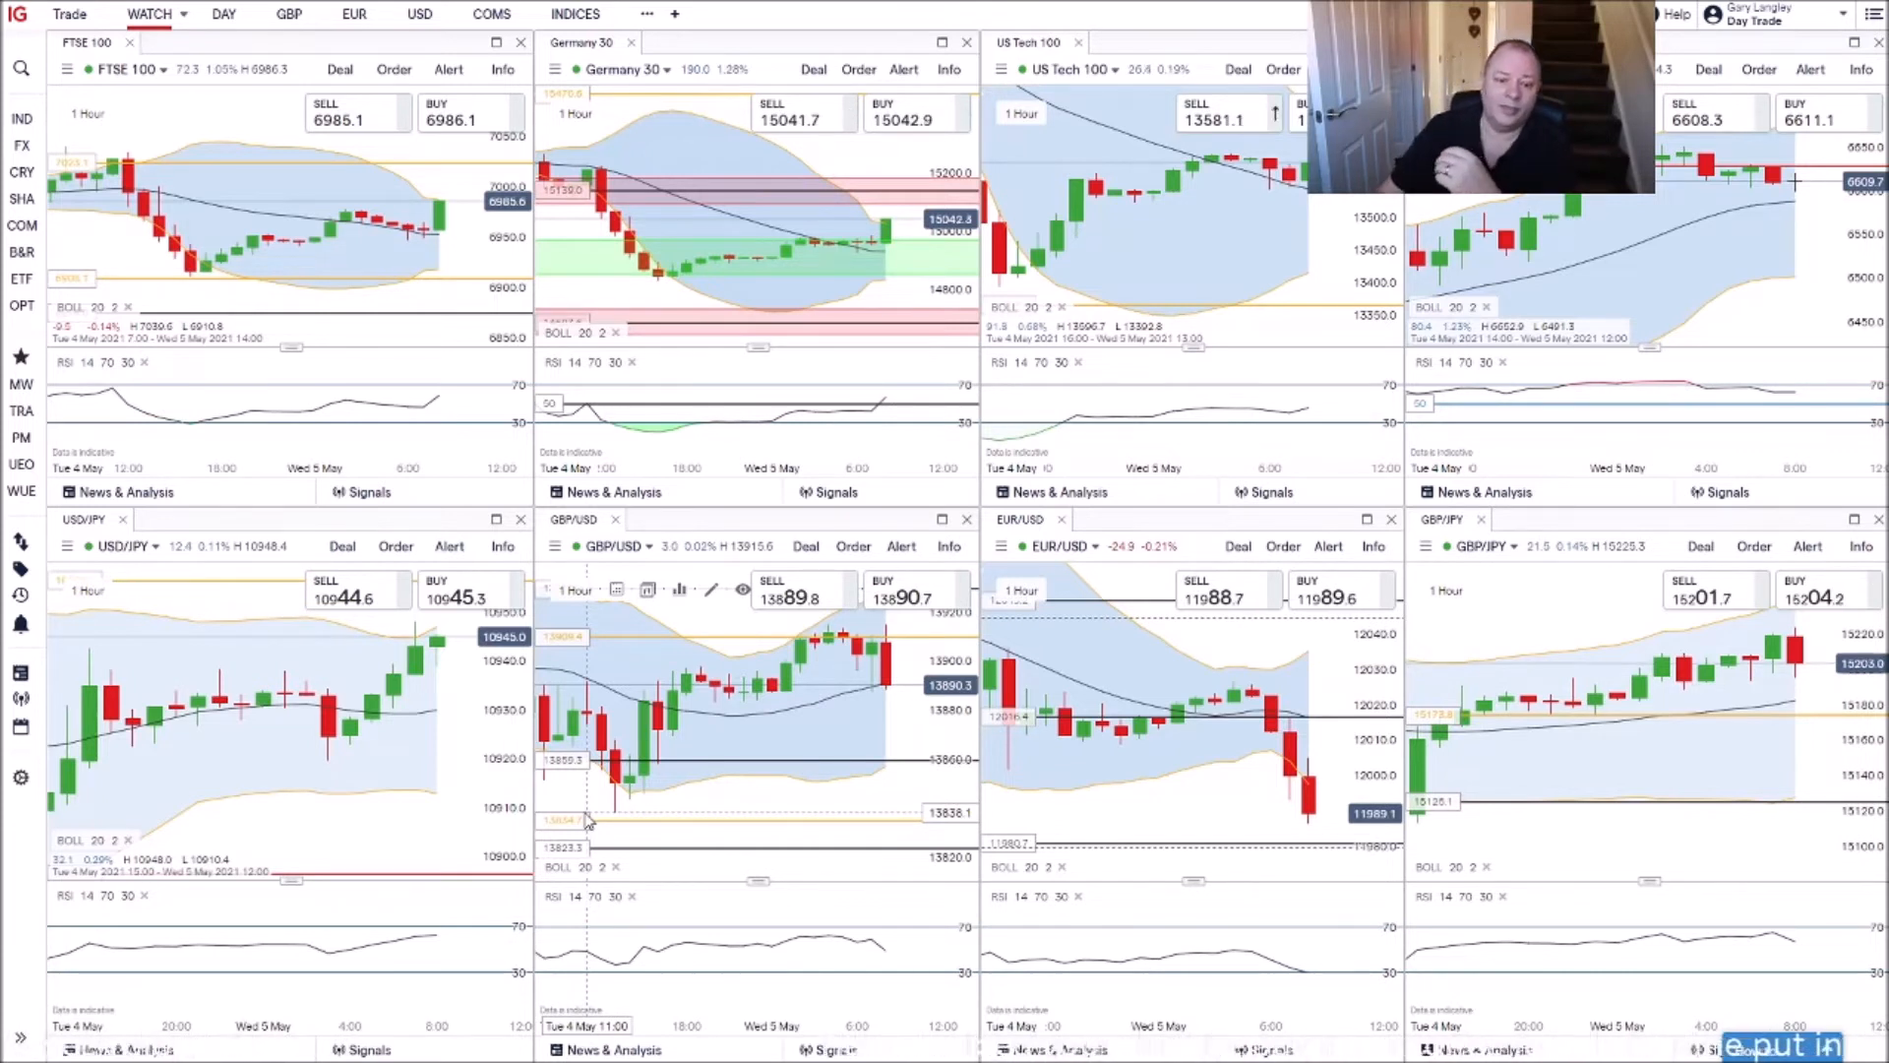
{"action": "mouse_move", "coordinate": [311, 804]}
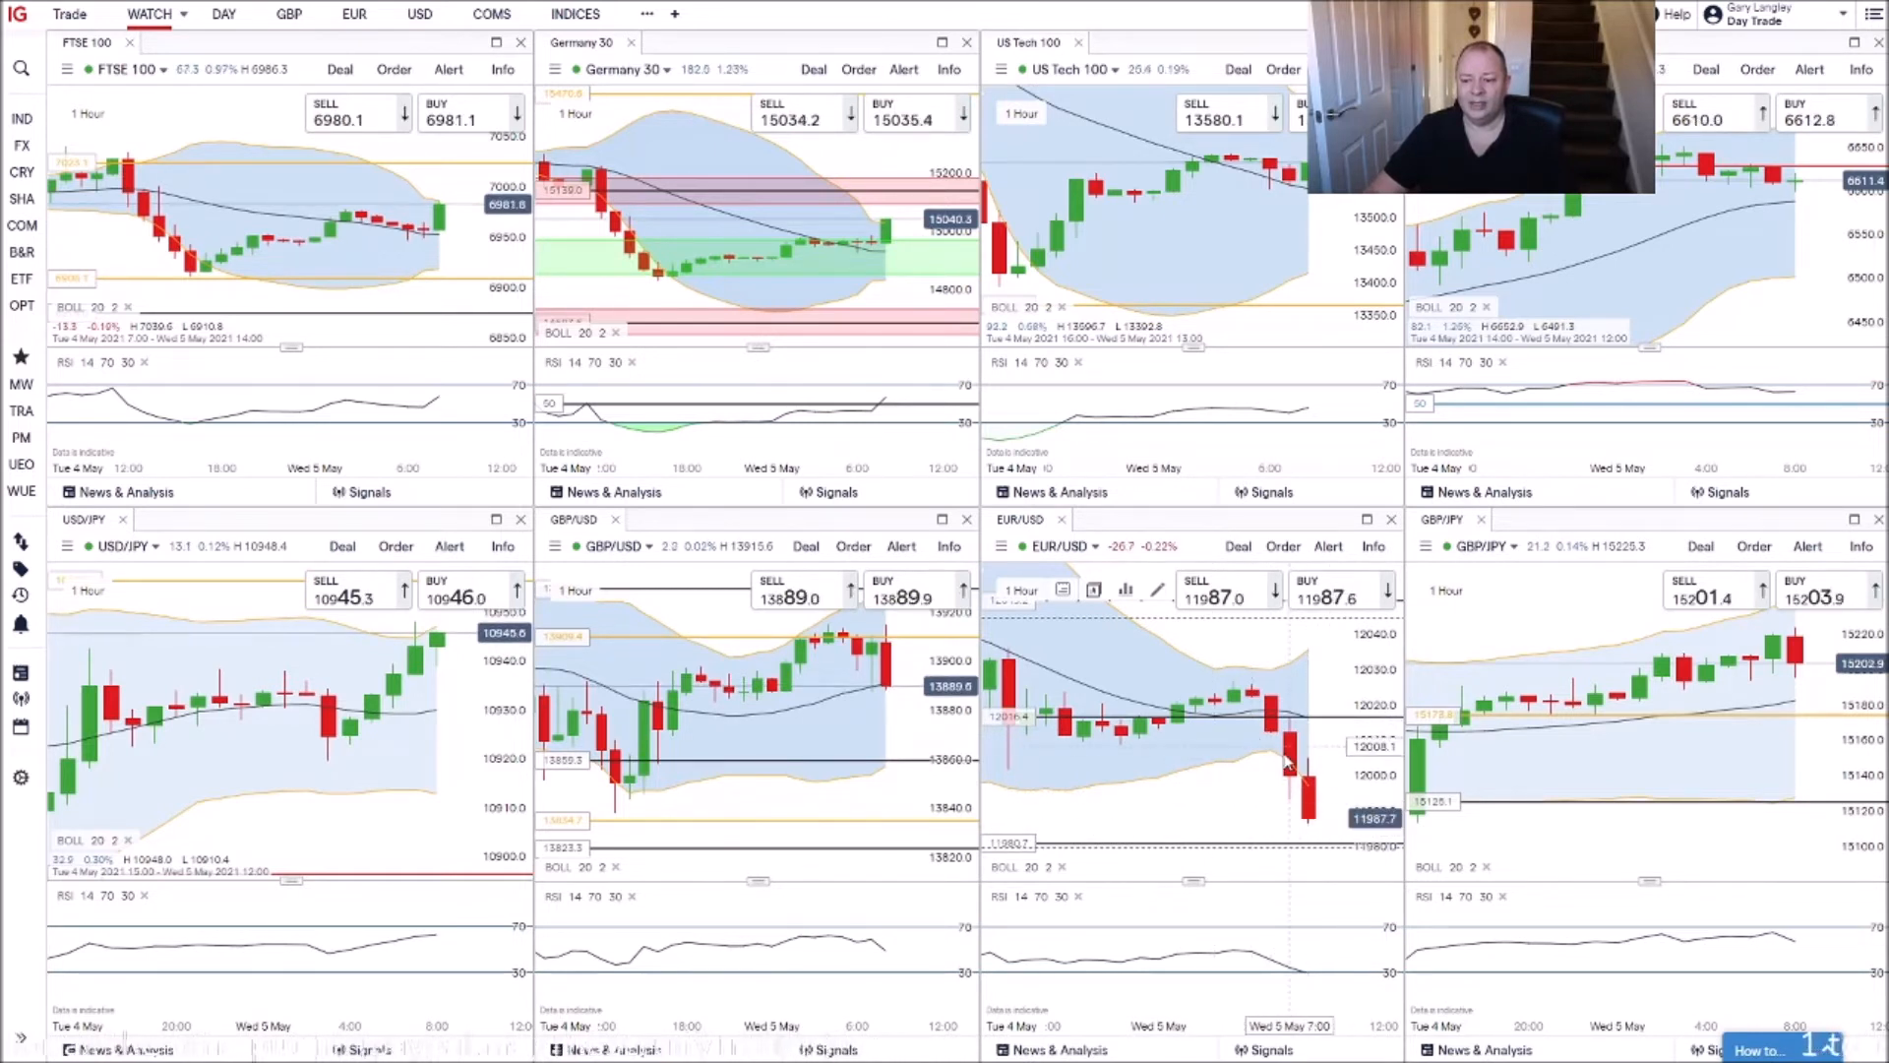
{"action": "mouse_move", "coordinate": [1221, 783]}
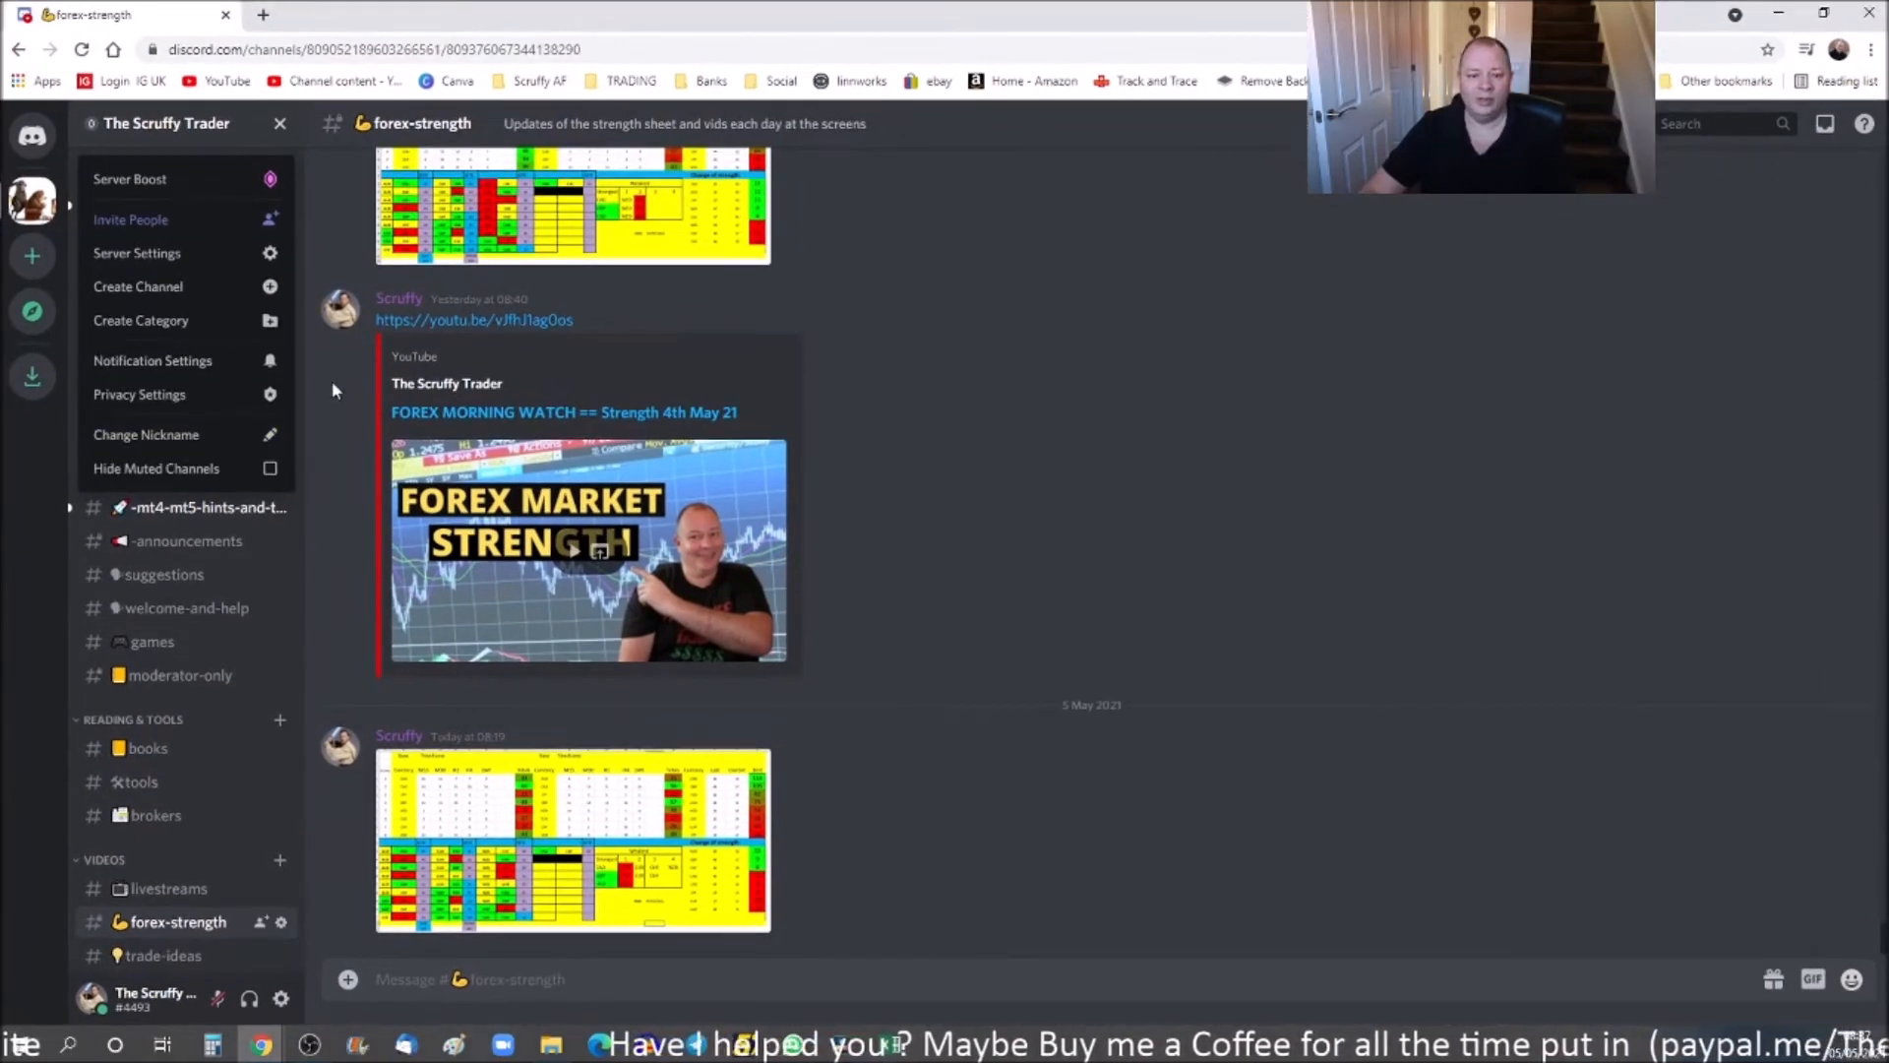
Step: Close the server menu and browse chat-music and mindset before opening the indices channel
{"action": "left_click", "coordinate": [182, 123]}
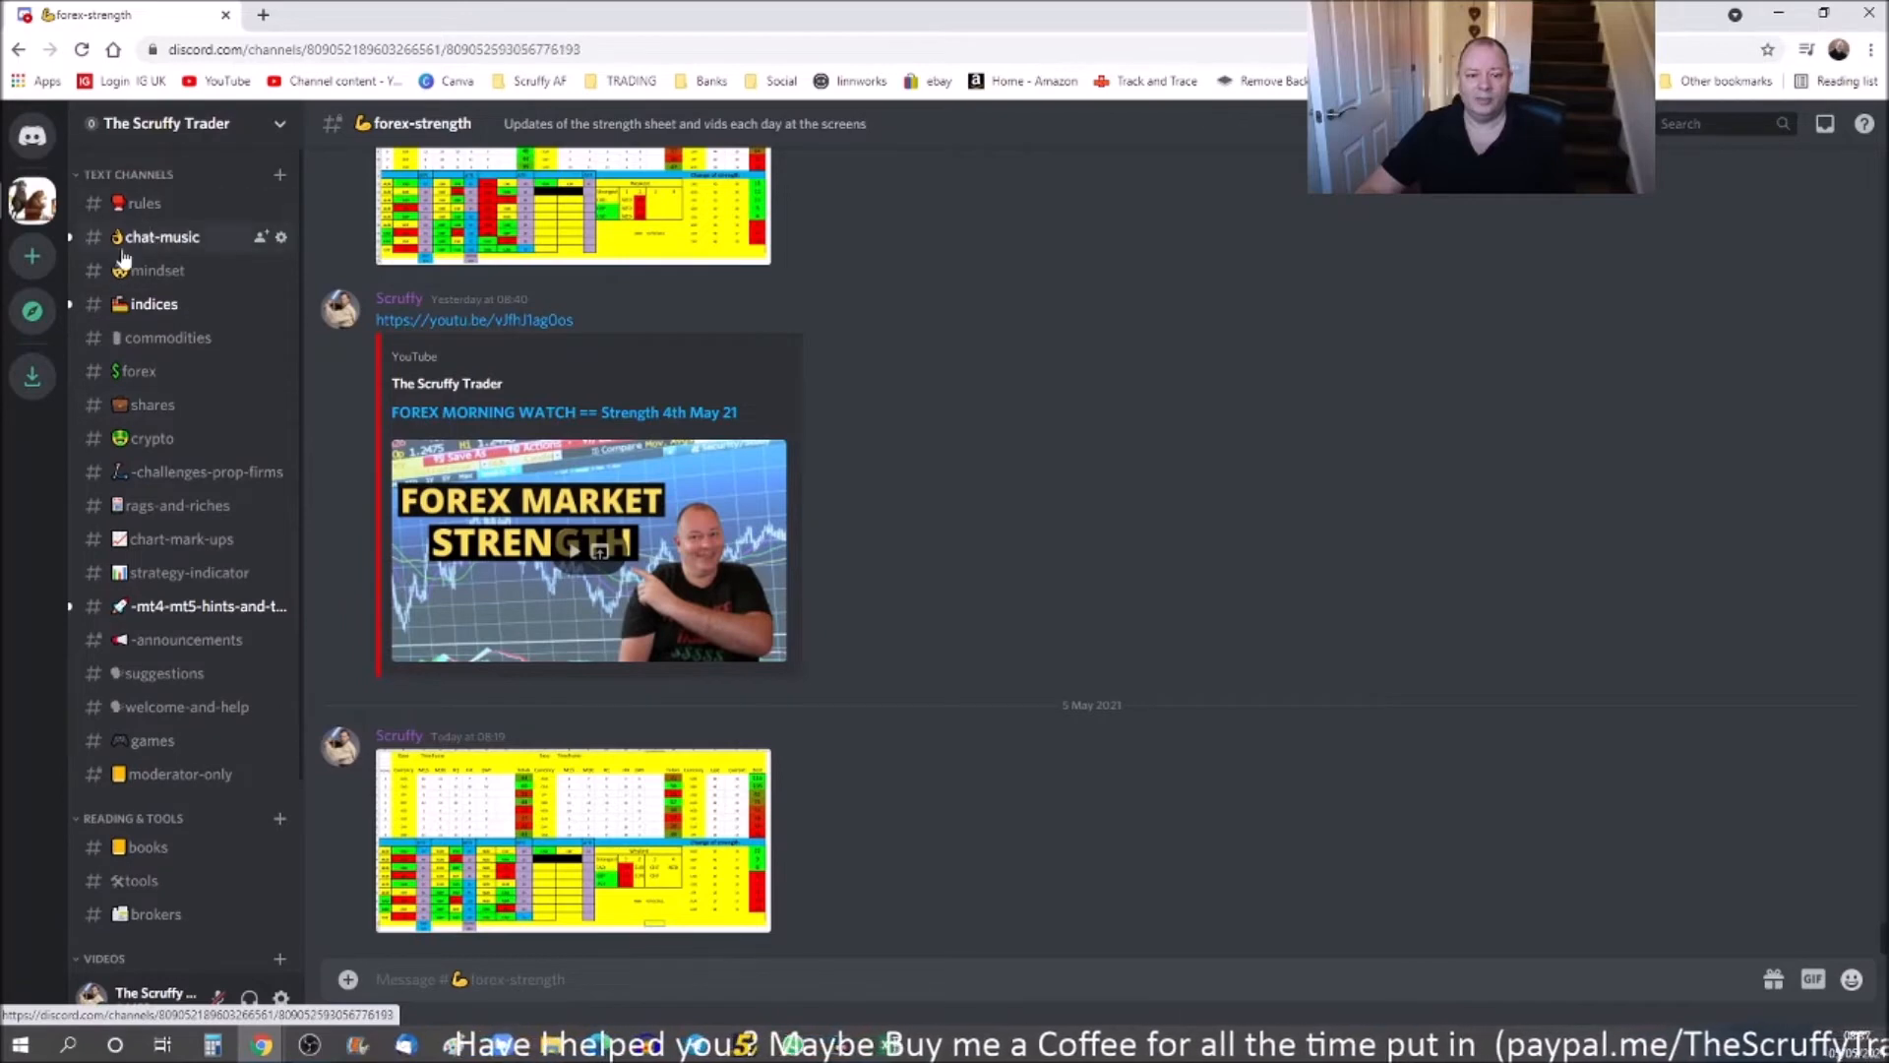
{"action": "left_click", "coordinate": [160, 236]}
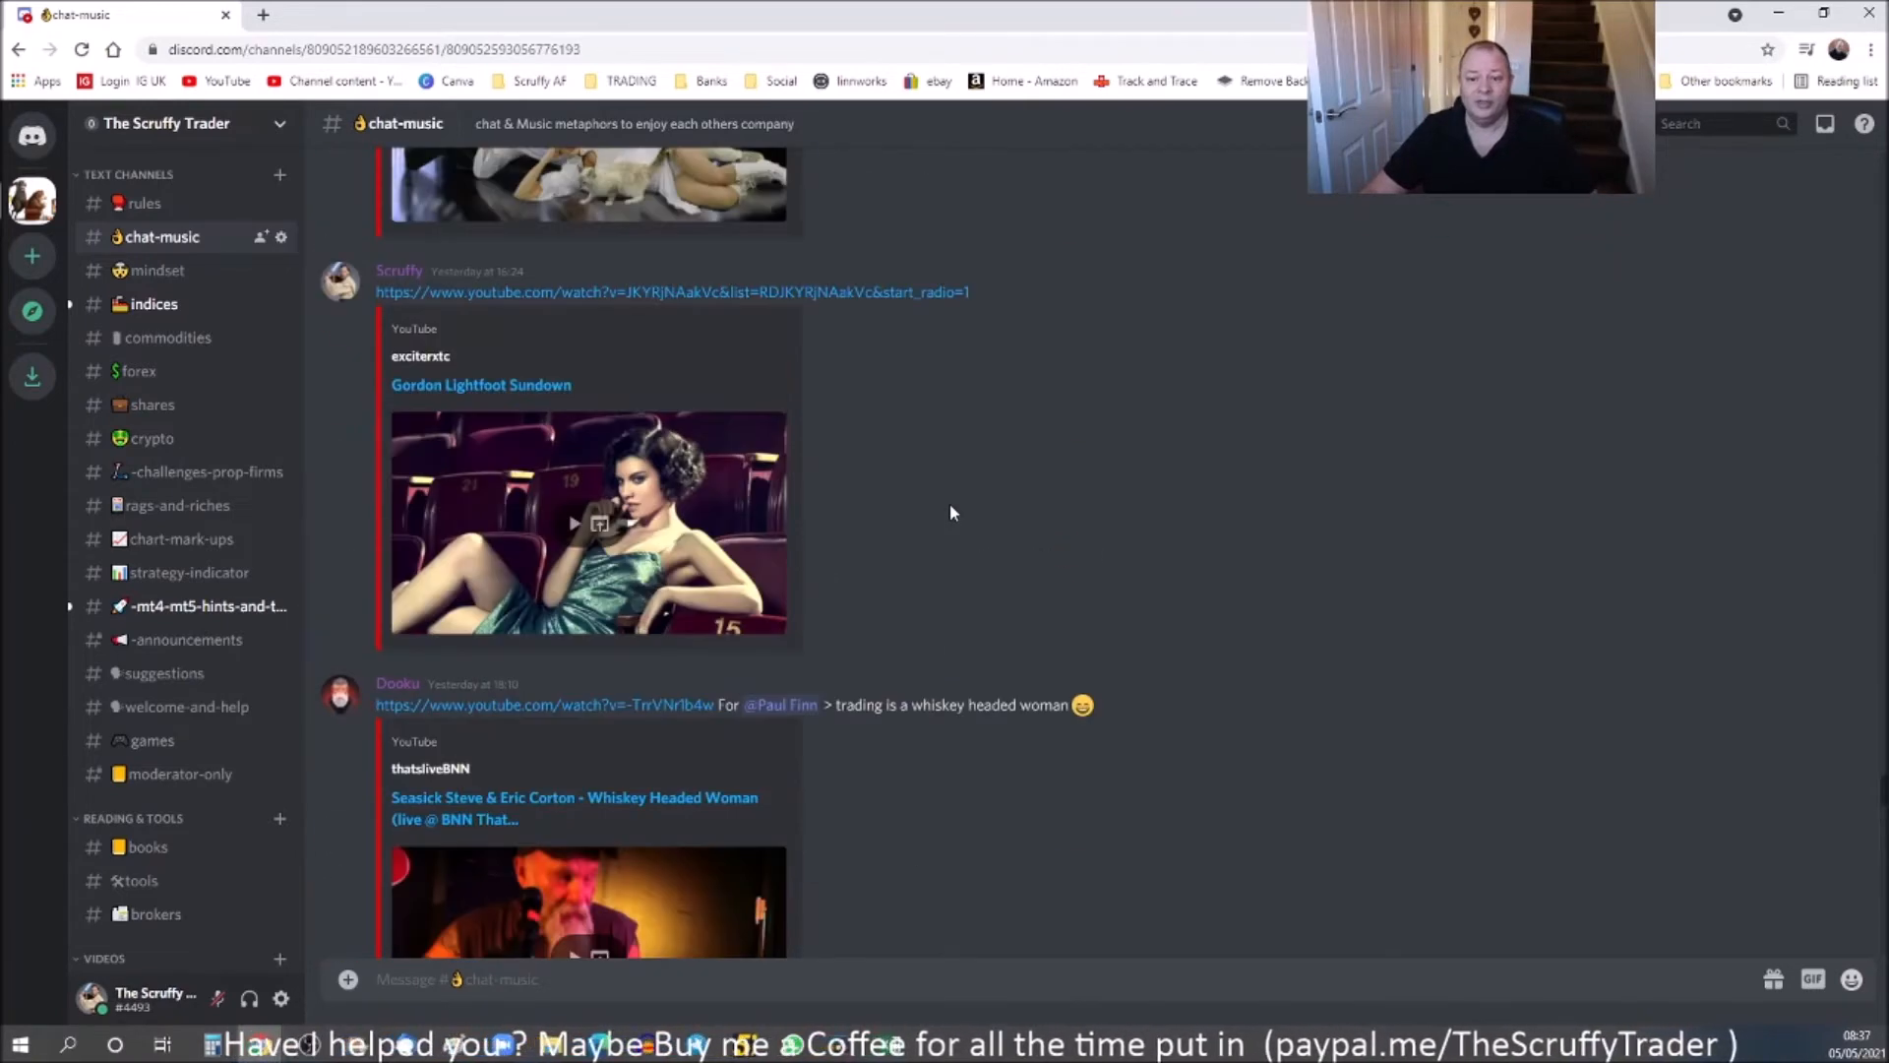
{"action": "left_click", "coordinate": [156, 269]}
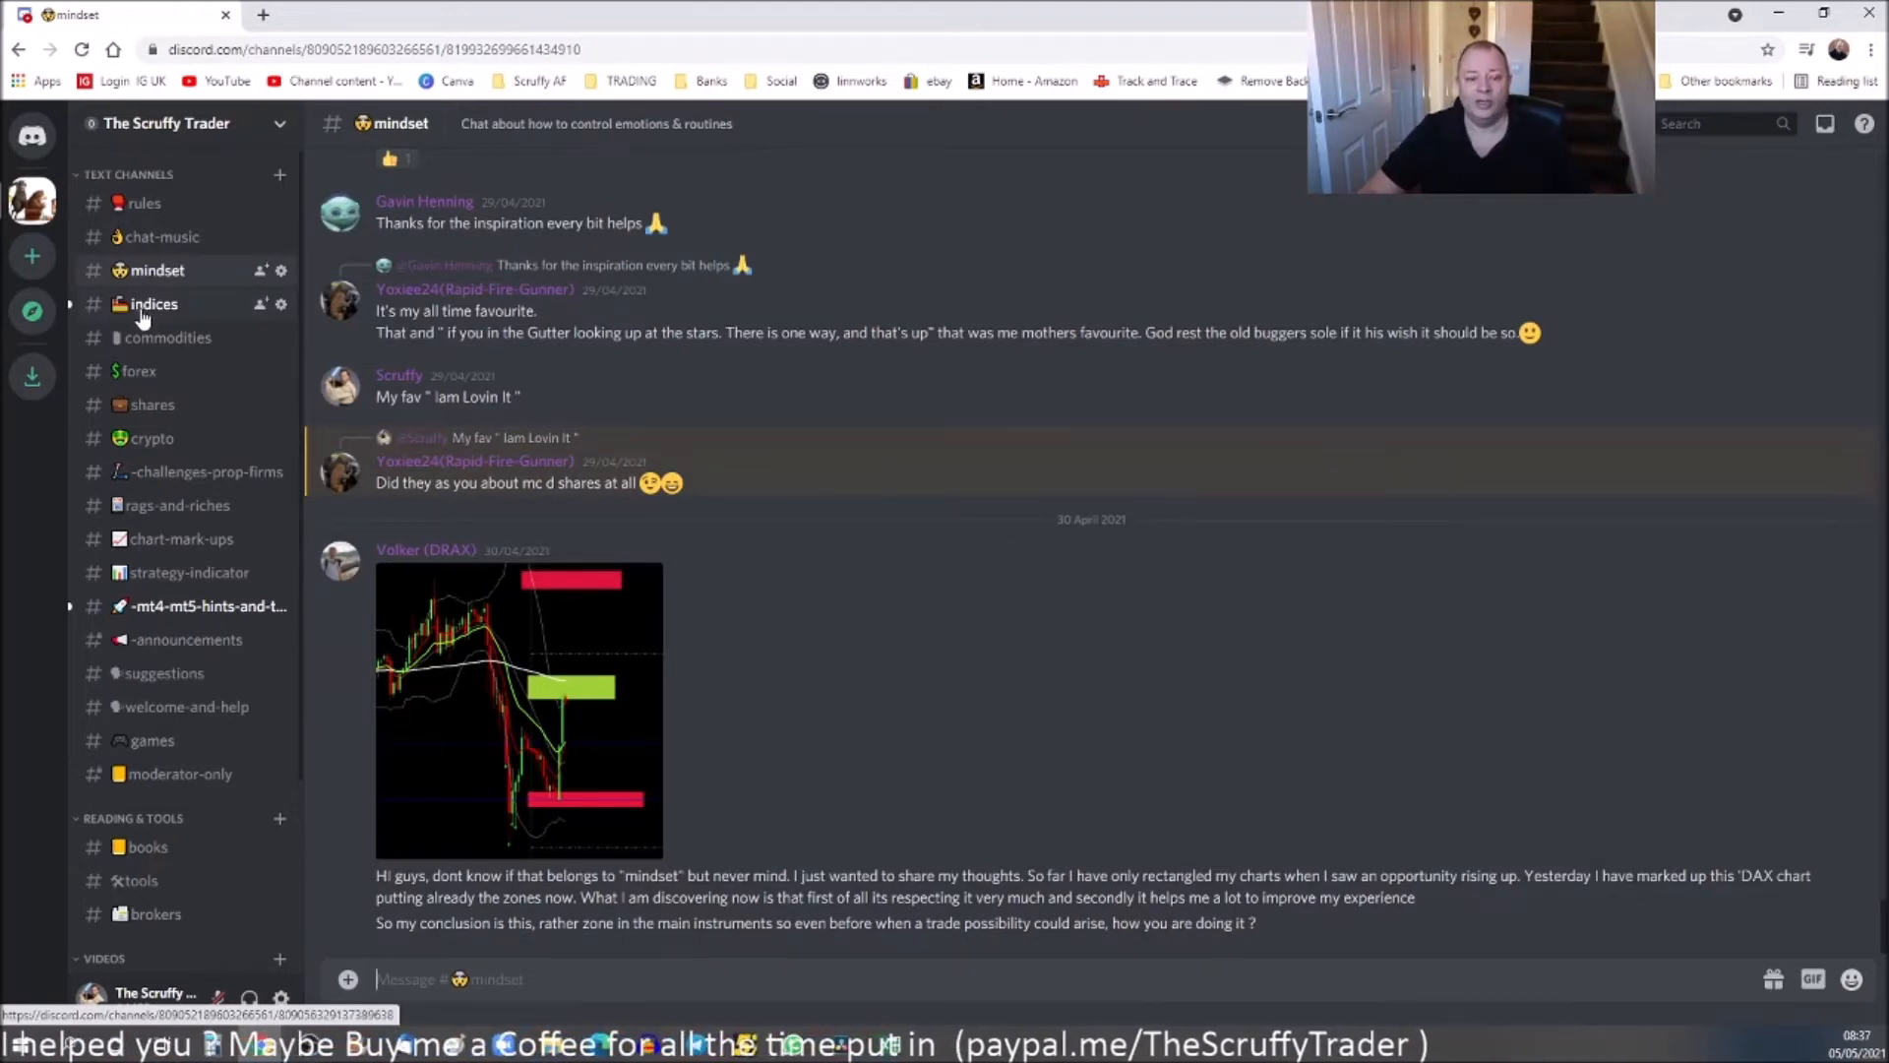
{"action": "left_click", "coordinate": [153, 304]}
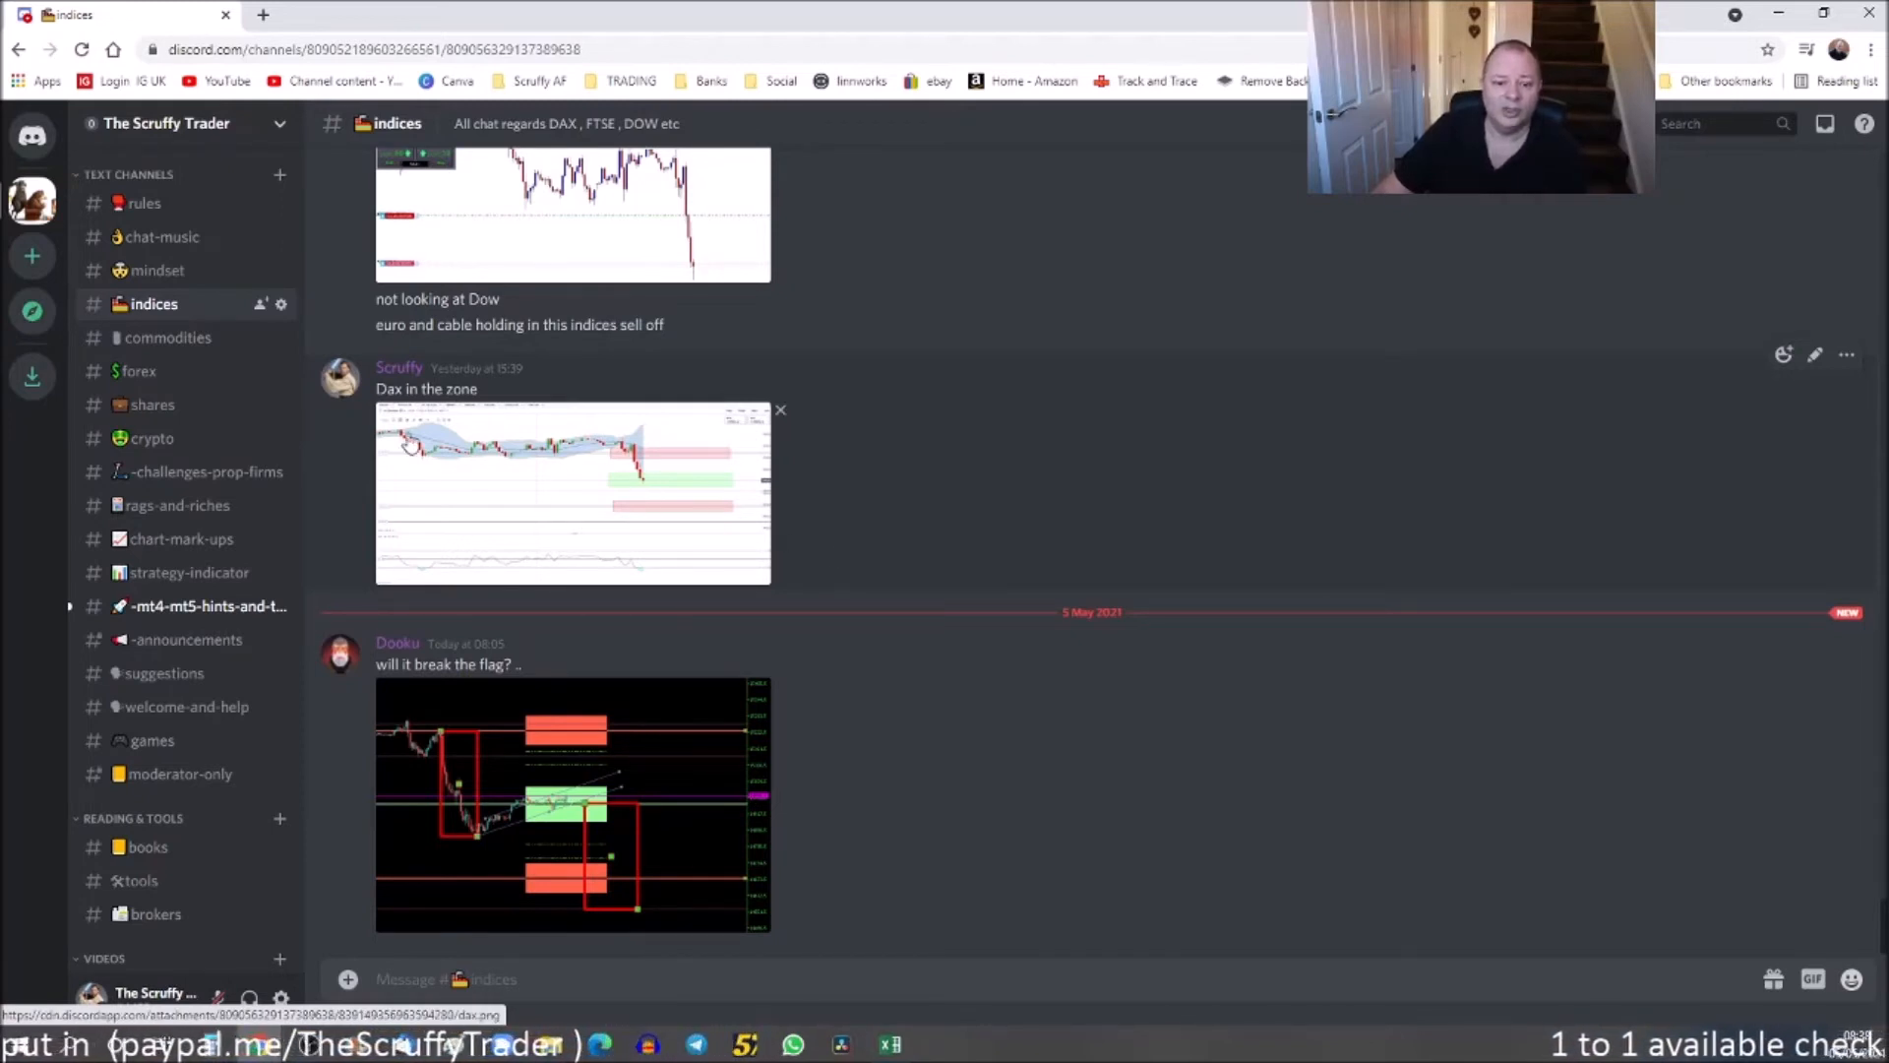
Step: Browse commodities, forex and challenges-prop-firms channels, then open rags-and-riches
{"action": "left_click", "coordinate": [166, 337]}
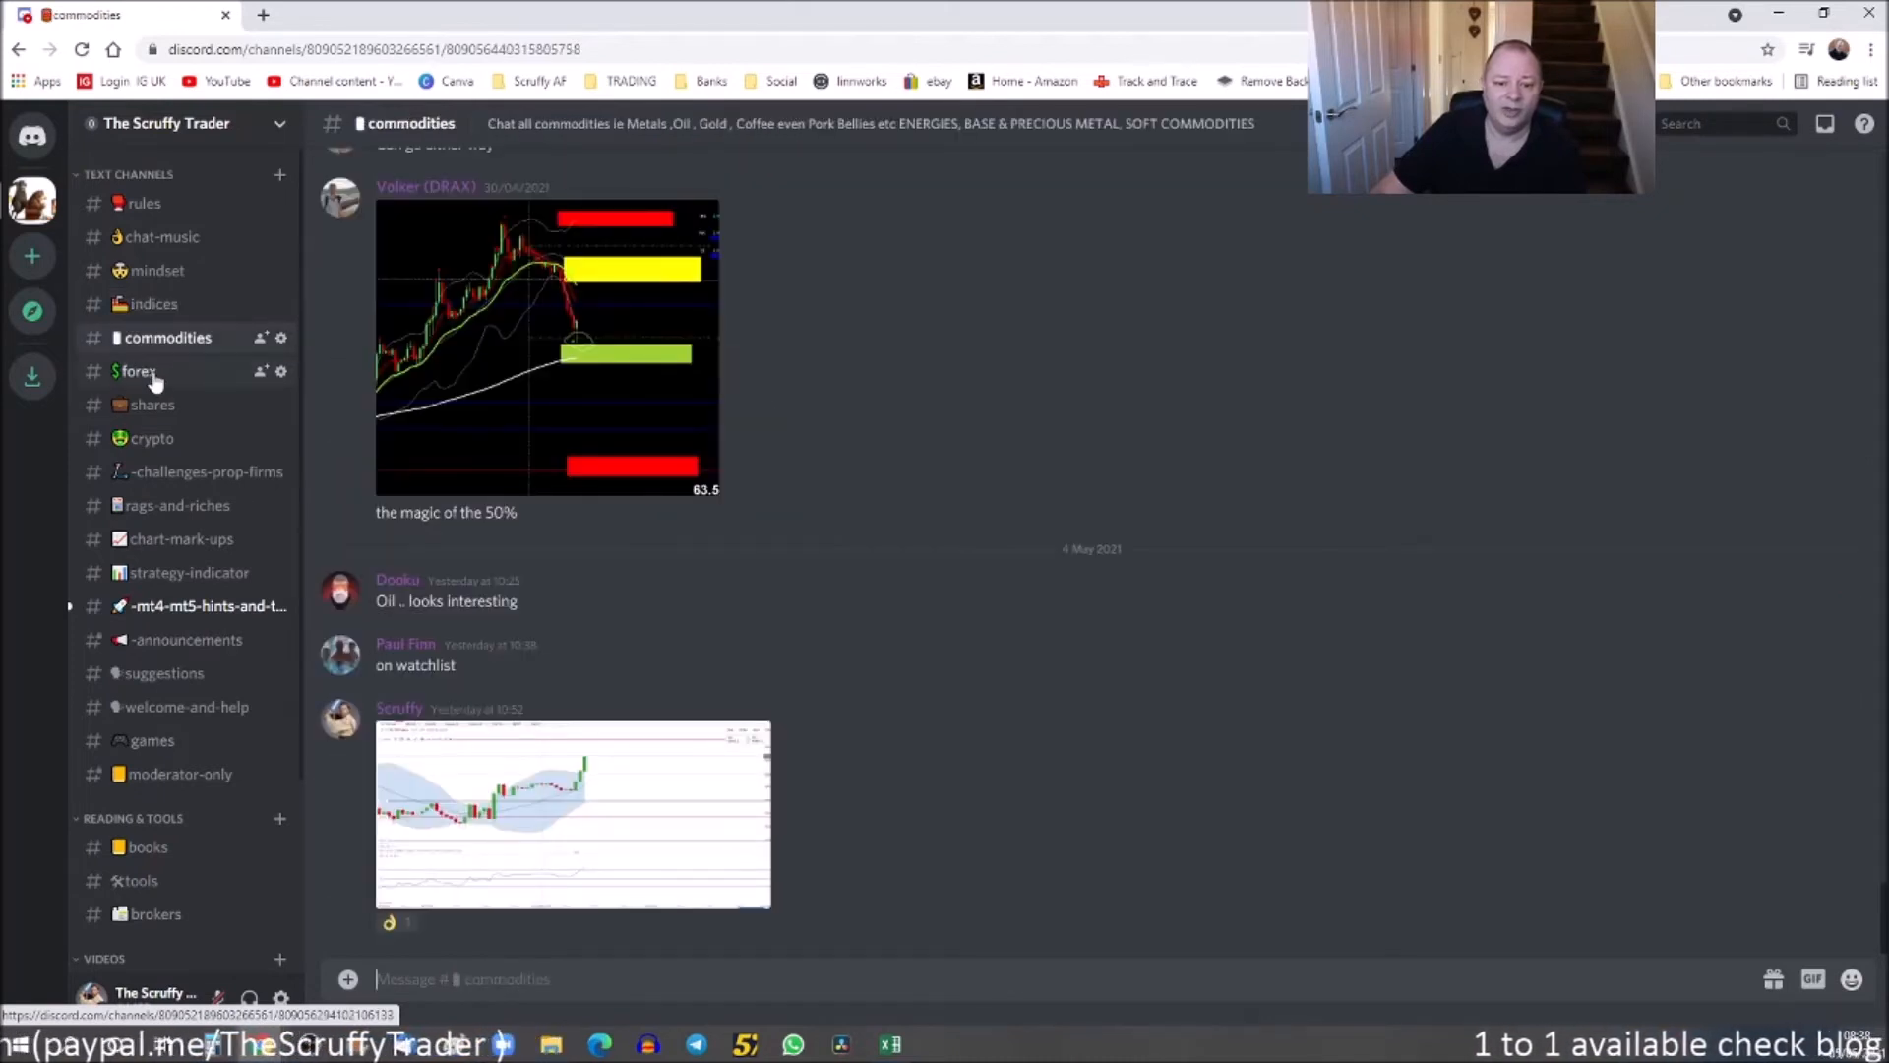
{"action": "left_click", "coordinate": [138, 371]}
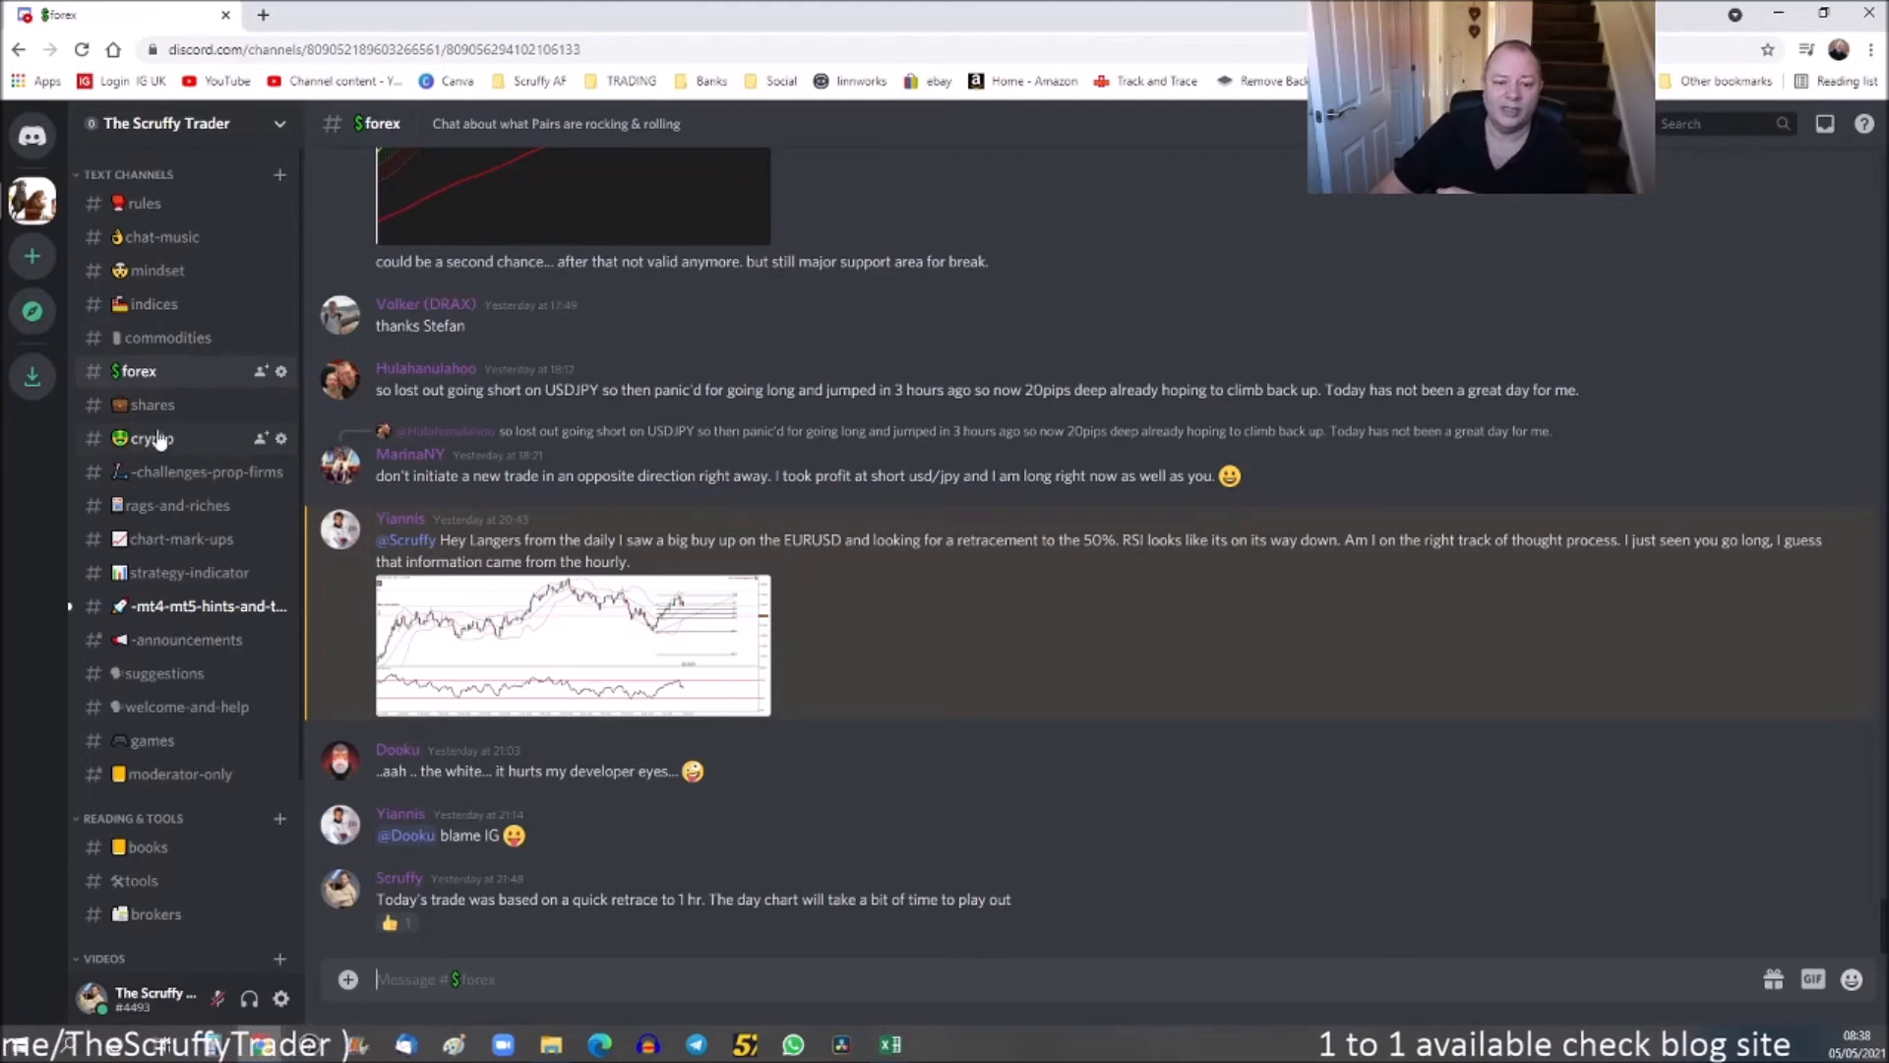
{"action": "mouse_move", "coordinate": [187, 471]}
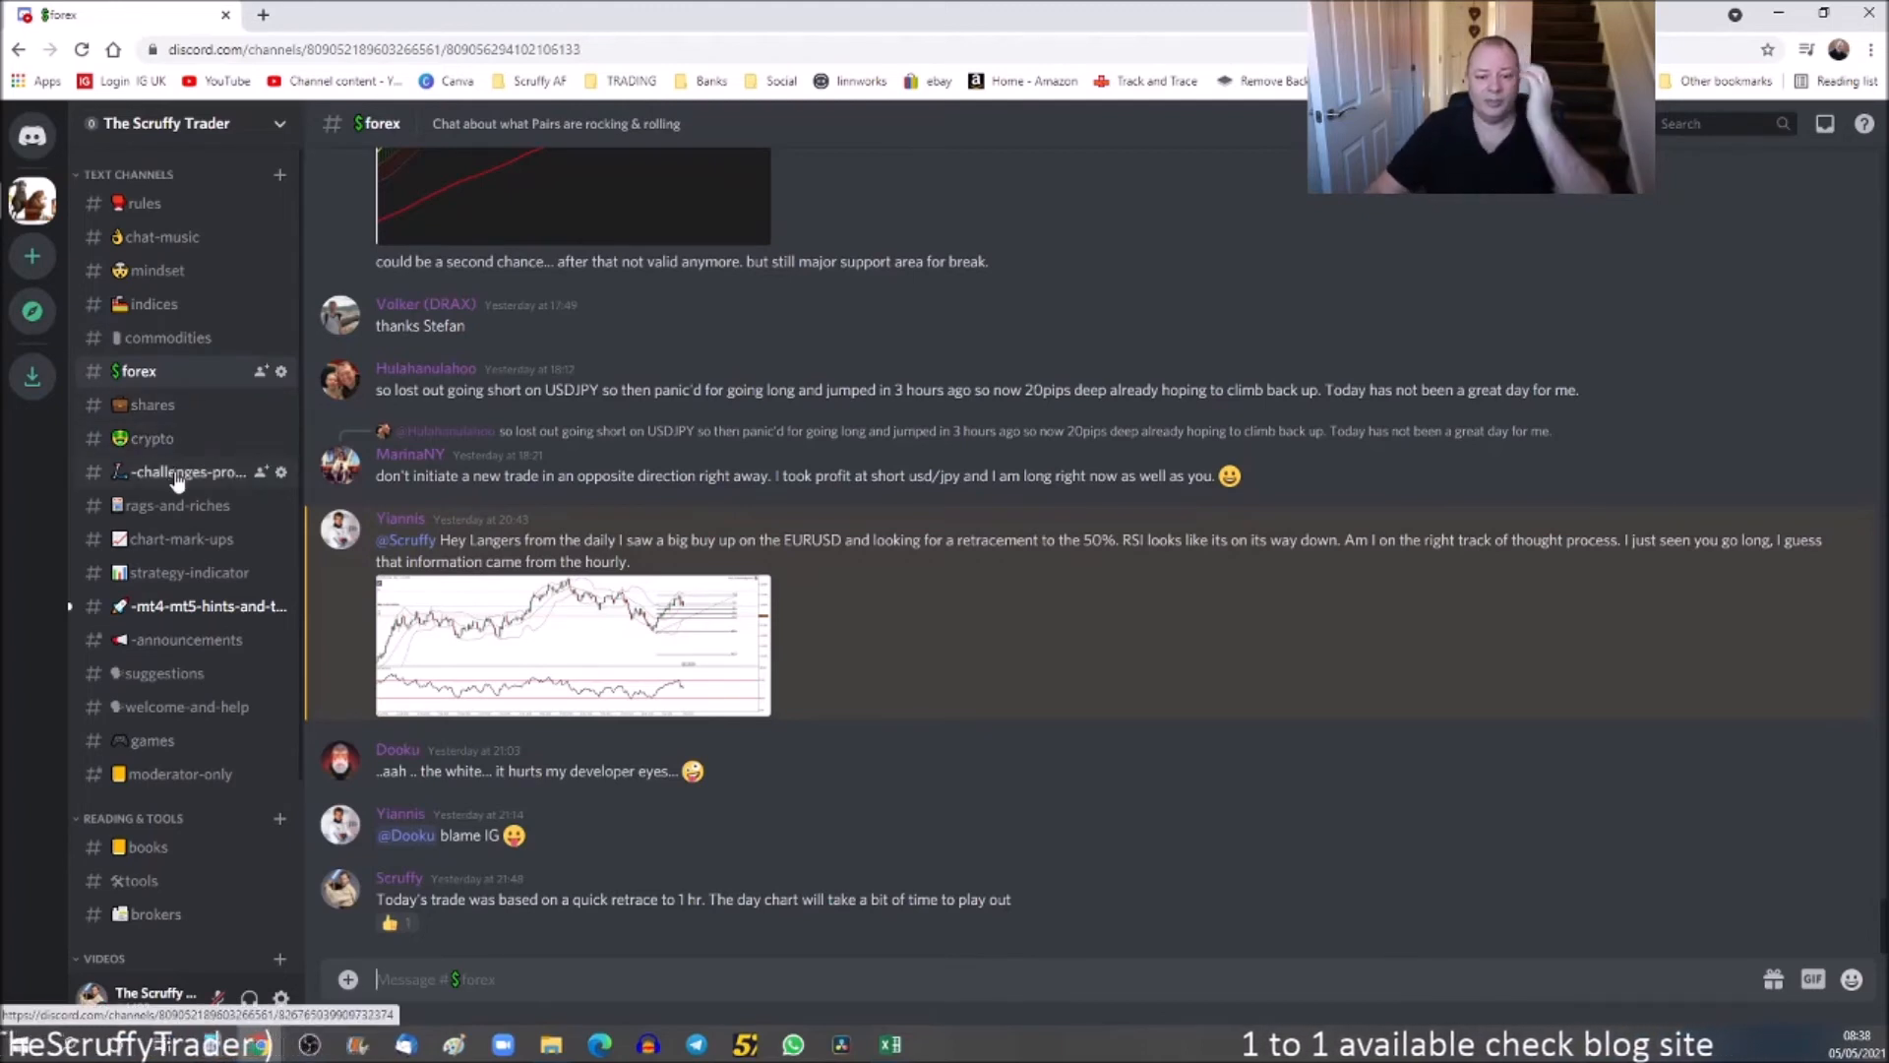
{"action": "left_click", "coordinate": [187, 471]}
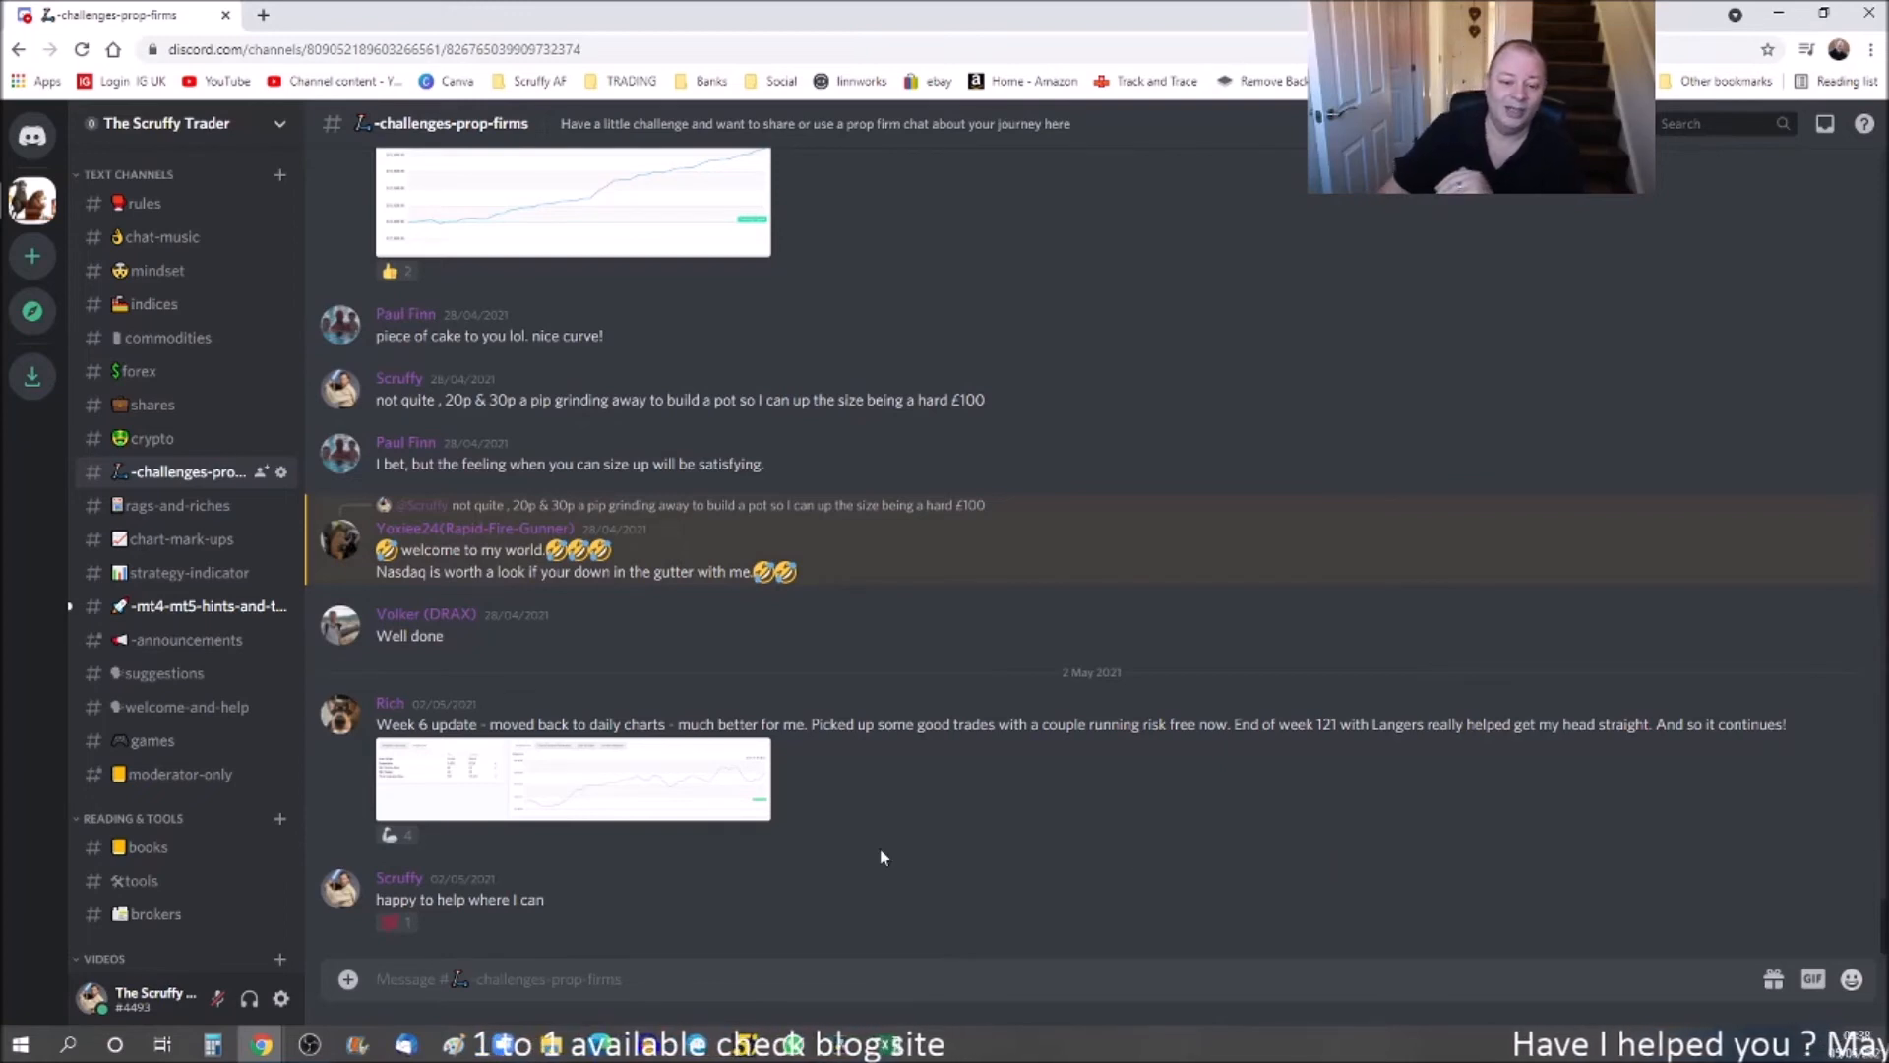
{"action": "left_click", "coordinate": [176, 505]}
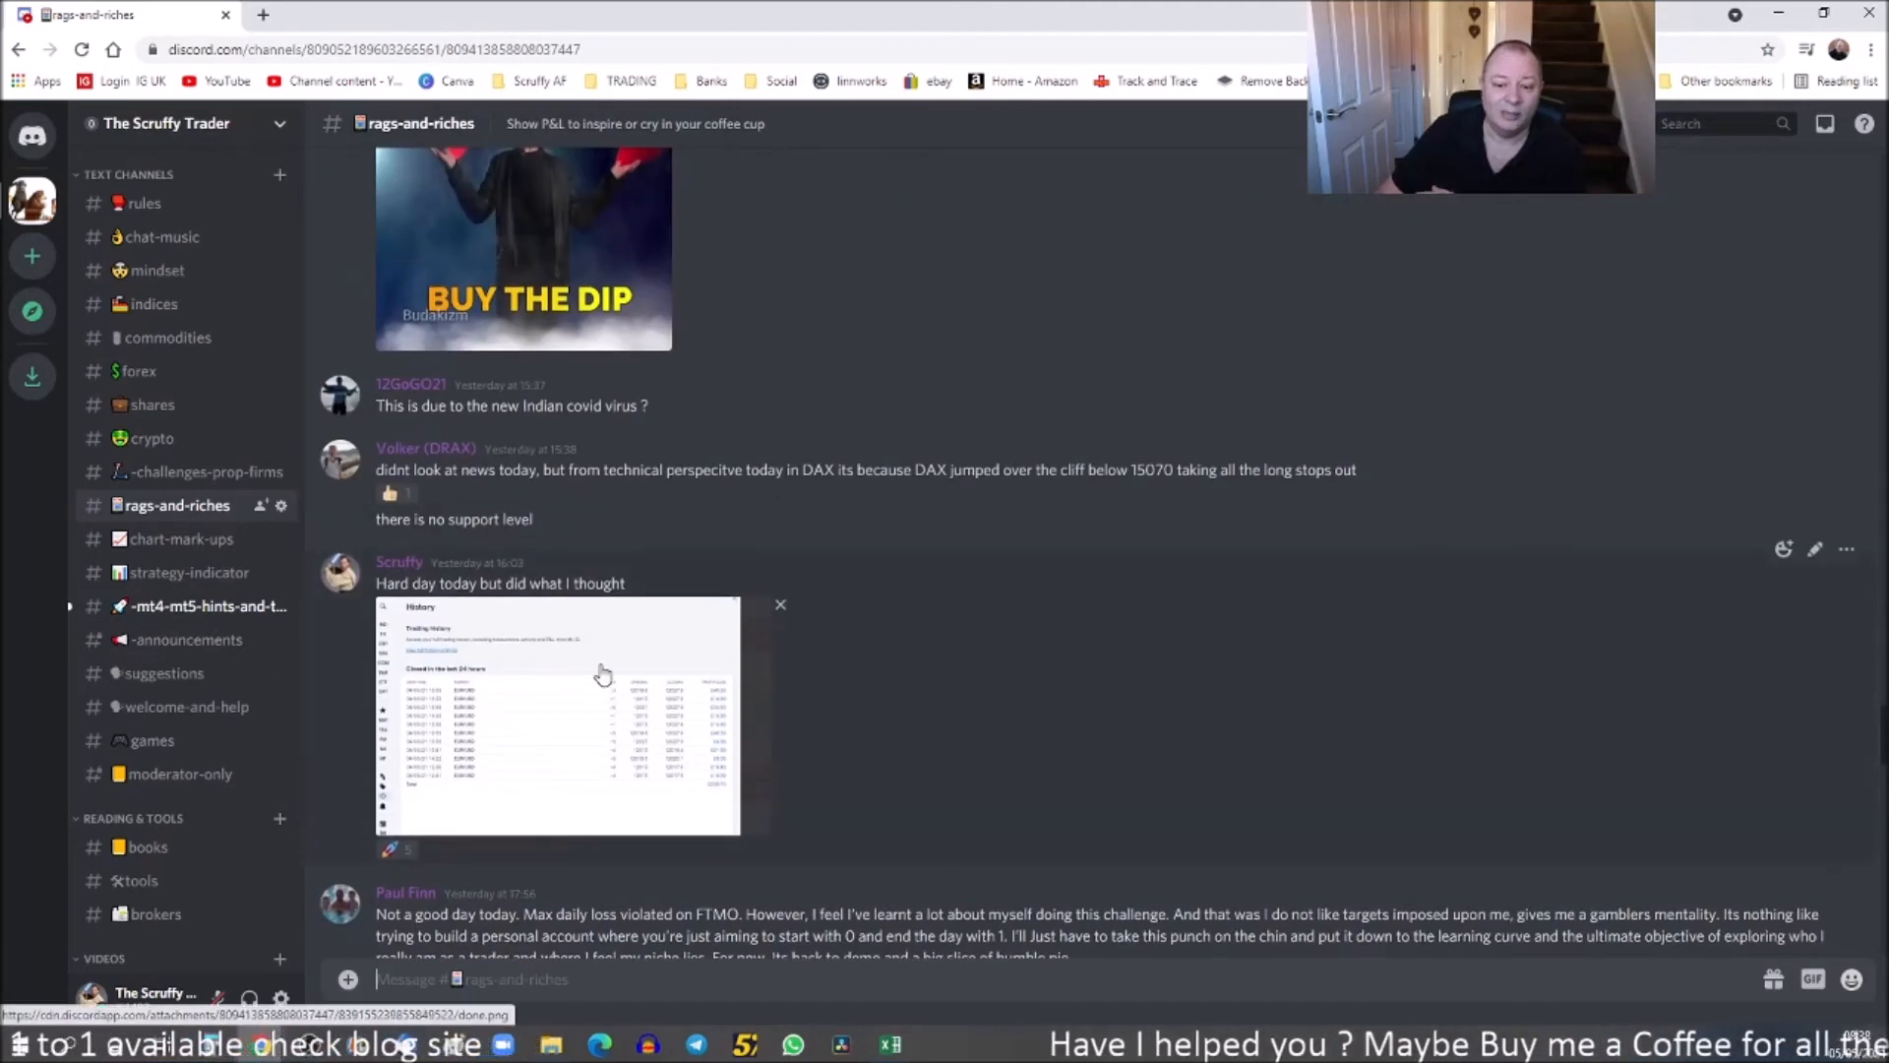
{"action": "left_click", "coordinate": [181, 538]}
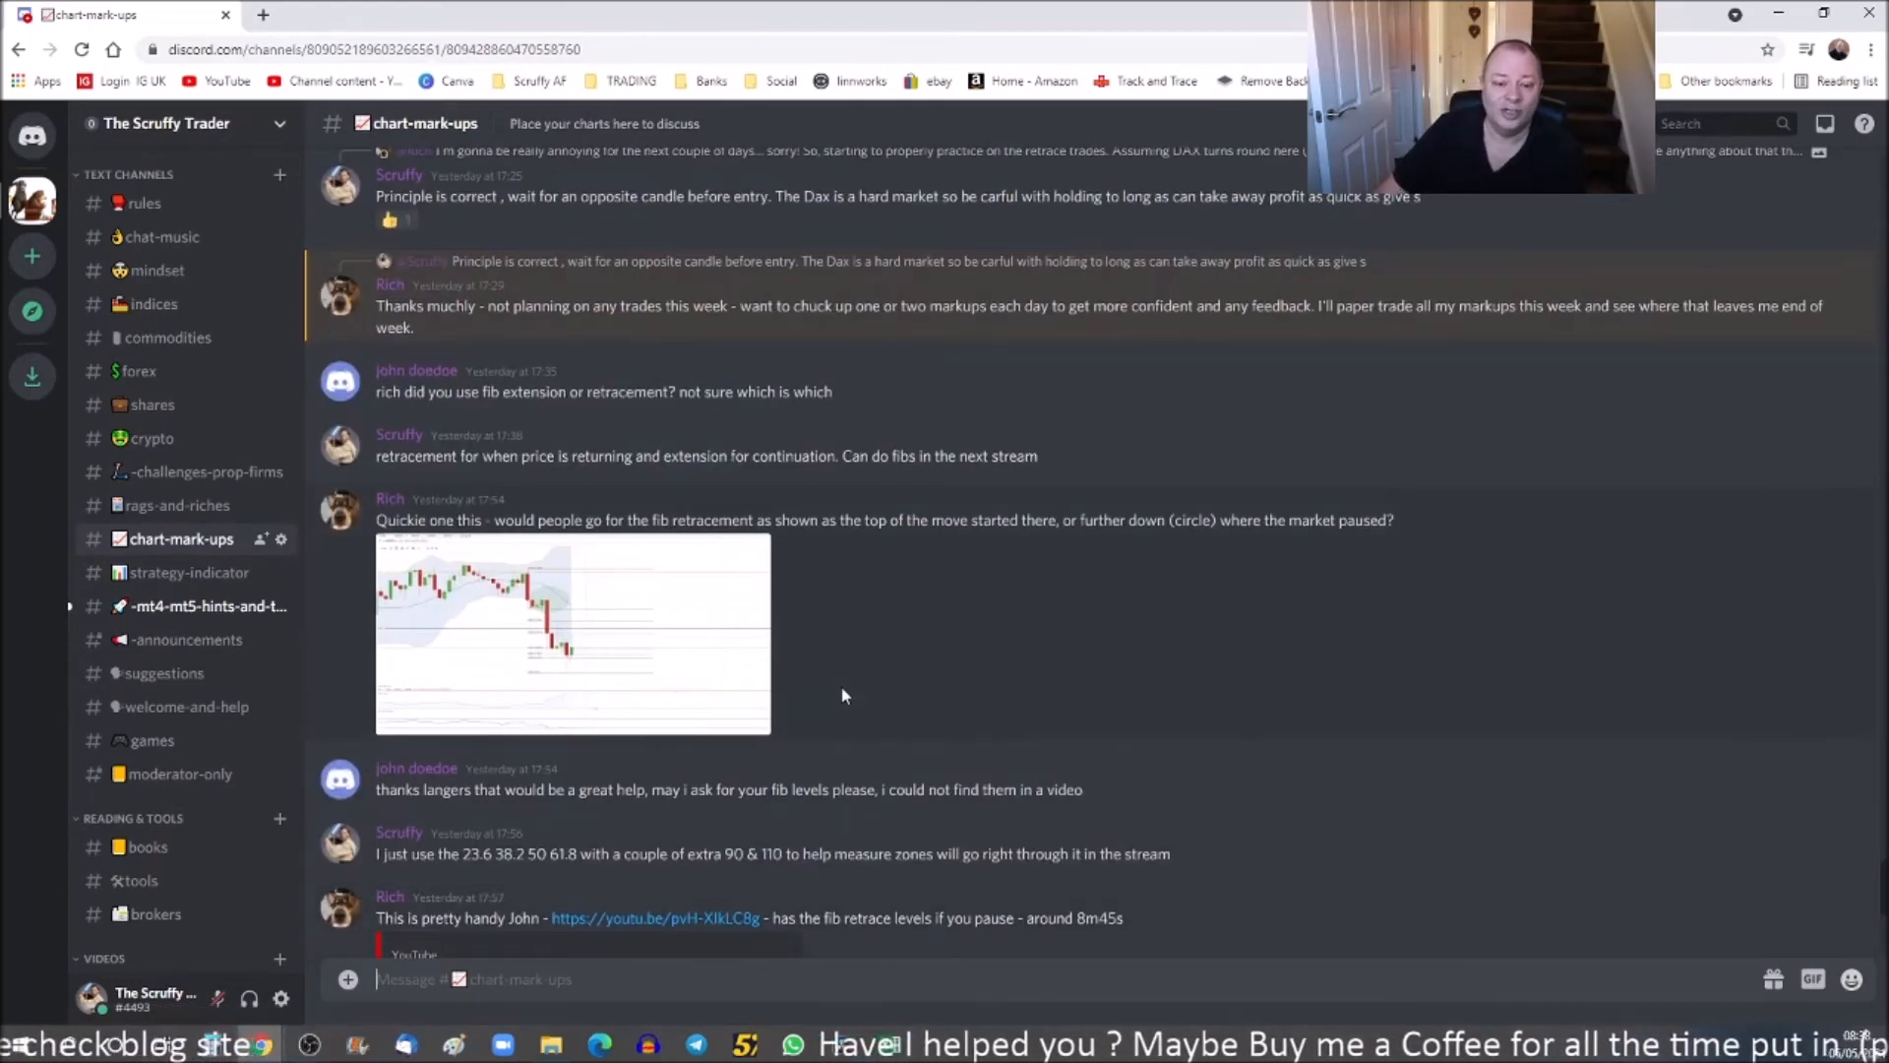
{"action": "left_click", "coordinate": [186, 640]}
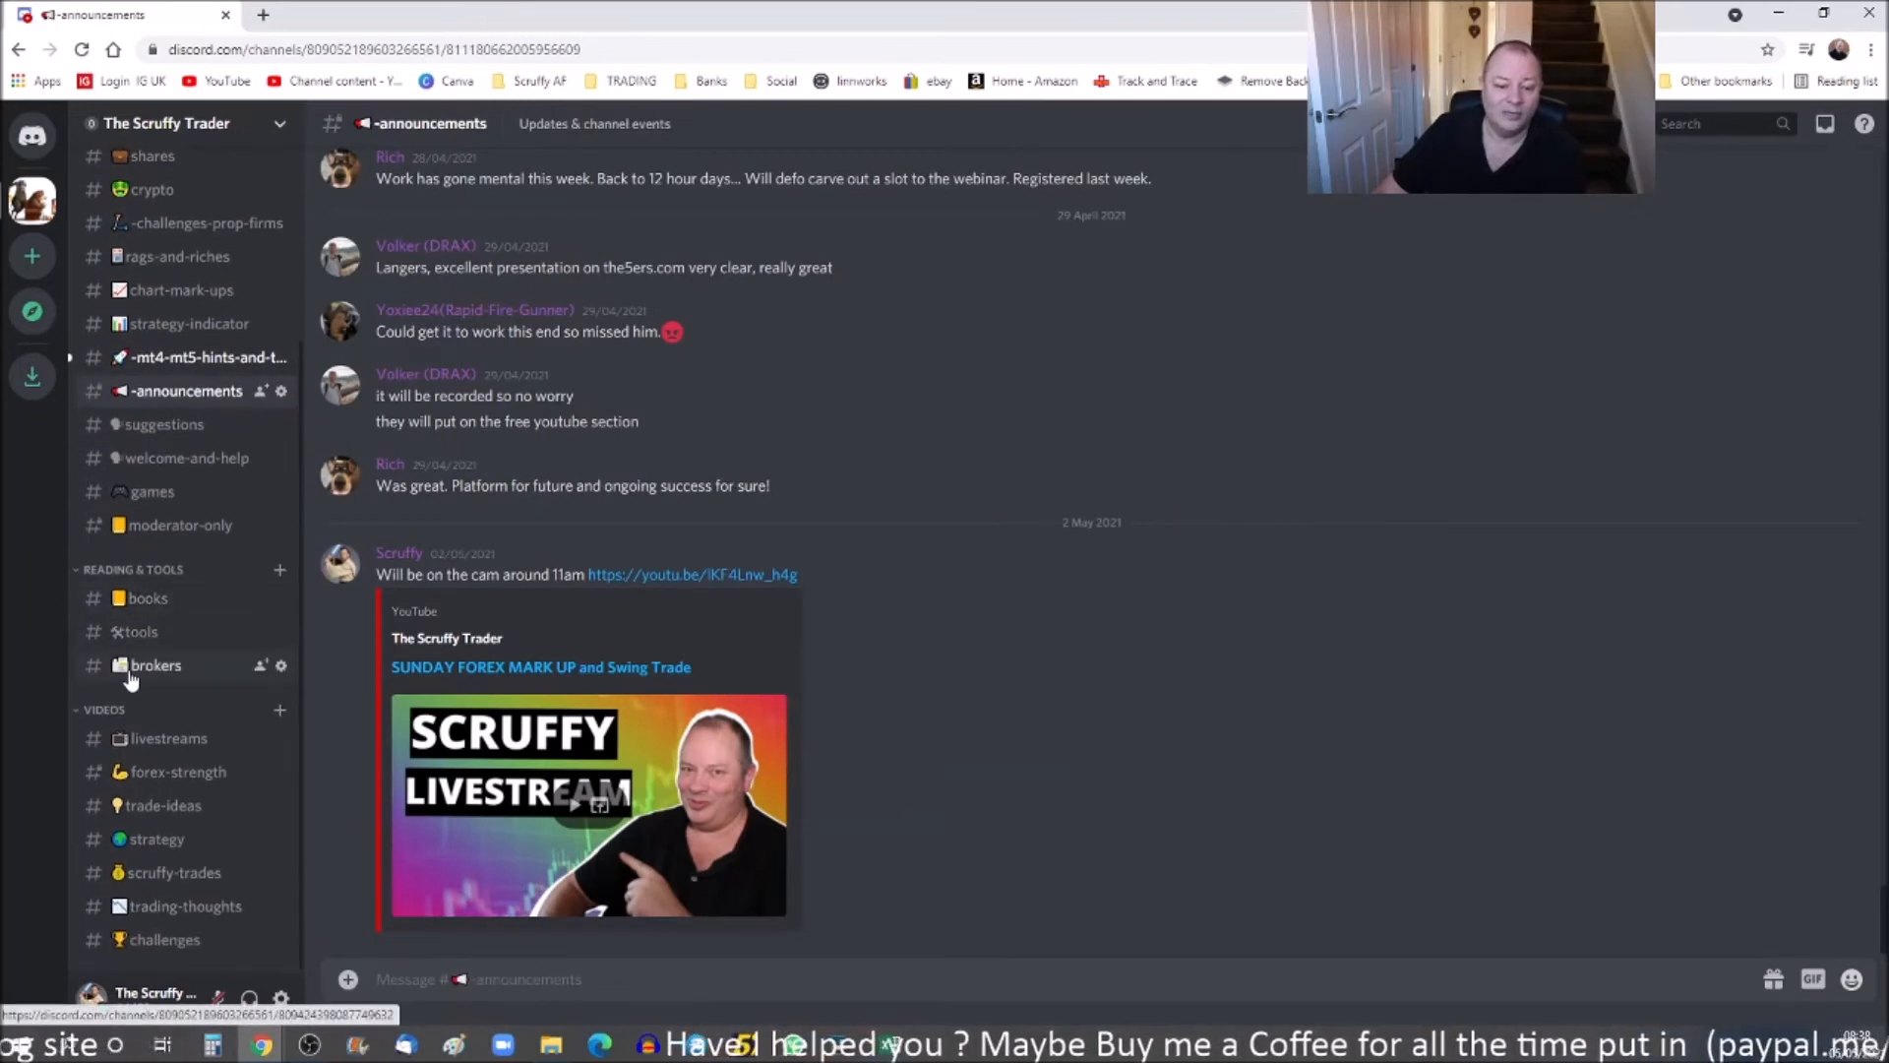
{"action": "mouse_move", "coordinate": [160, 654]}
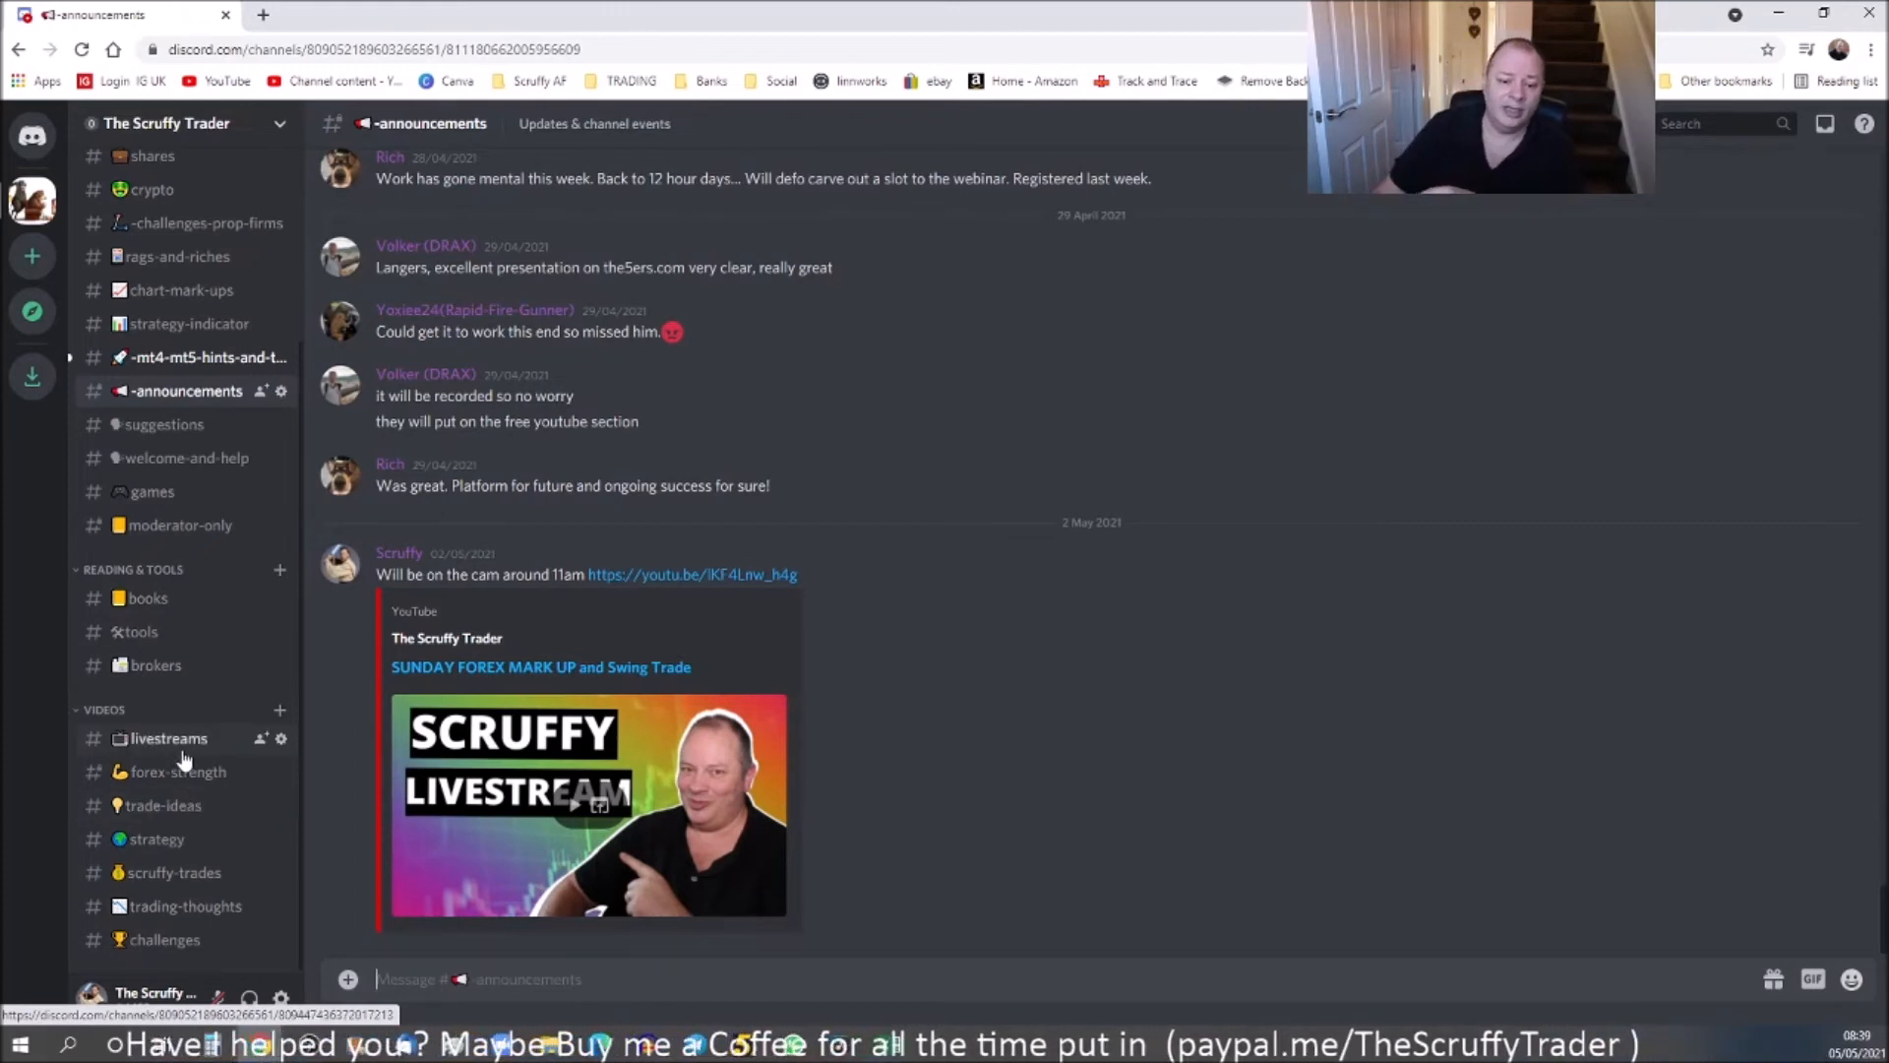
{"action": "left_click", "coordinate": [168, 737]}
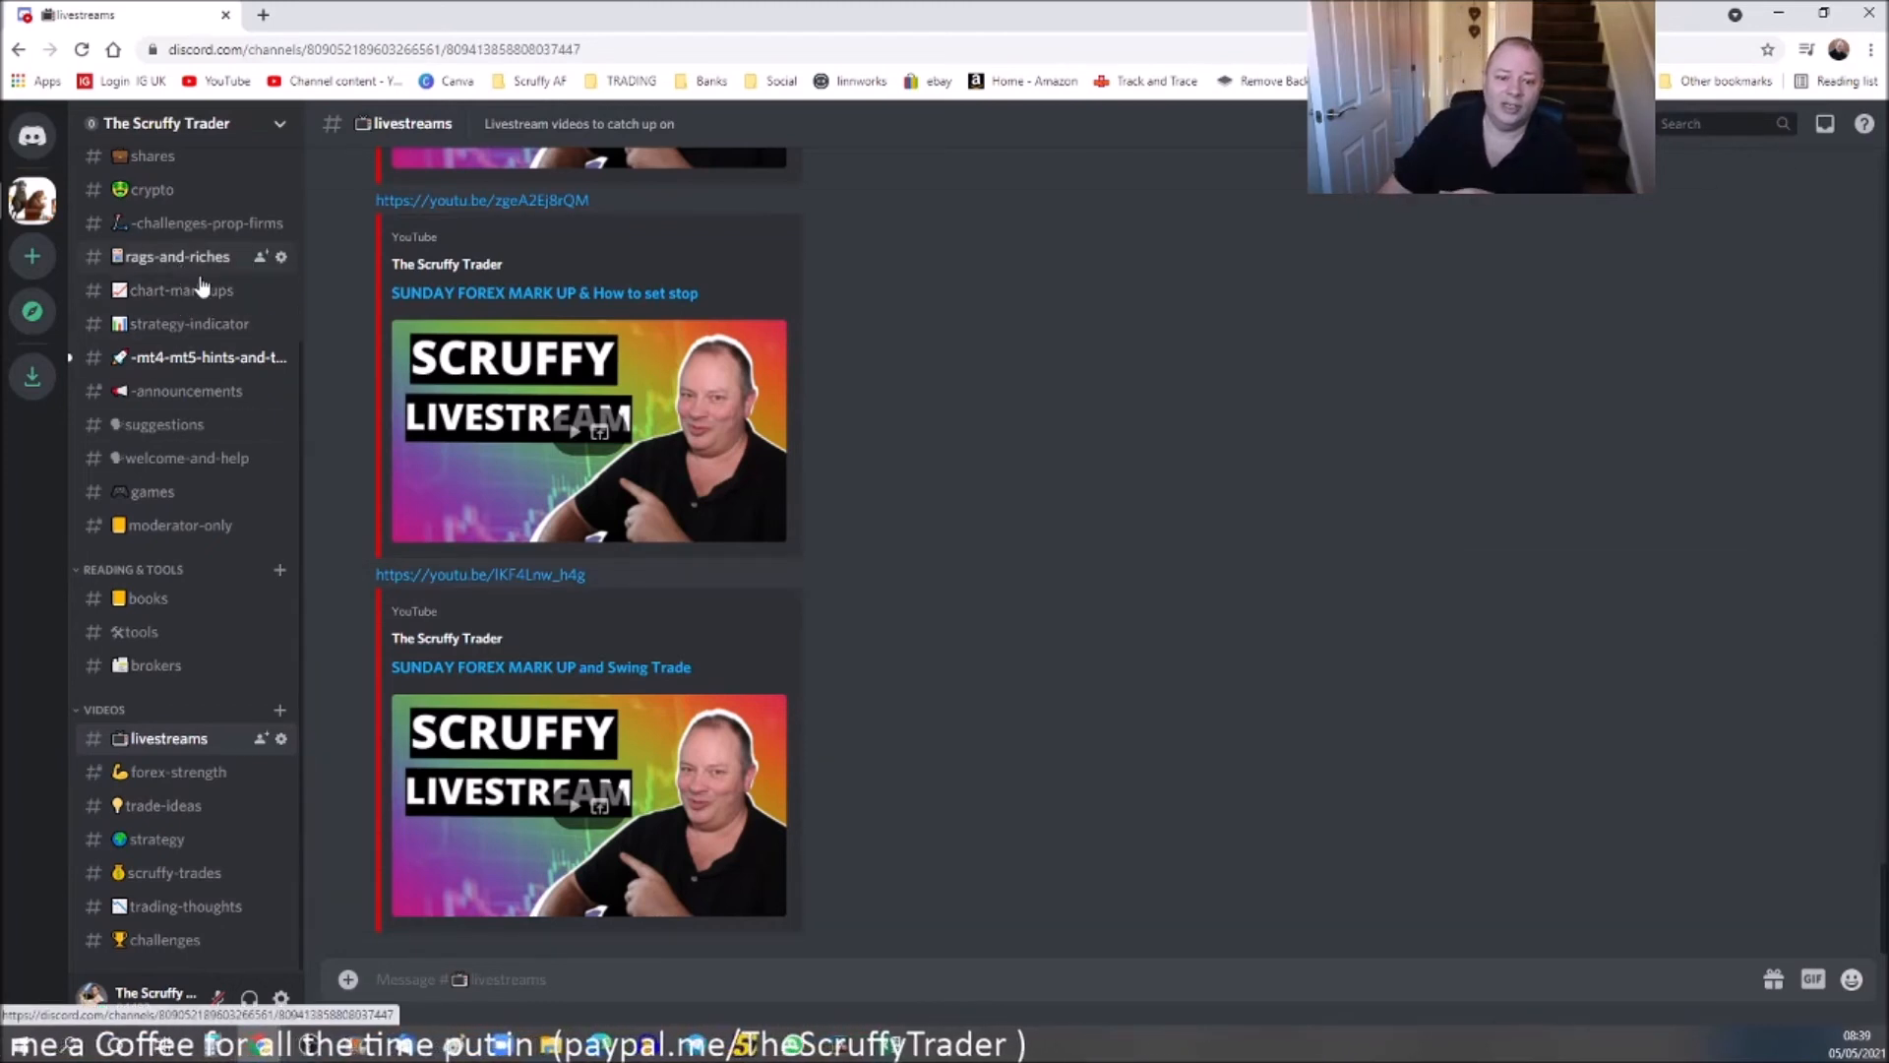
{"action": "left_click", "coordinate": [173, 256]}
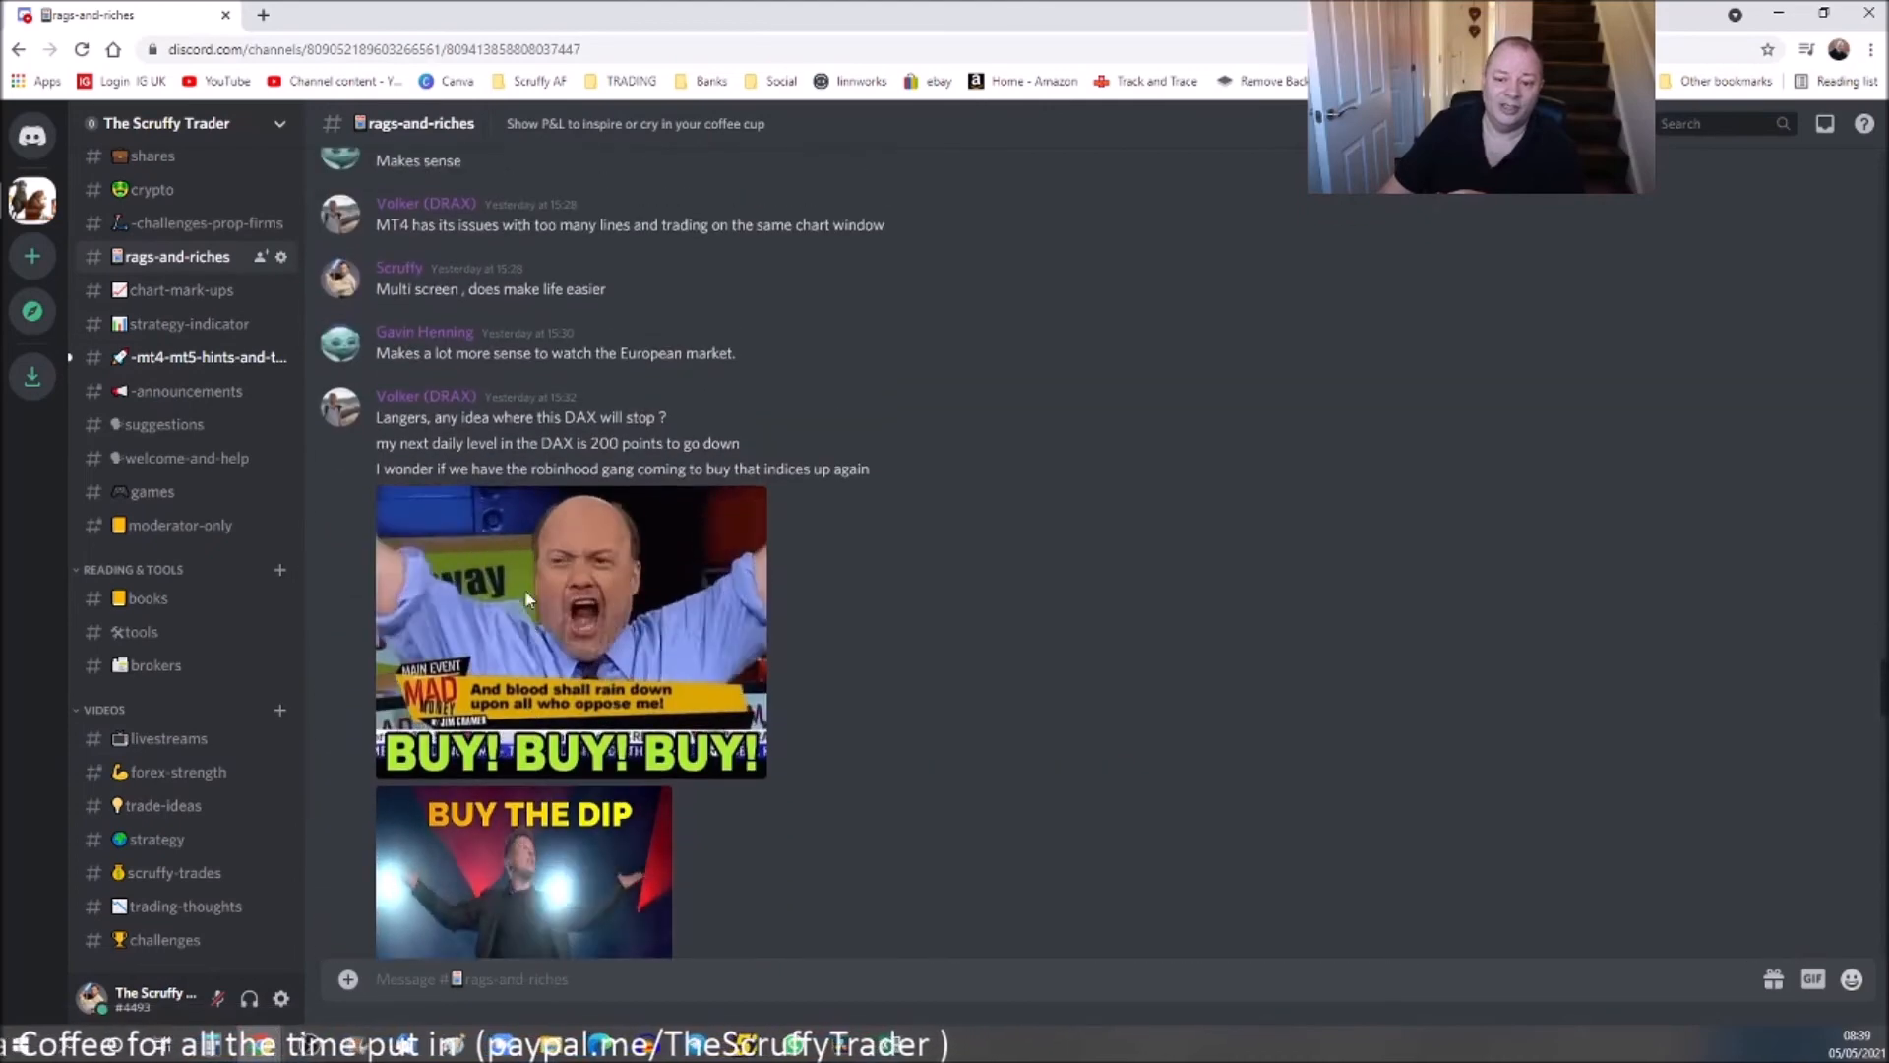